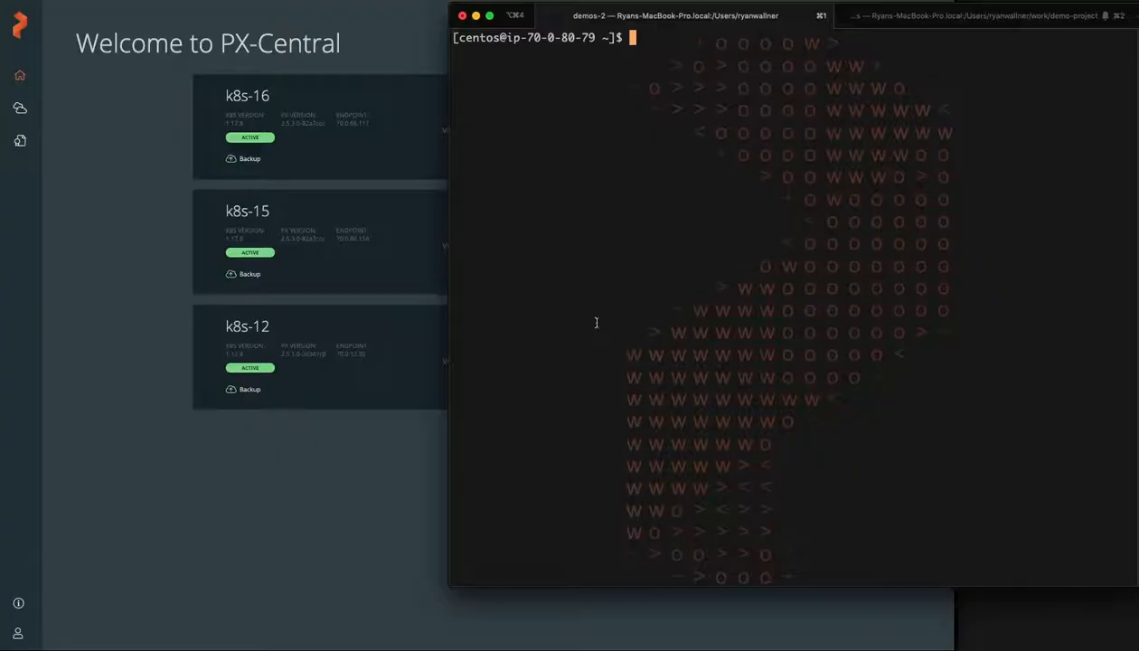
# Run kubectl get po -n mongo-2 to confirm mongodb-standalone-0 is running
pyautogui.write('k')
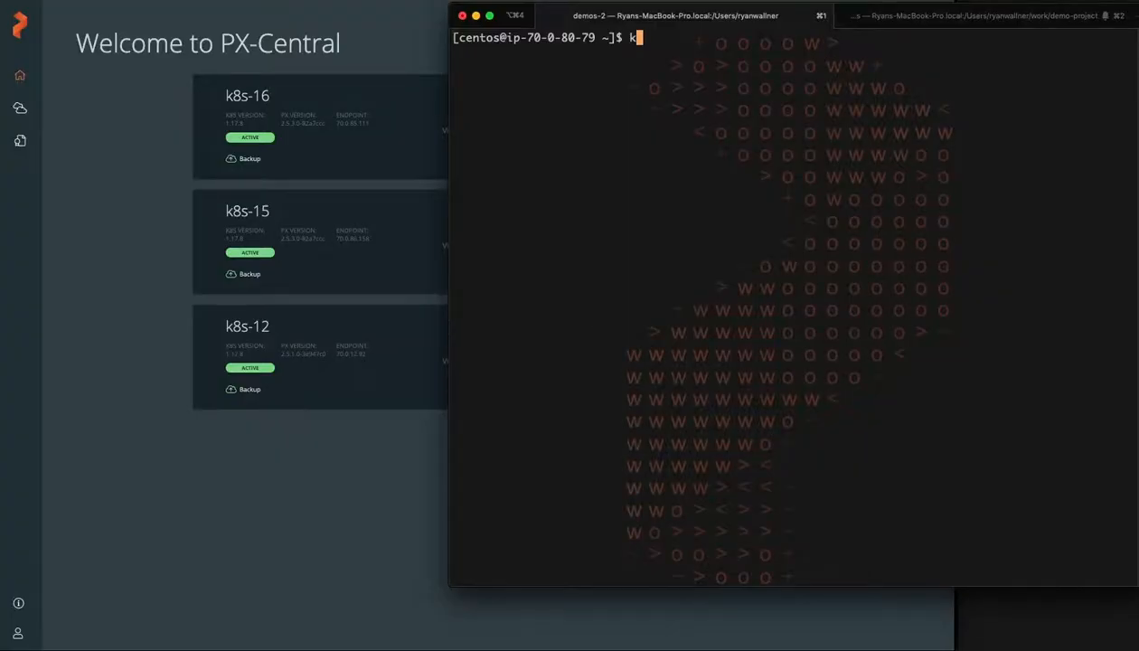
pyautogui.write('ubectl')
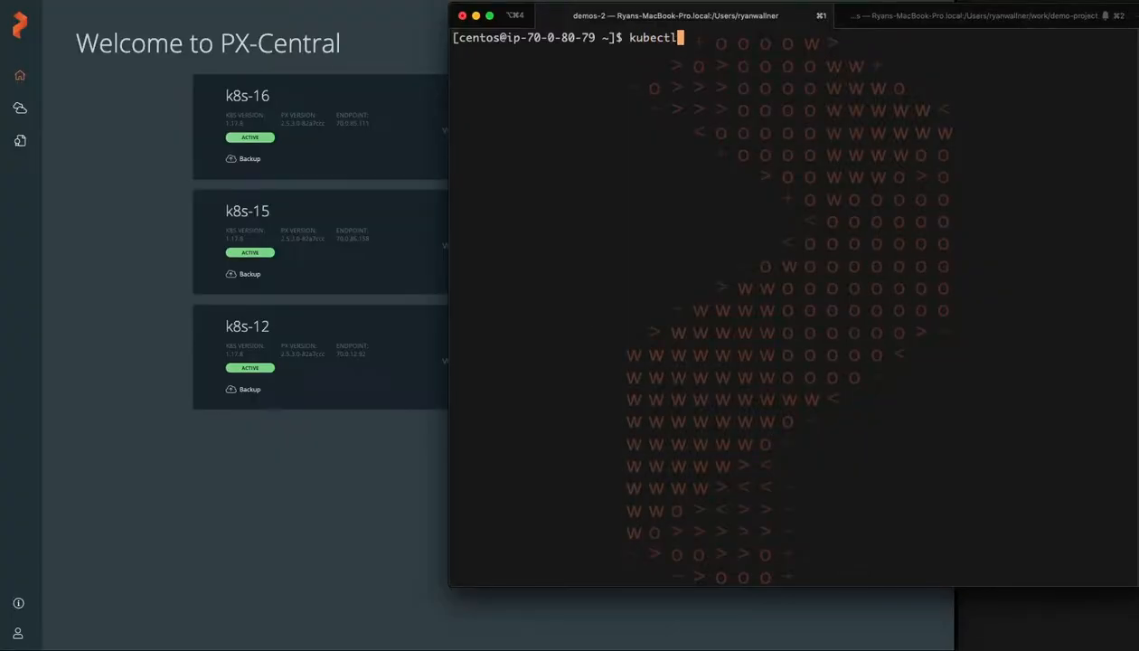
pyautogui.write('g')
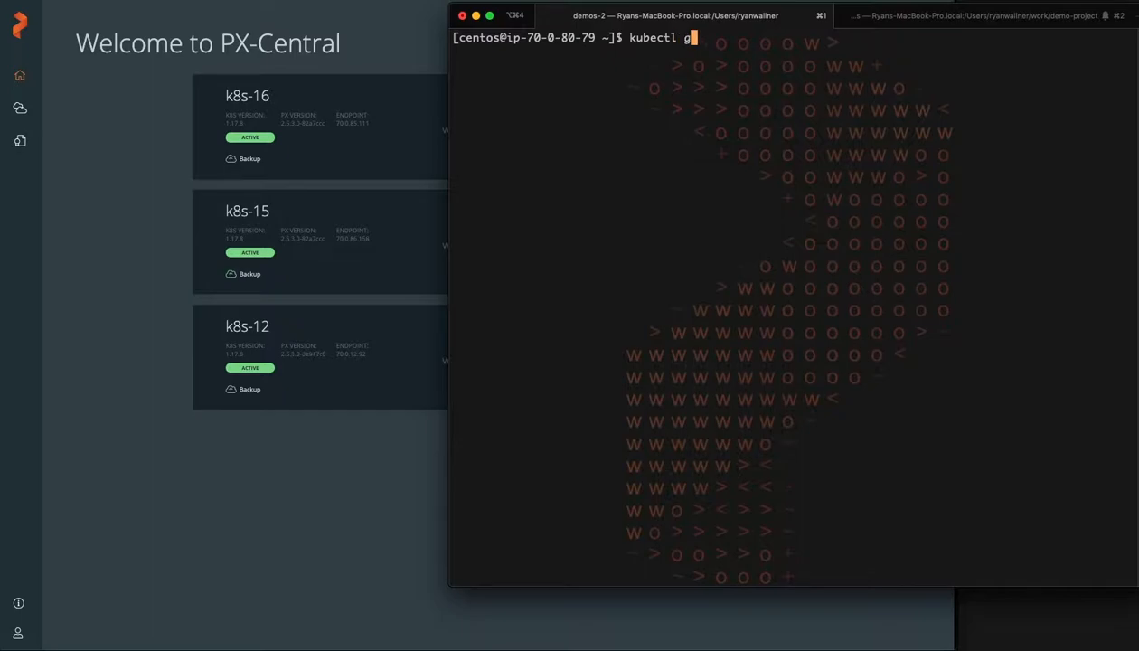
pyautogui.write('et po -')
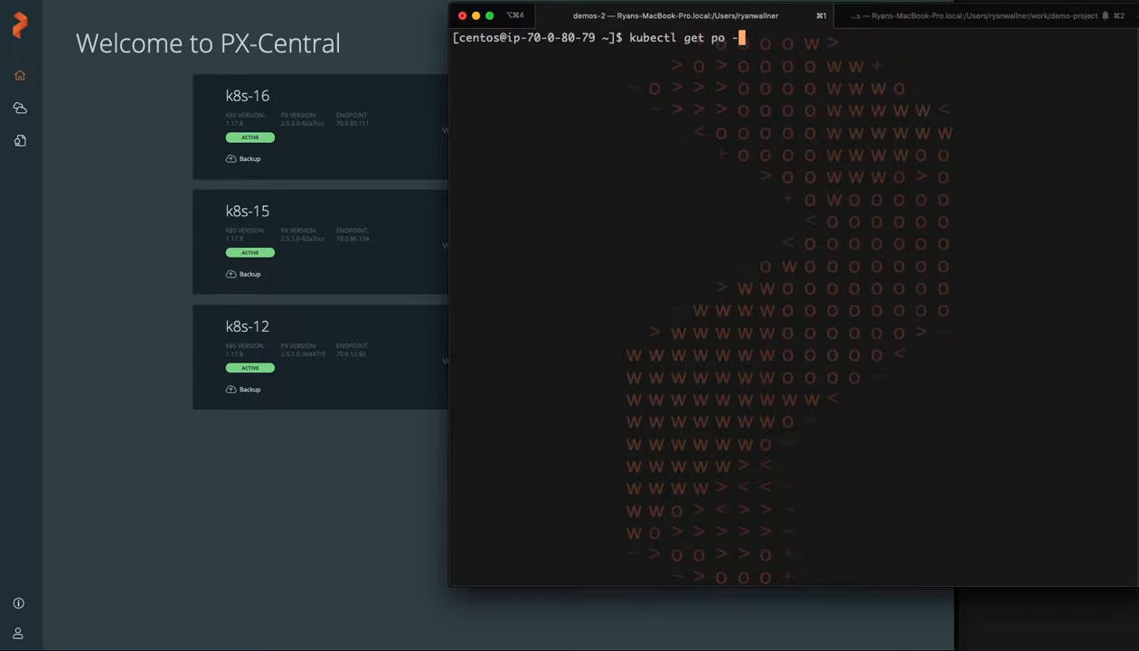
pyautogui.write('n mongo')
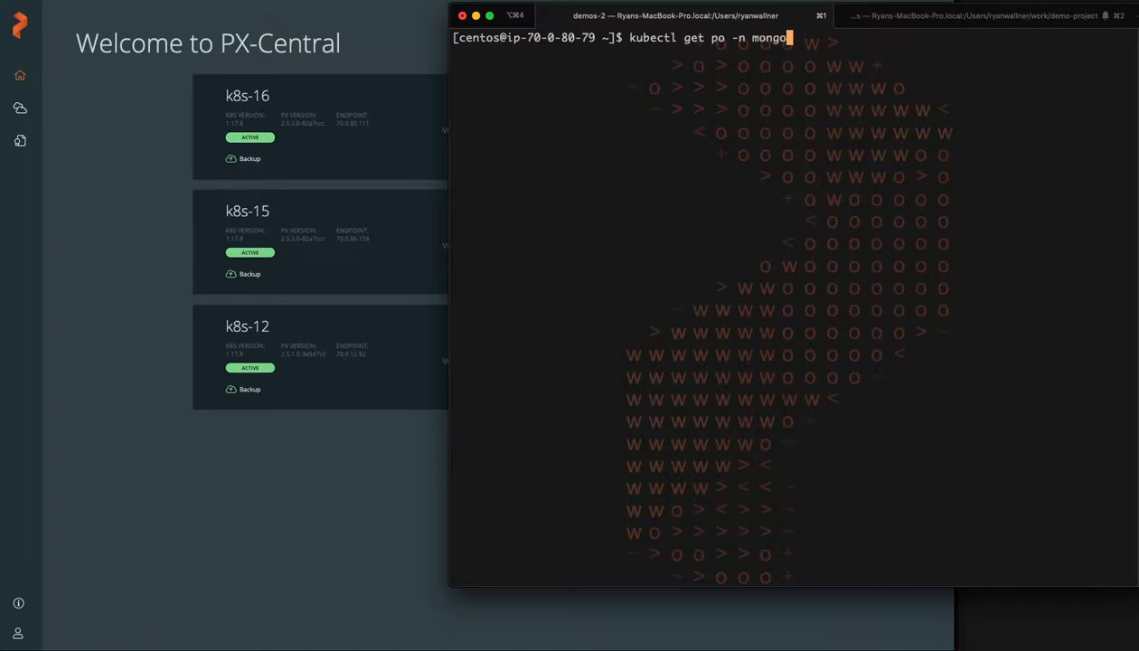
pyautogui.write('2')
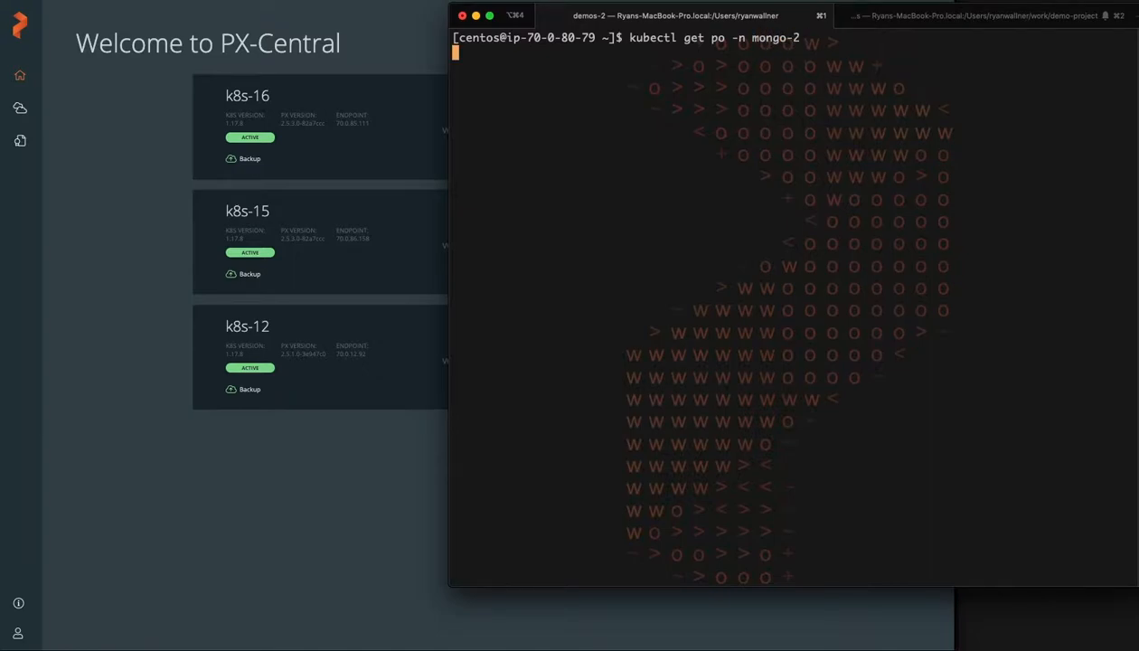
pyautogui.press('Return')
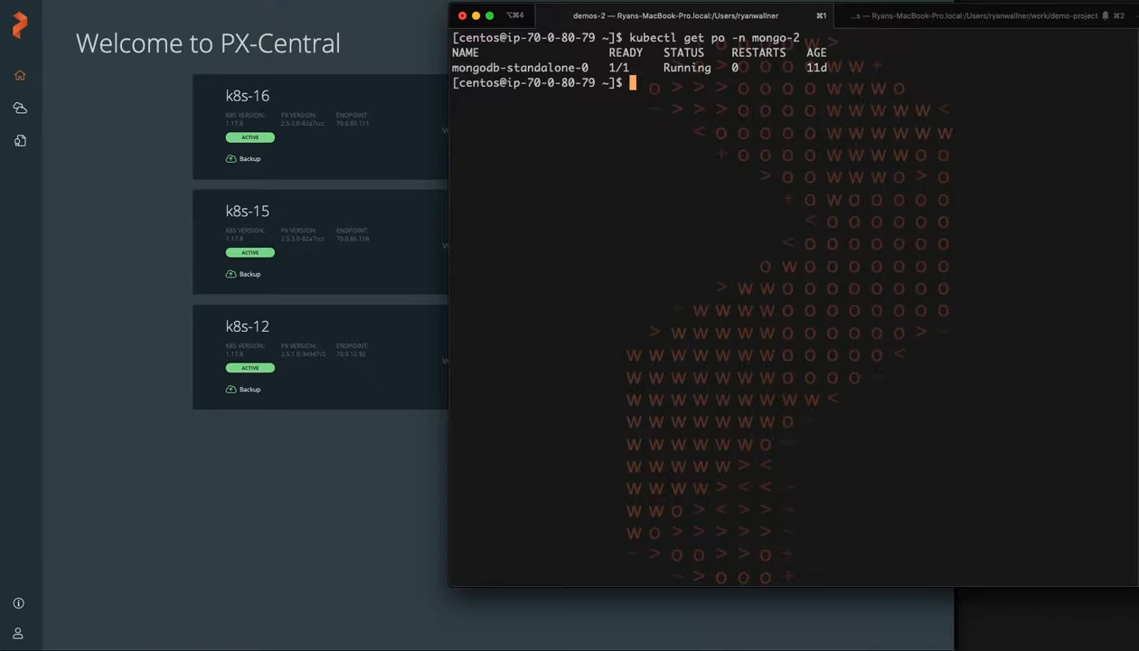
# Recall the exec command into mongodb-standalone-0, authenticate to the training database and list the users collection
pyautogui.press('ctrl+r')
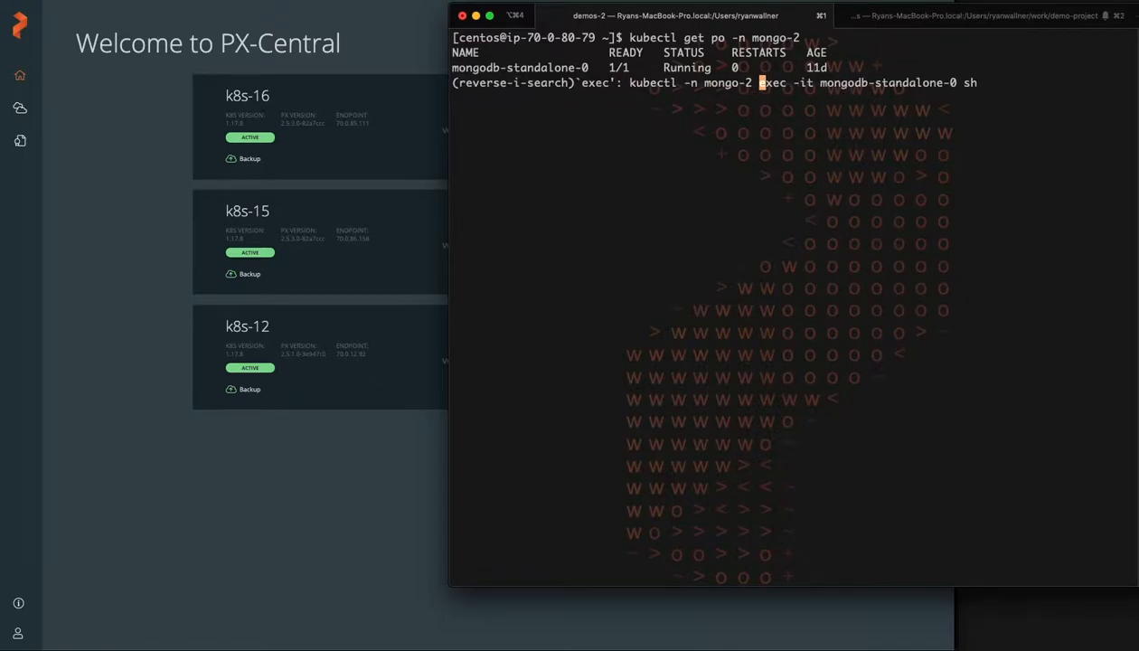
pyautogui.press('Return')
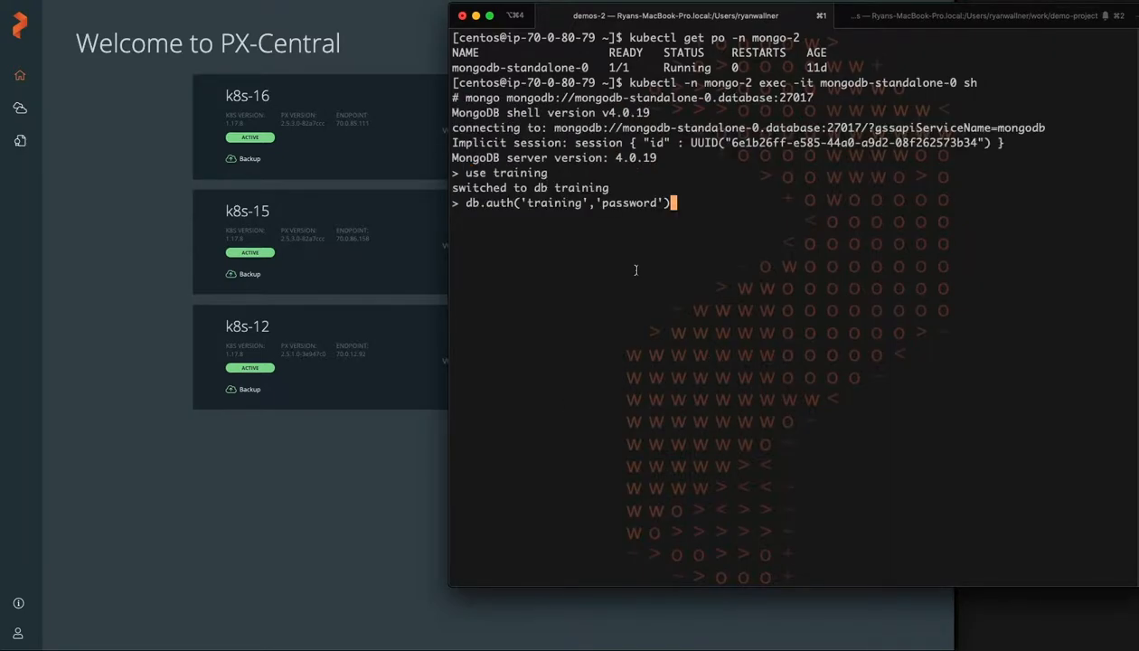
pyautogui.press('Return')
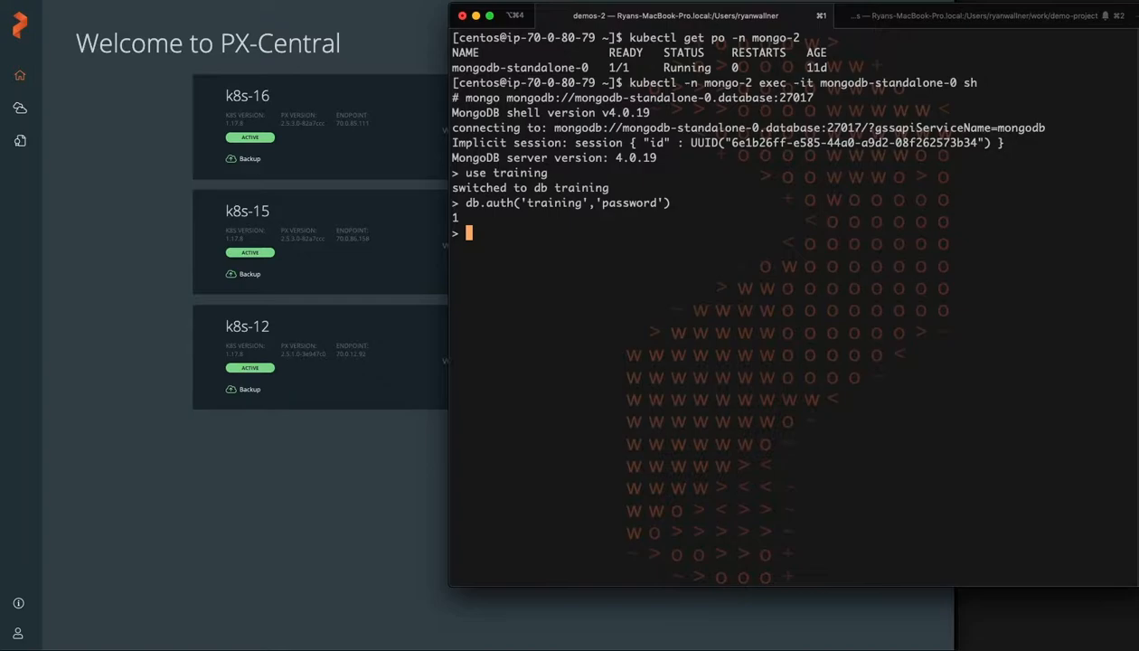
pyautogui.write('db')
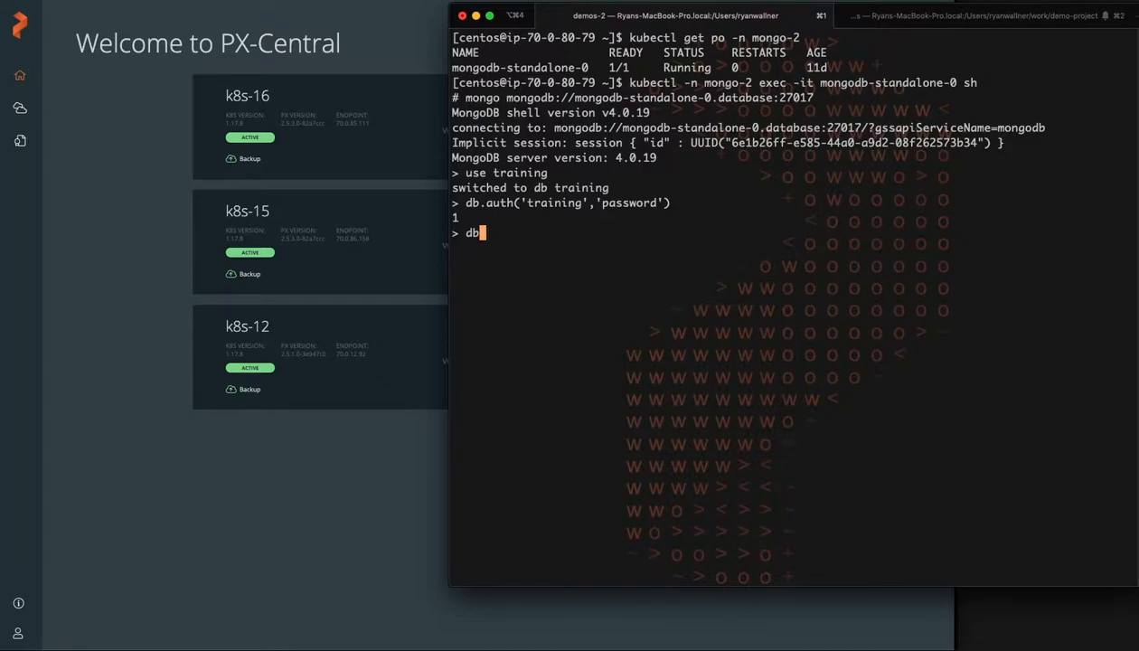
pyautogui.write('users.fin')
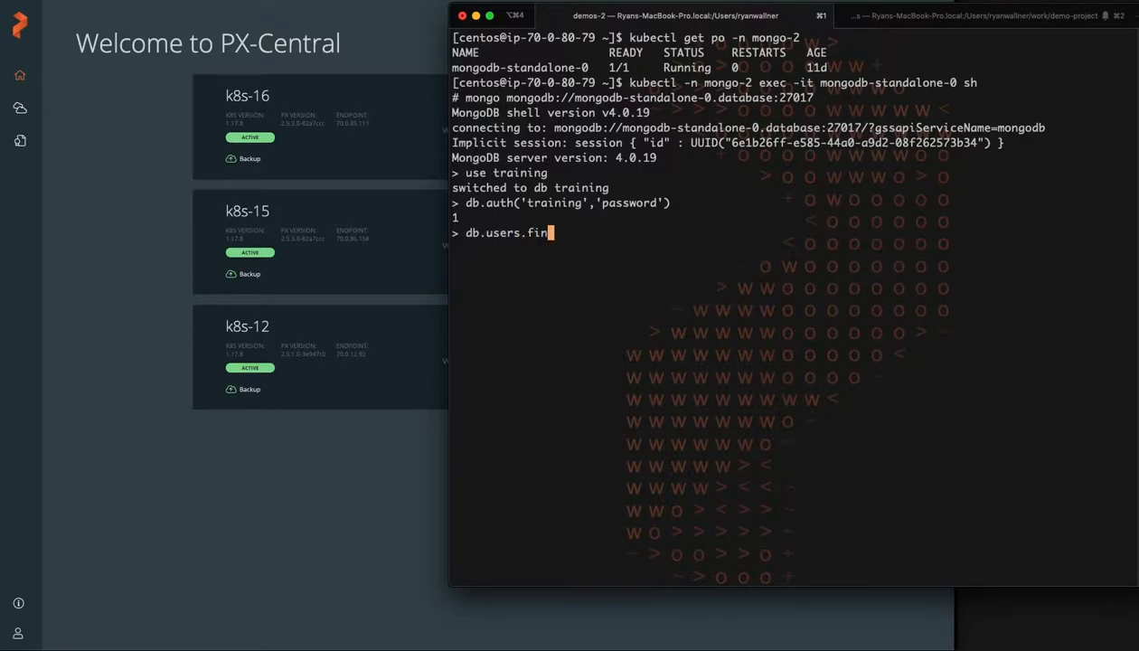
pyautogui.press('Return')
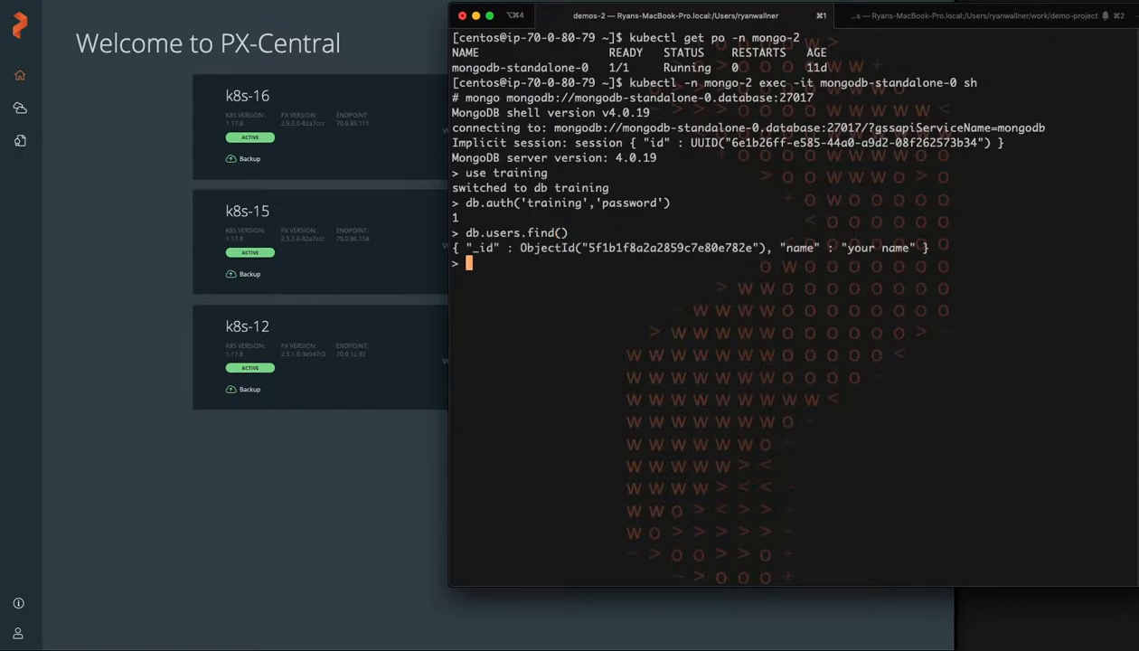
# Insert a user document {name: "another name"} into the users collection
pyautogui.write('db')
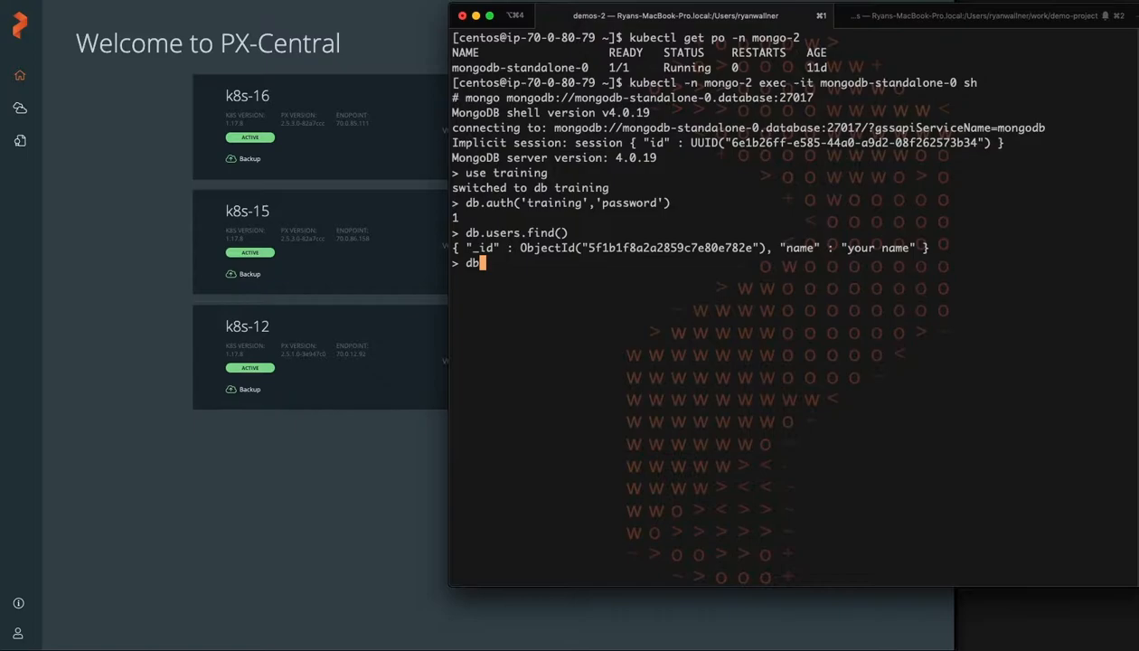
pyautogui.write('.users')
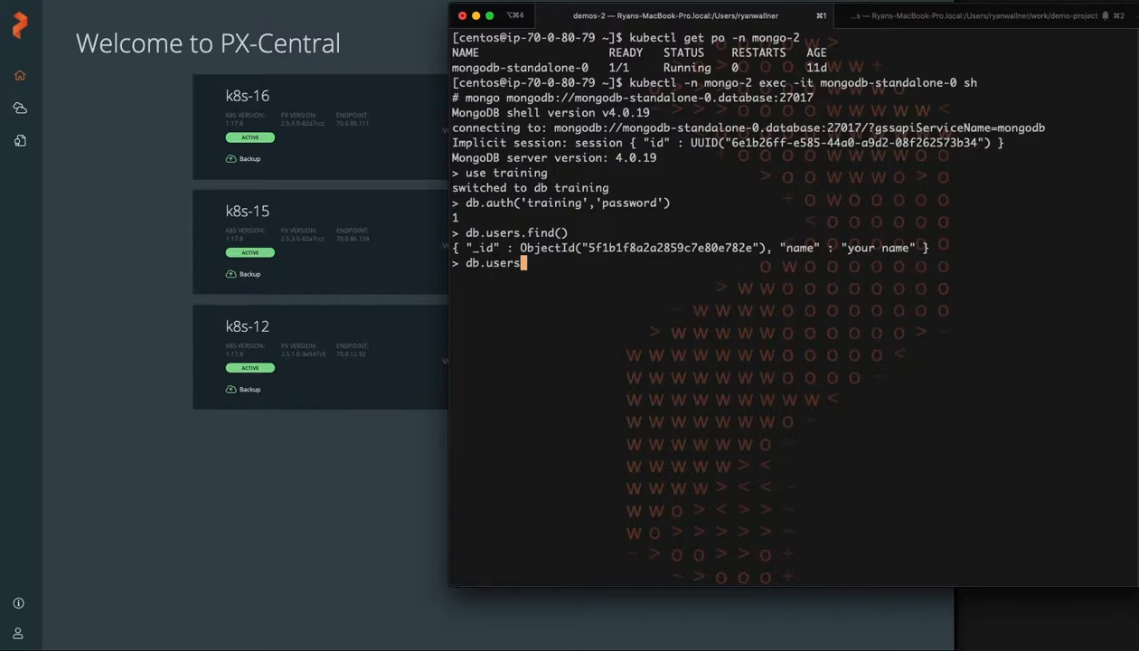
pyautogui.write('inser')
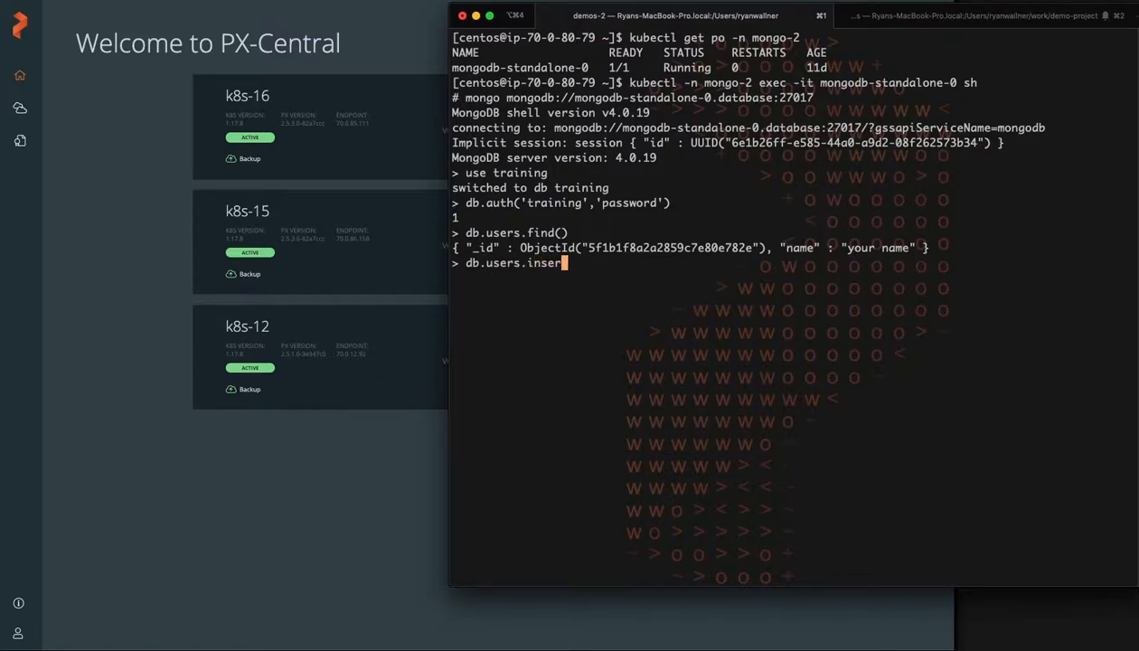
pyautogui.write('t')
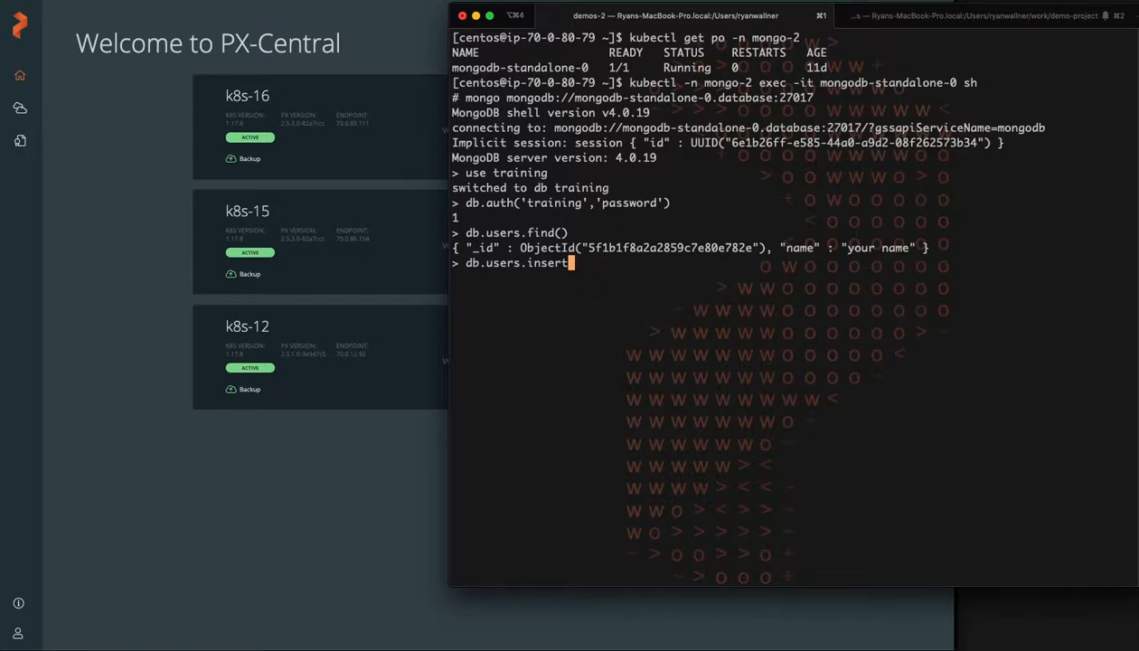
pyautogui.write('(')
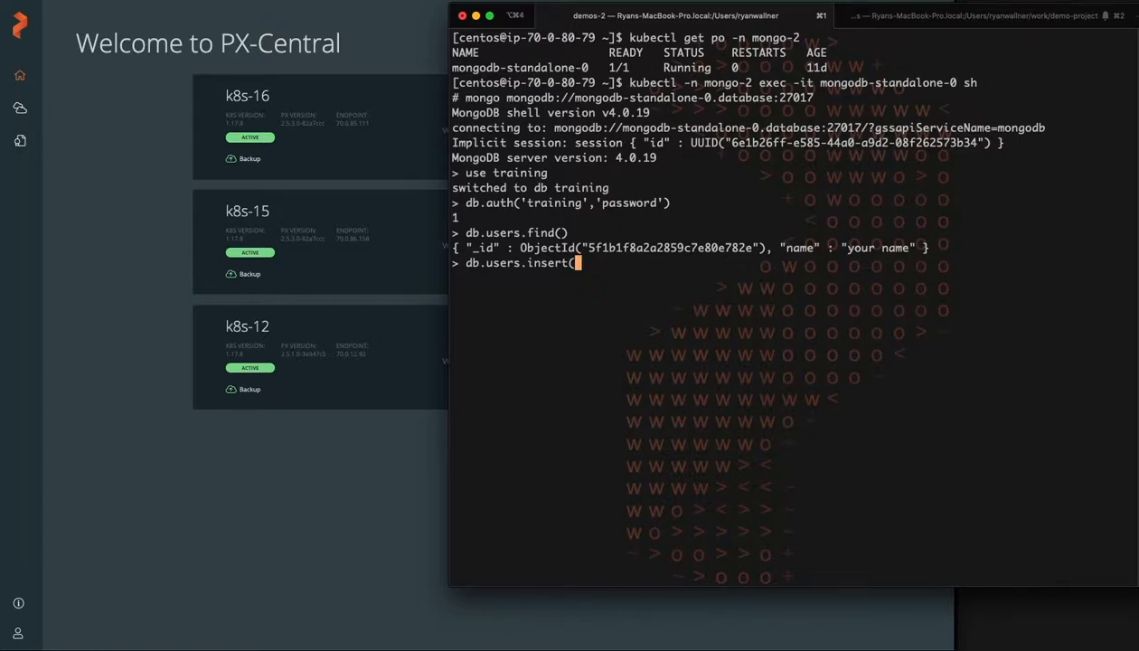
pyautogui.write('{name:')
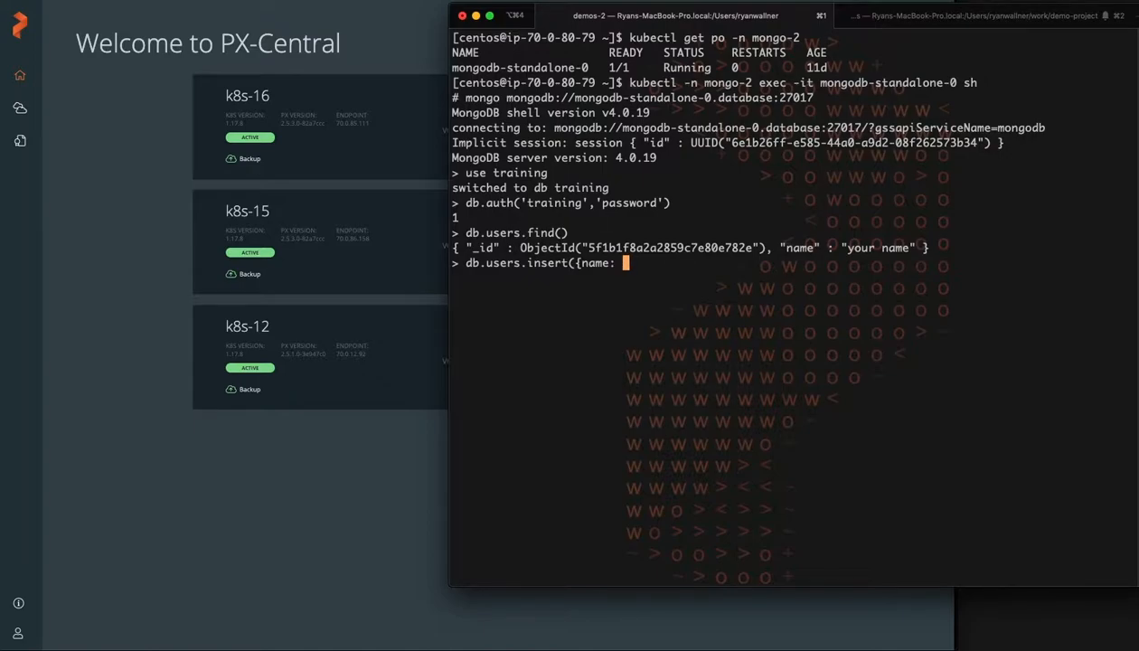
pyautogui.write('"another')
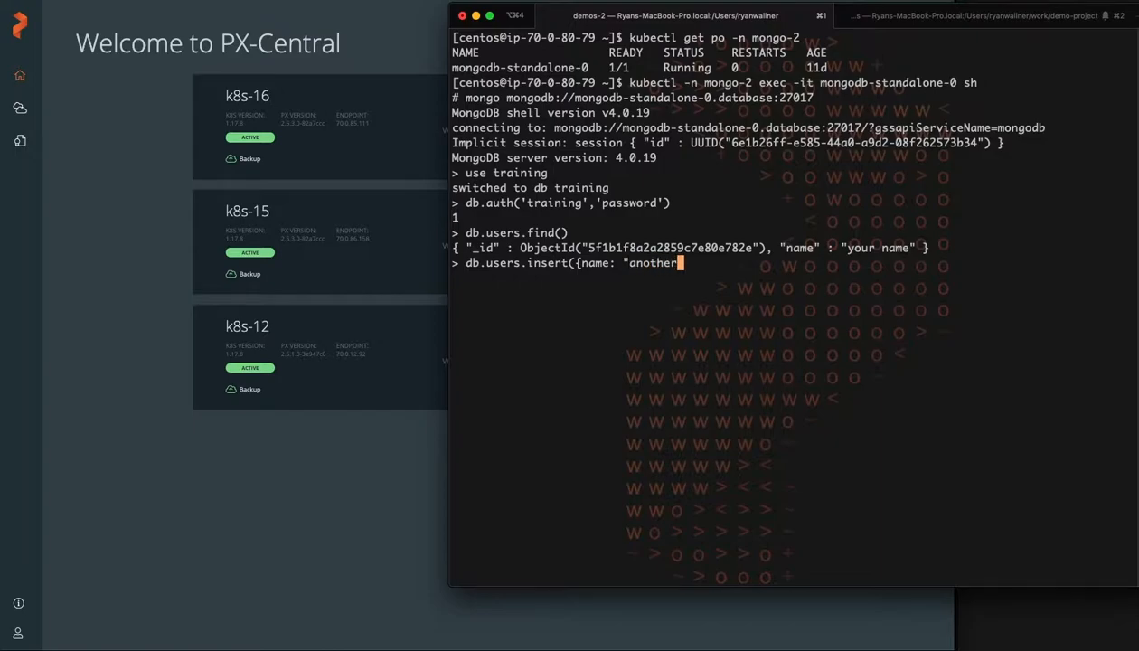
pyautogui.write('name')
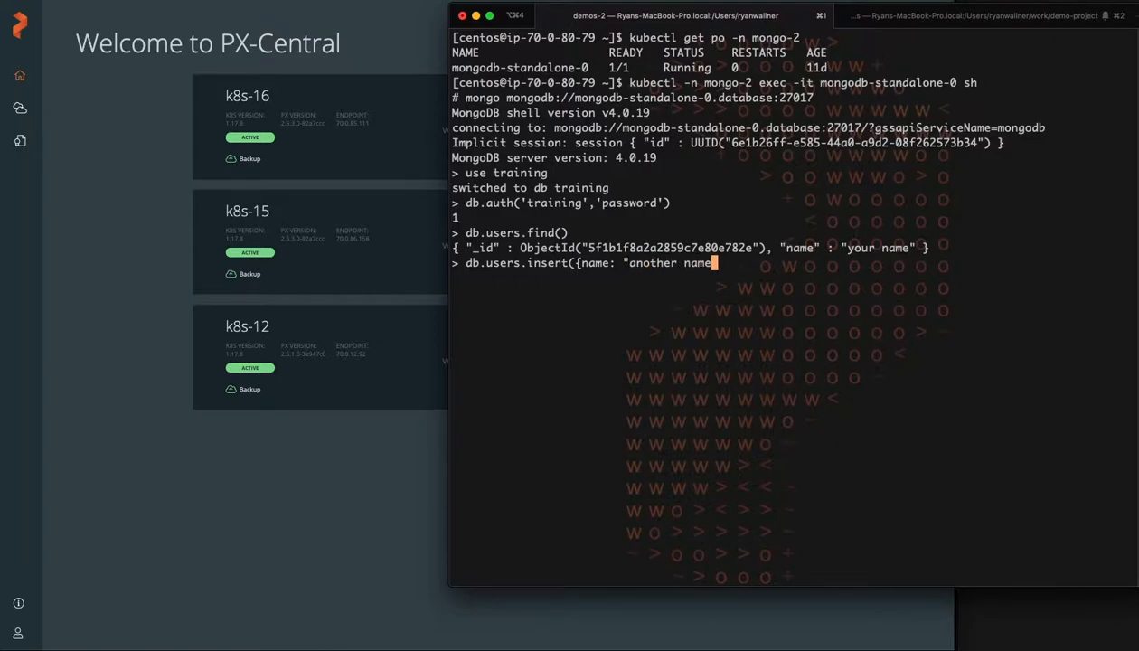
pyautogui.write('})')
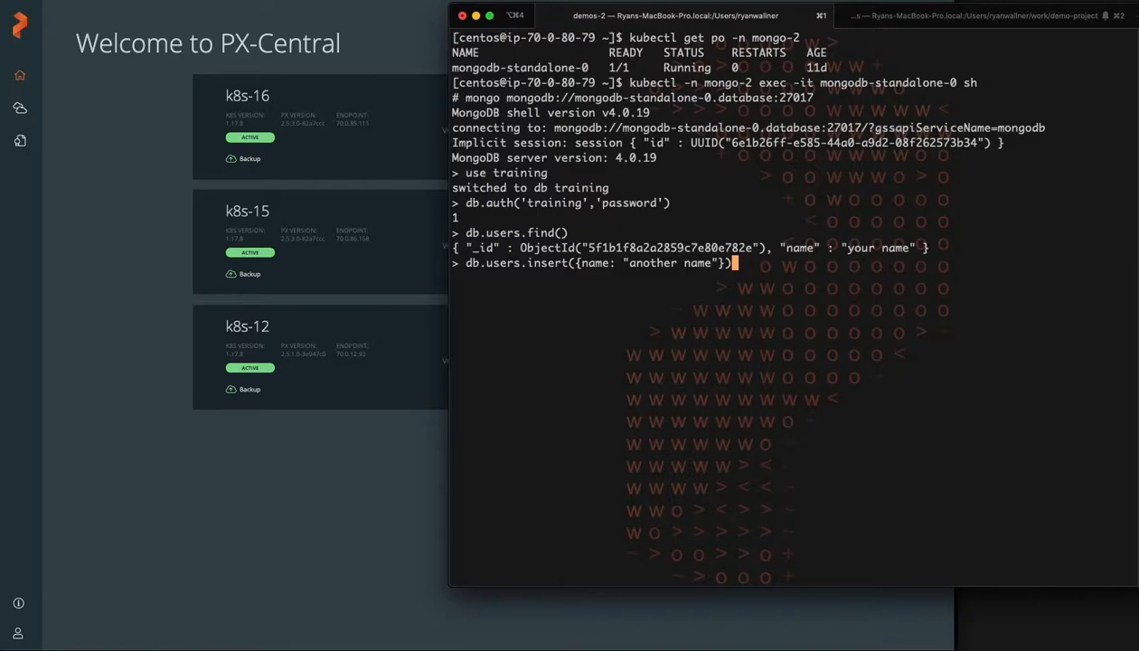
pyautogui.press('Return')
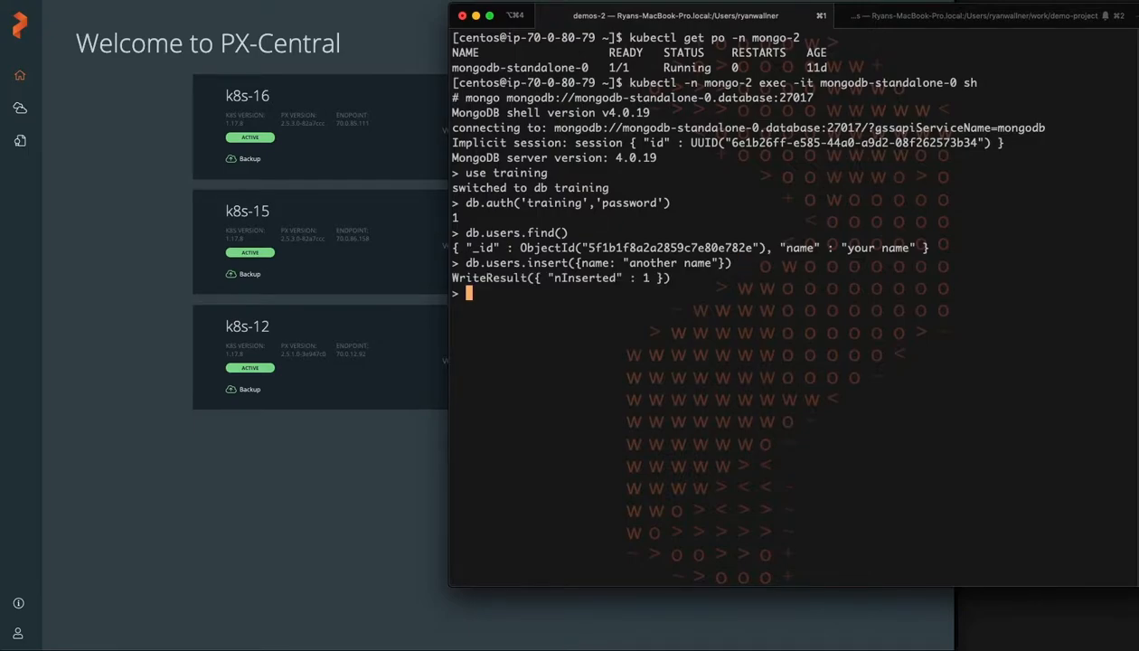
pyautogui.press('Return')
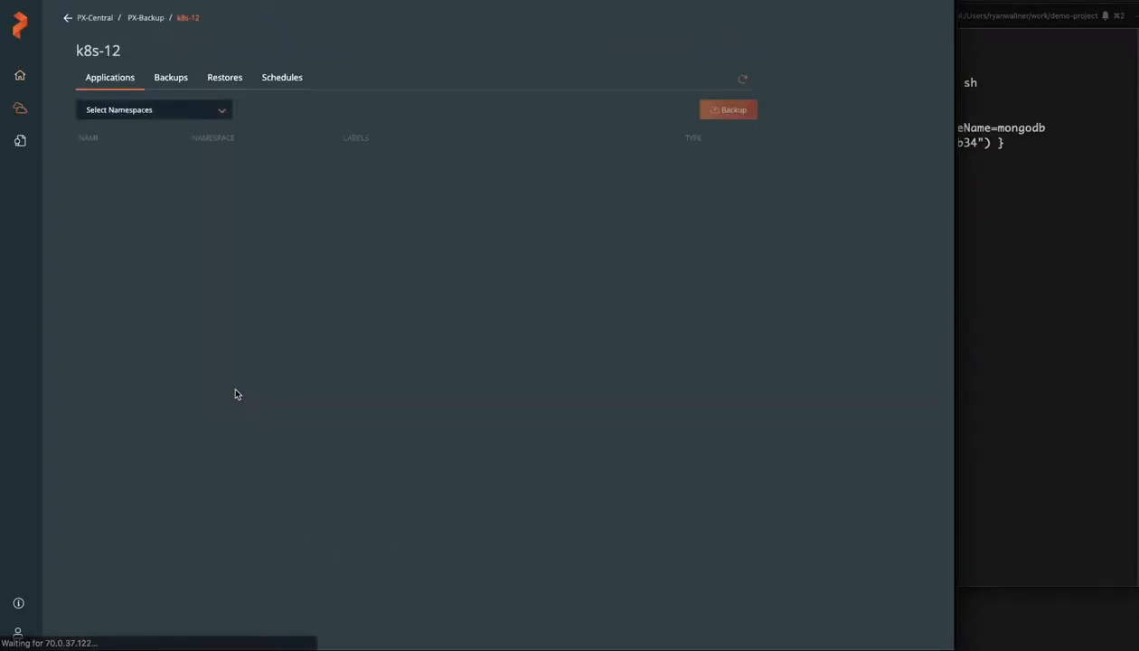
# Filter the k8s-12 Applications view to the mongo-2 namespace, listing its MongoDB resources
pyautogui.click(152, 111)
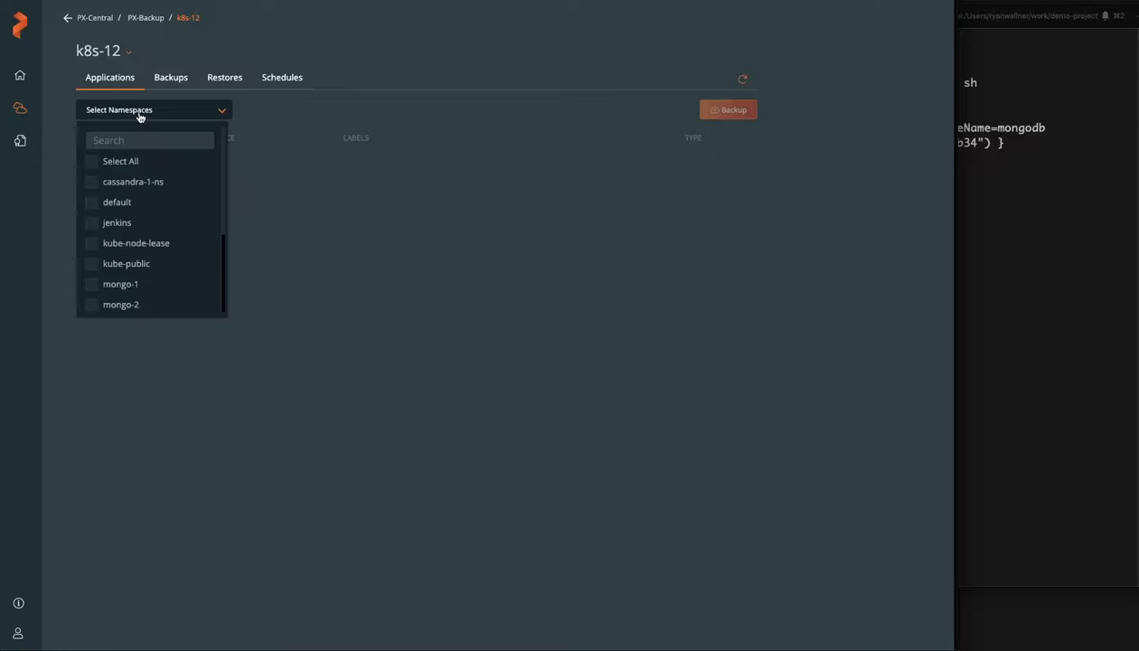
pyautogui.click(88, 304)
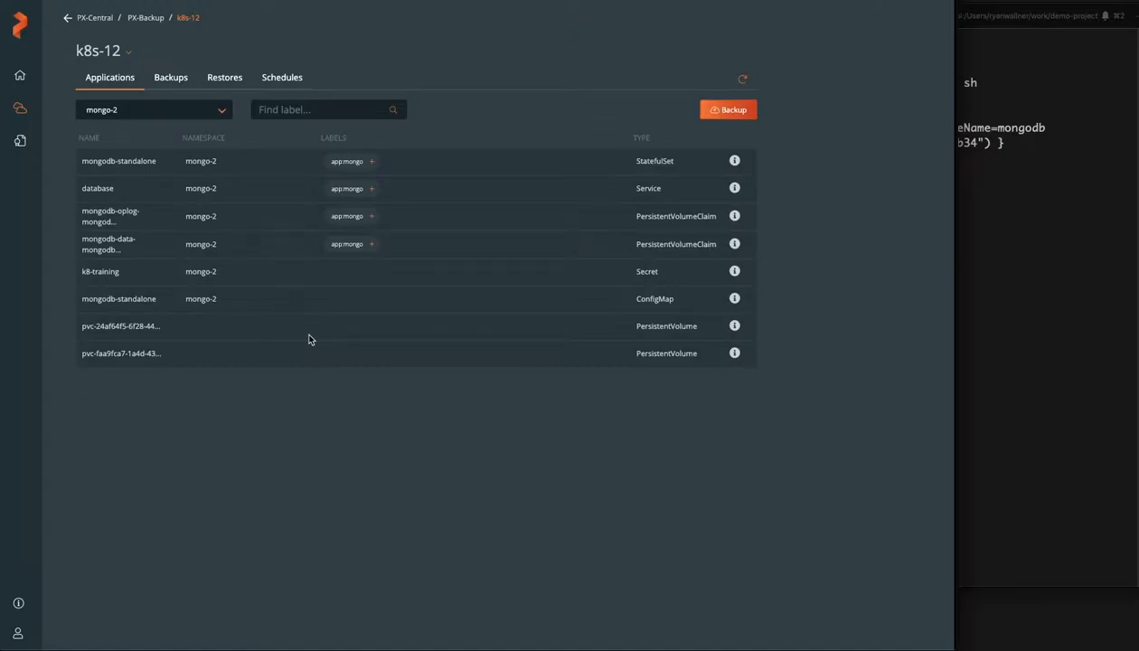
pyautogui.moveTo(191, 289)
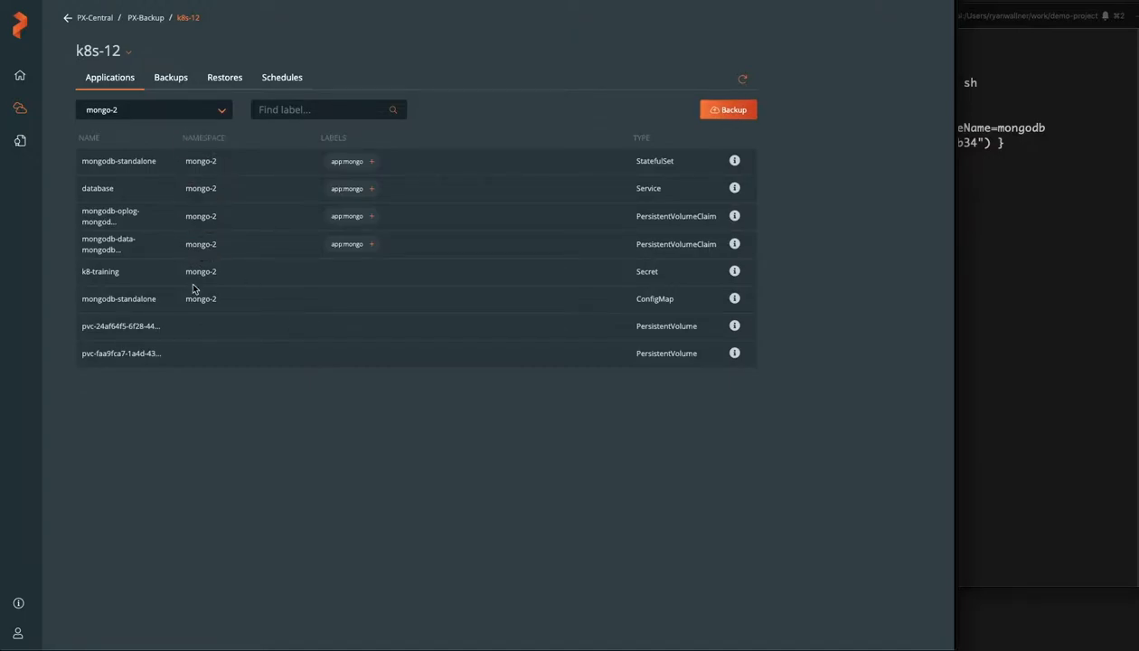
pyautogui.moveTo(647, 349)
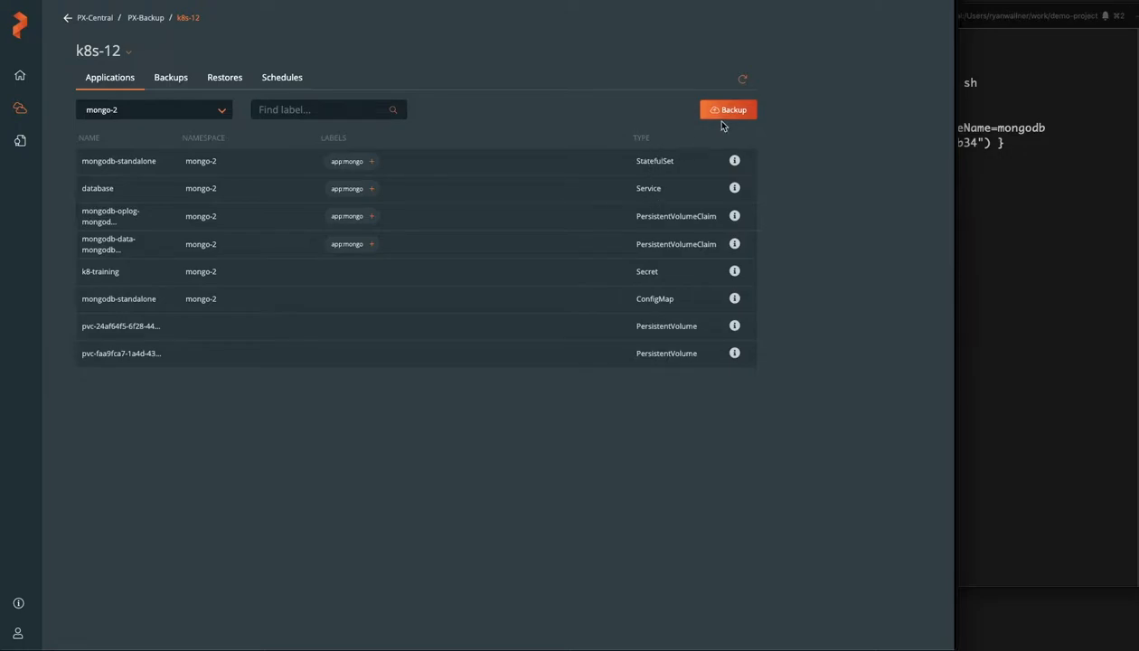
# Start a new backup of mongo-2 named mongo-bk-0002 with backup location 'backups'
pyautogui.click(726, 110)
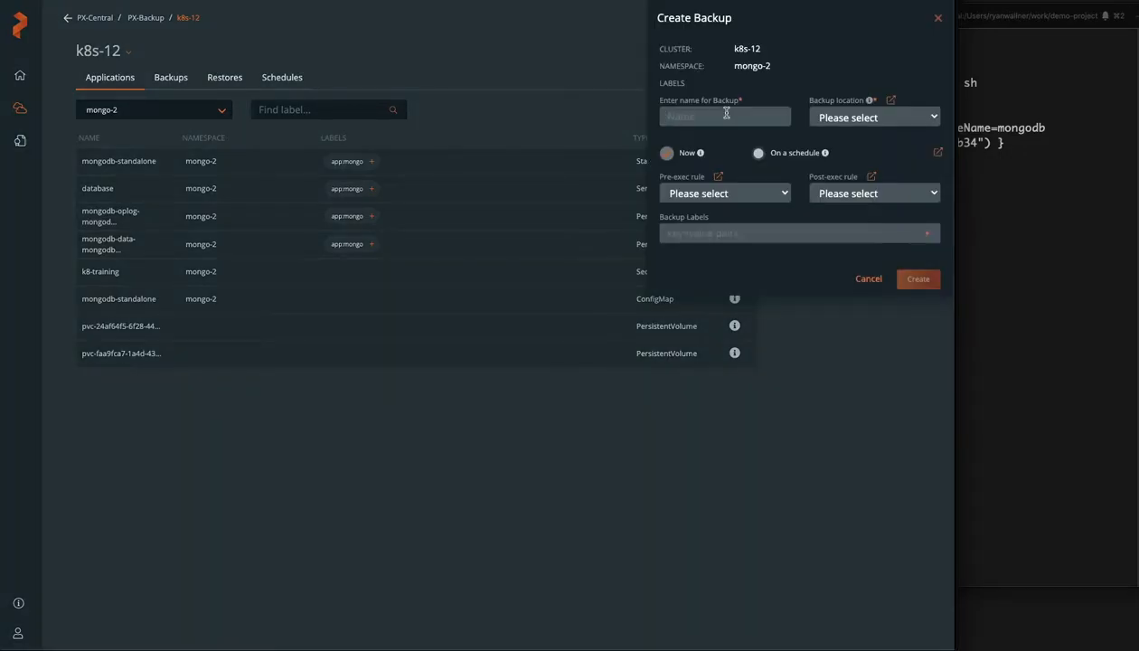
pyautogui.write('mongo-bk-')
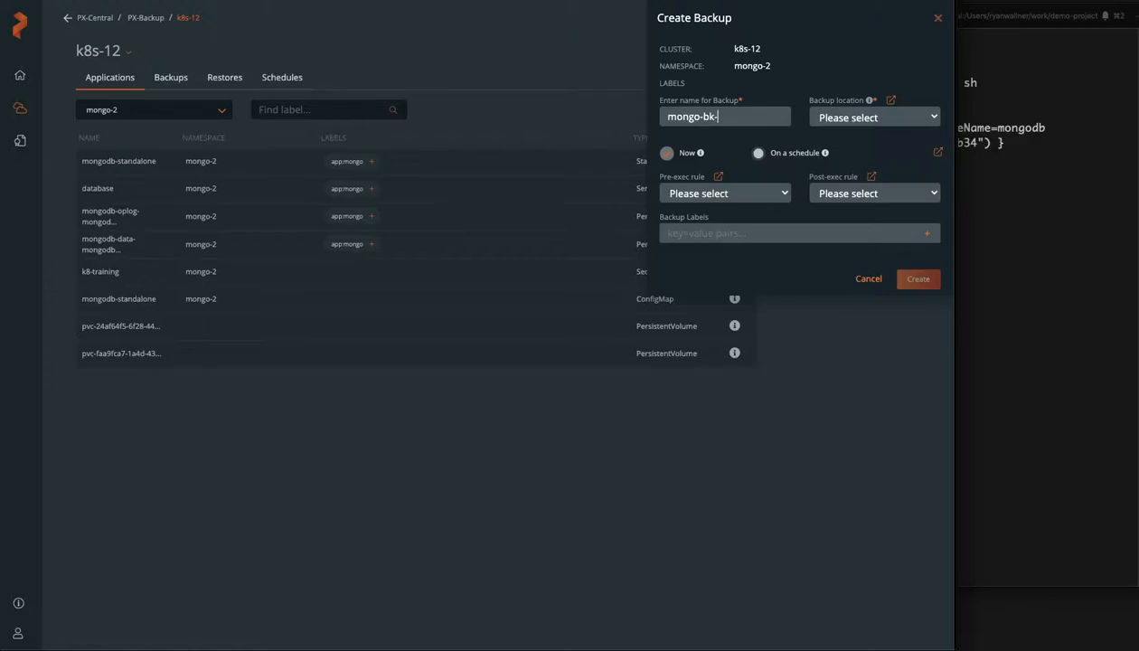
pyautogui.write('0002')
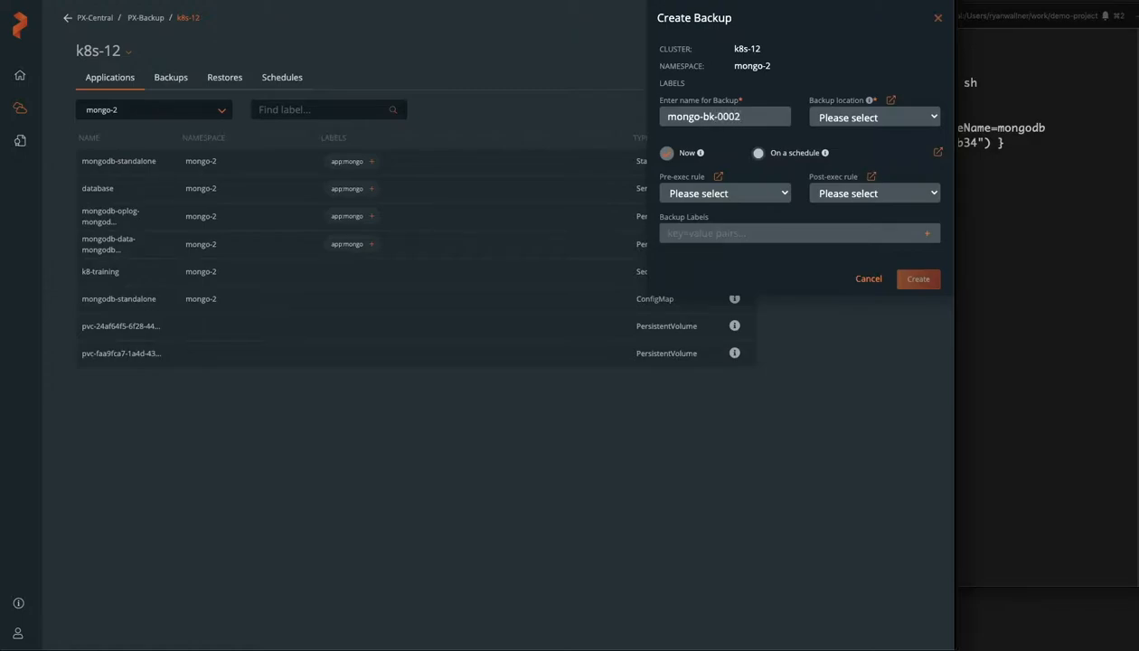
pyautogui.click(873, 116)
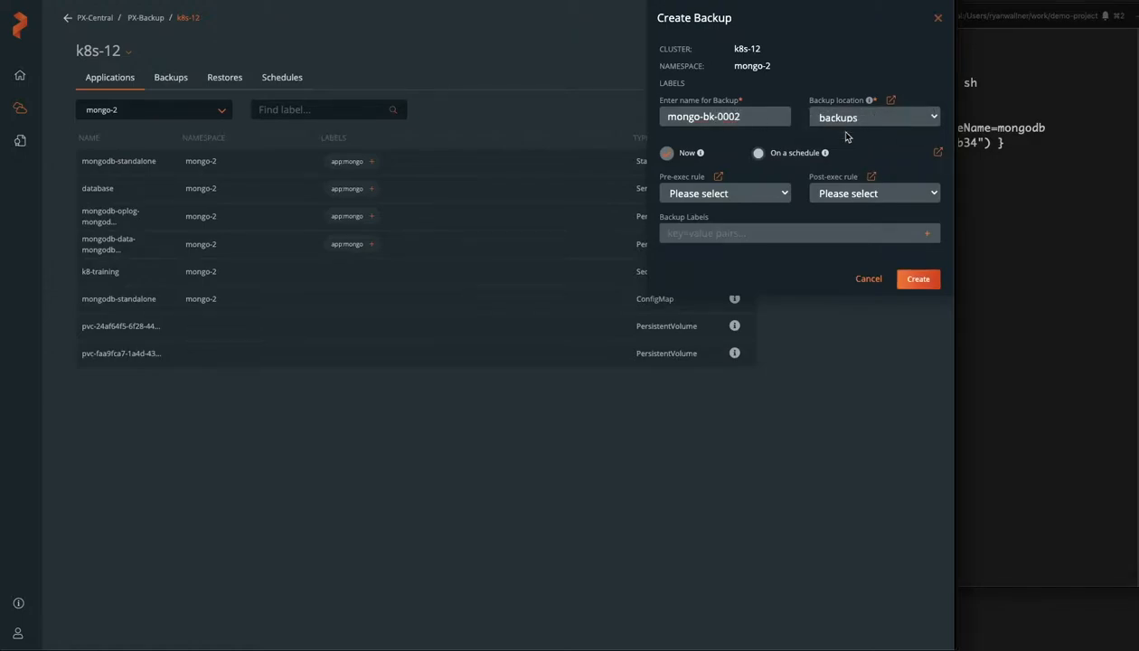
pyautogui.moveTo(697, 152)
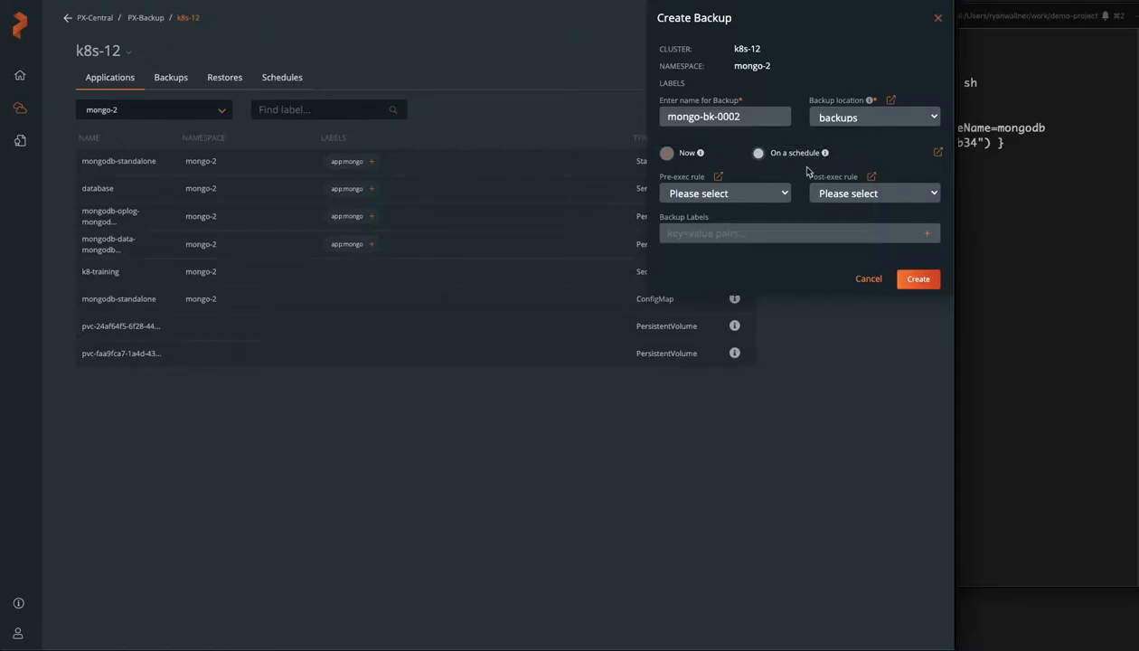
# Set pre exec rule mongo-pre-flush-lock, post exec rule mongo-post-unlock and label backup=2
pyautogui.click(719, 192)
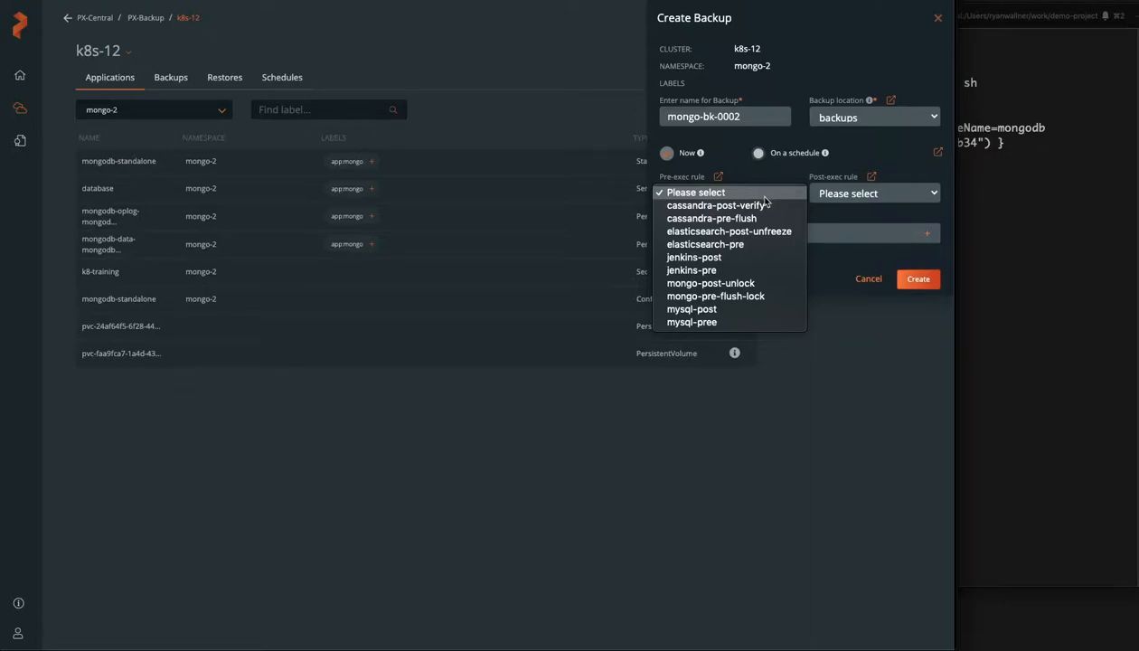
pyautogui.moveTo(768, 296)
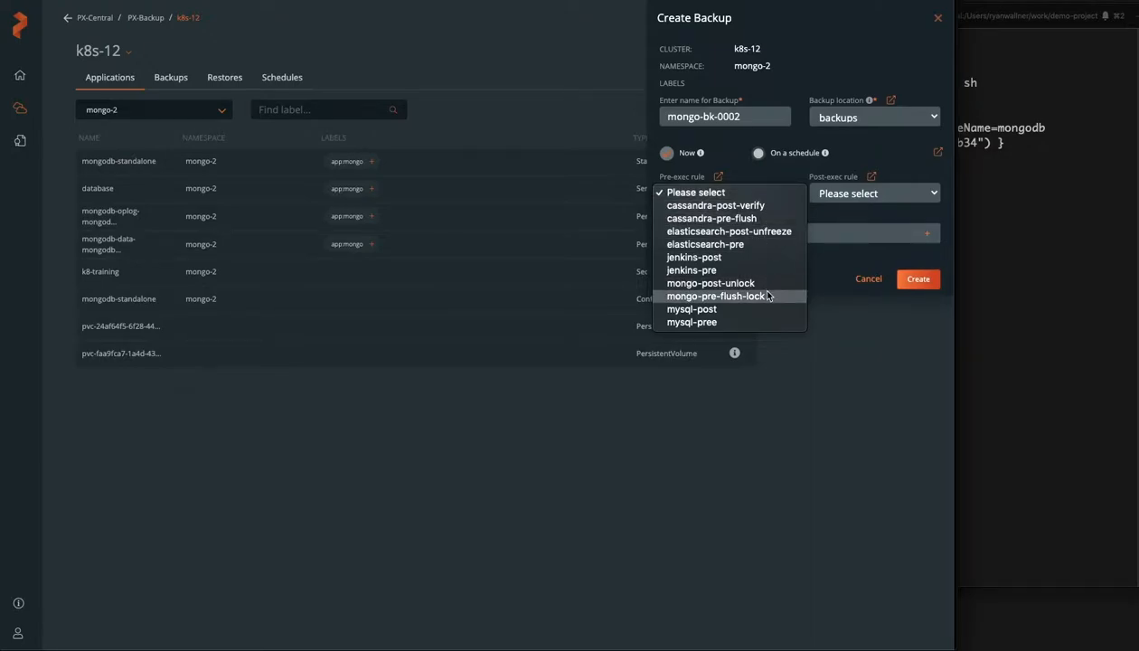
pyautogui.click(712, 296)
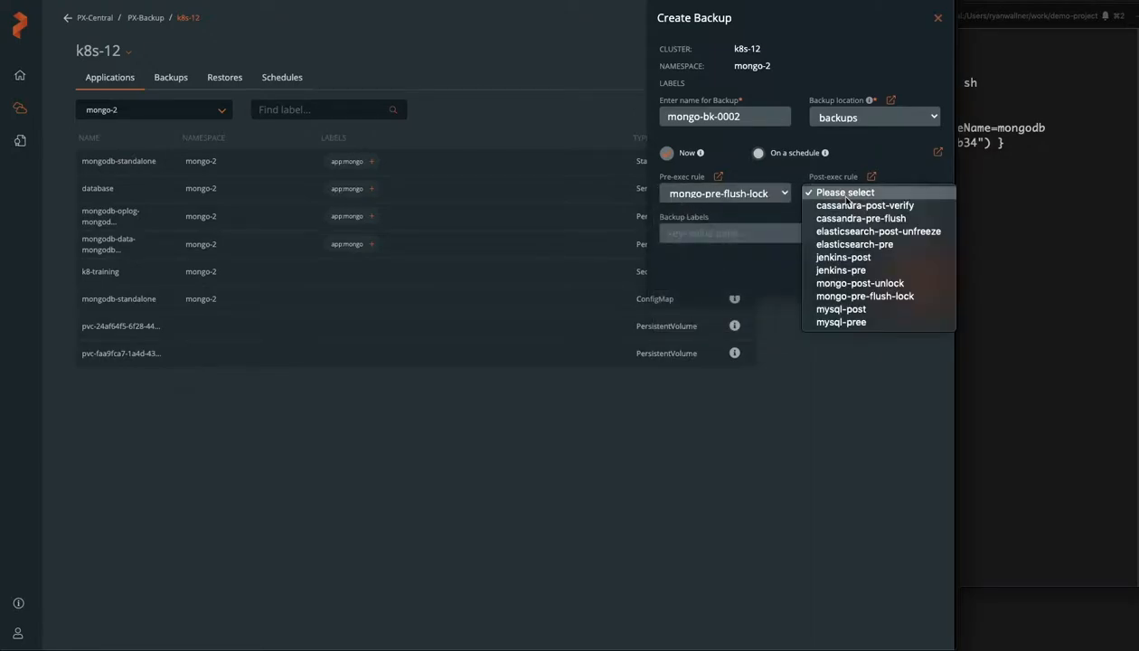
pyautogui.click(853, 282)
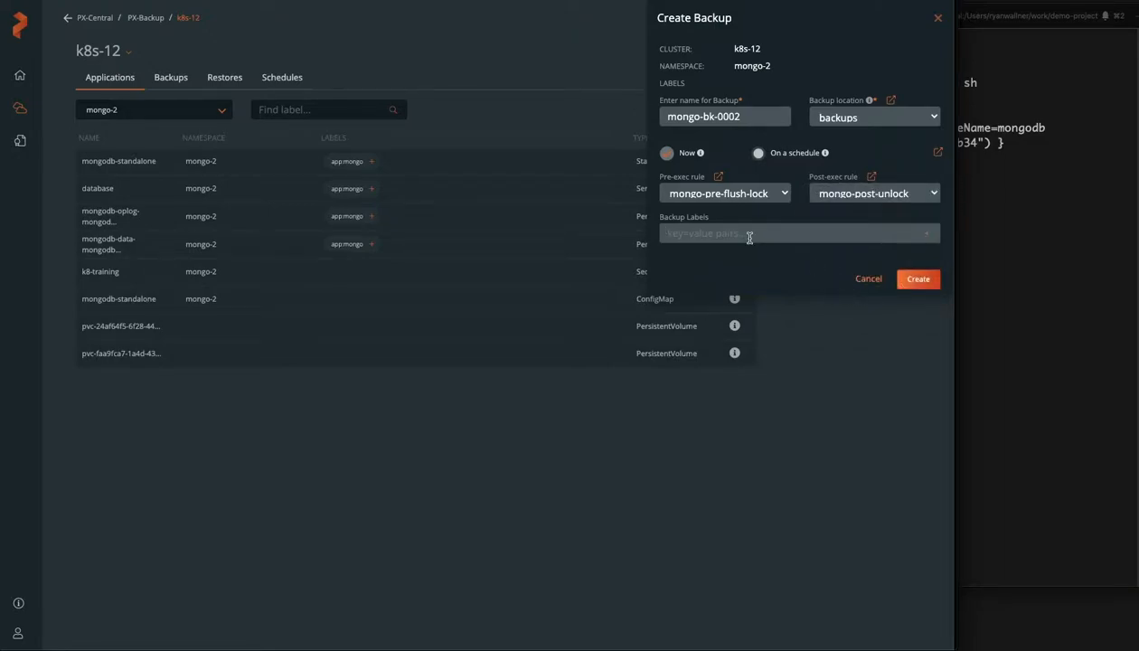
pyautogui.write('backup')
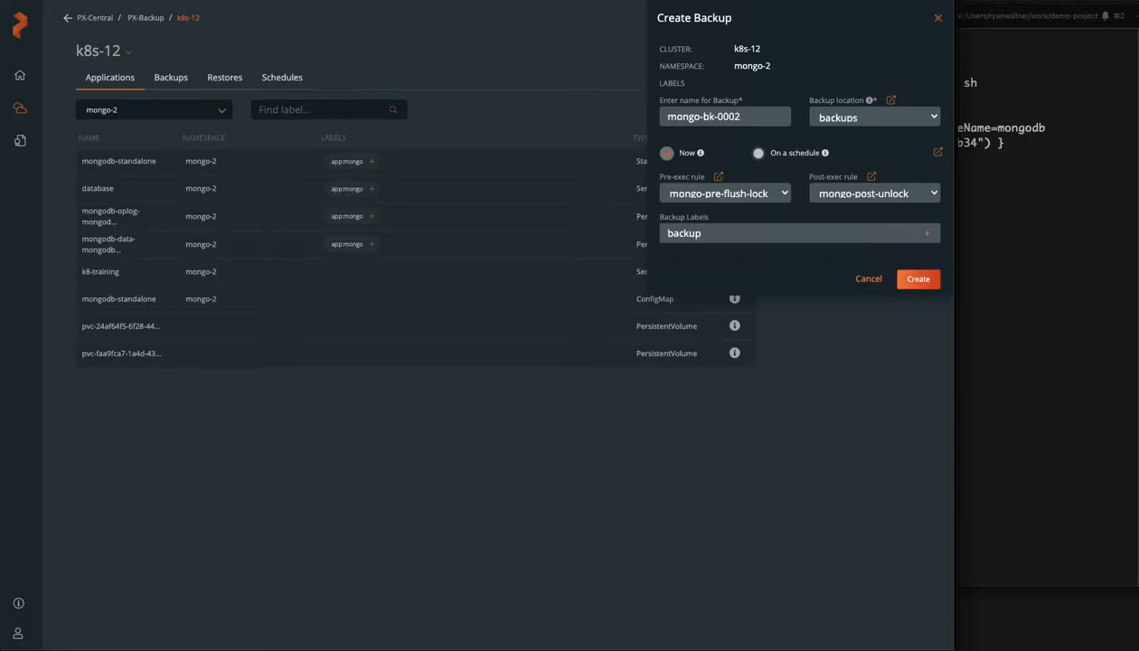
pyautogui.write('=2')
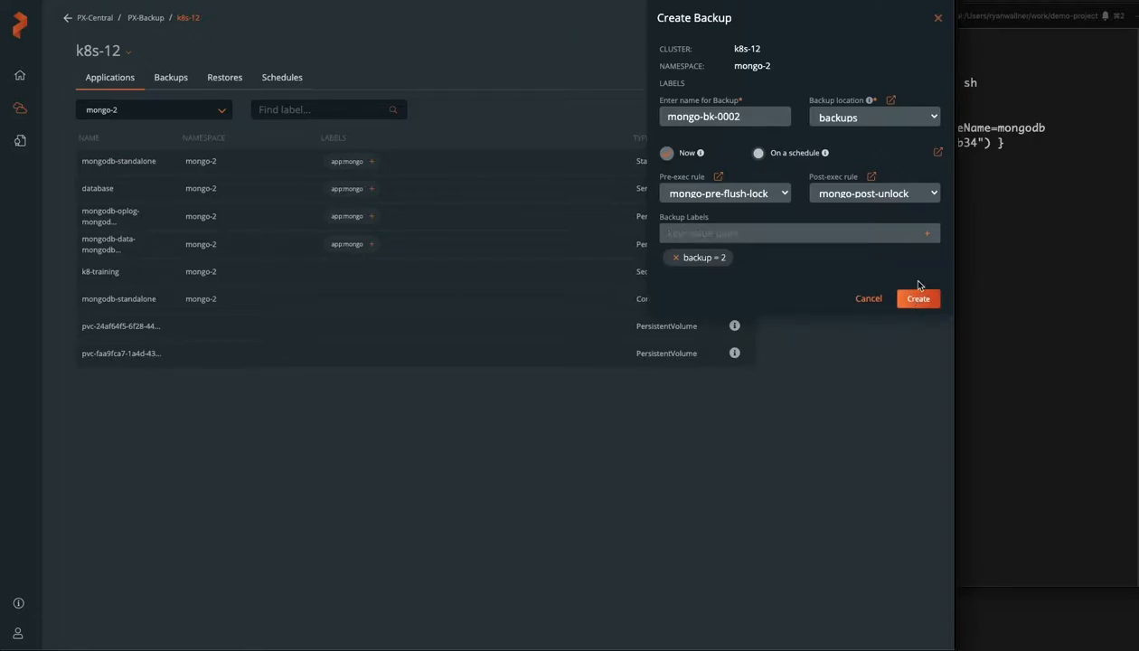
# Create backup mongo-bk-0002 and check its progress in Show Details
pyautogui.click(907, 298)
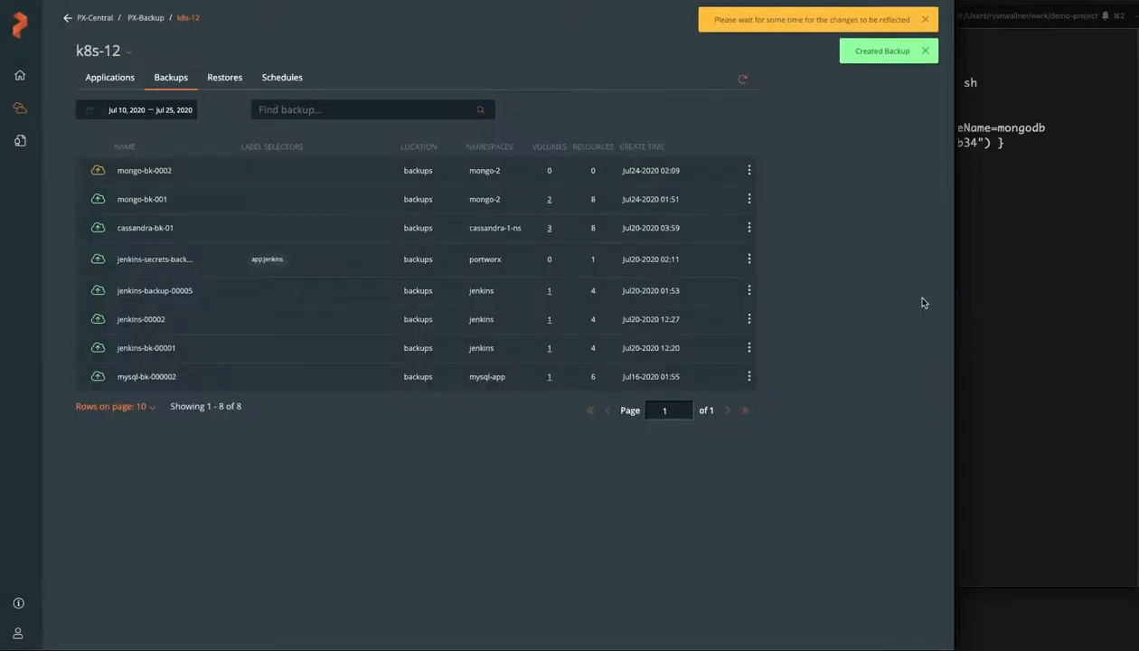
pyautogui.moveTo(94, 170)
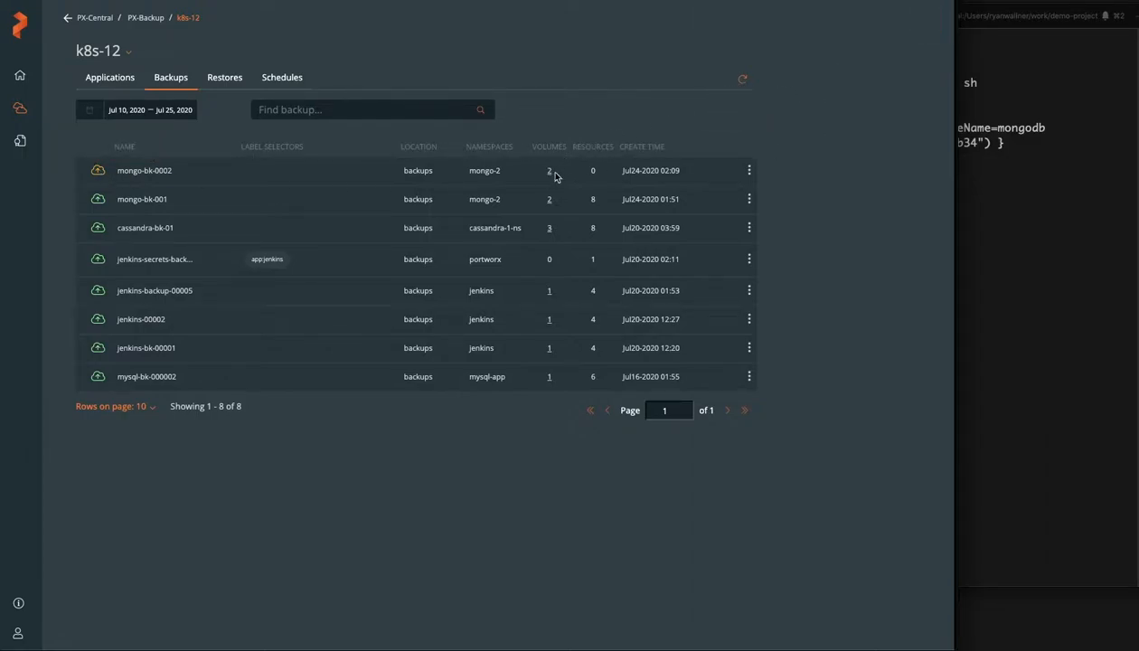
pyautogui.click(748, 170)
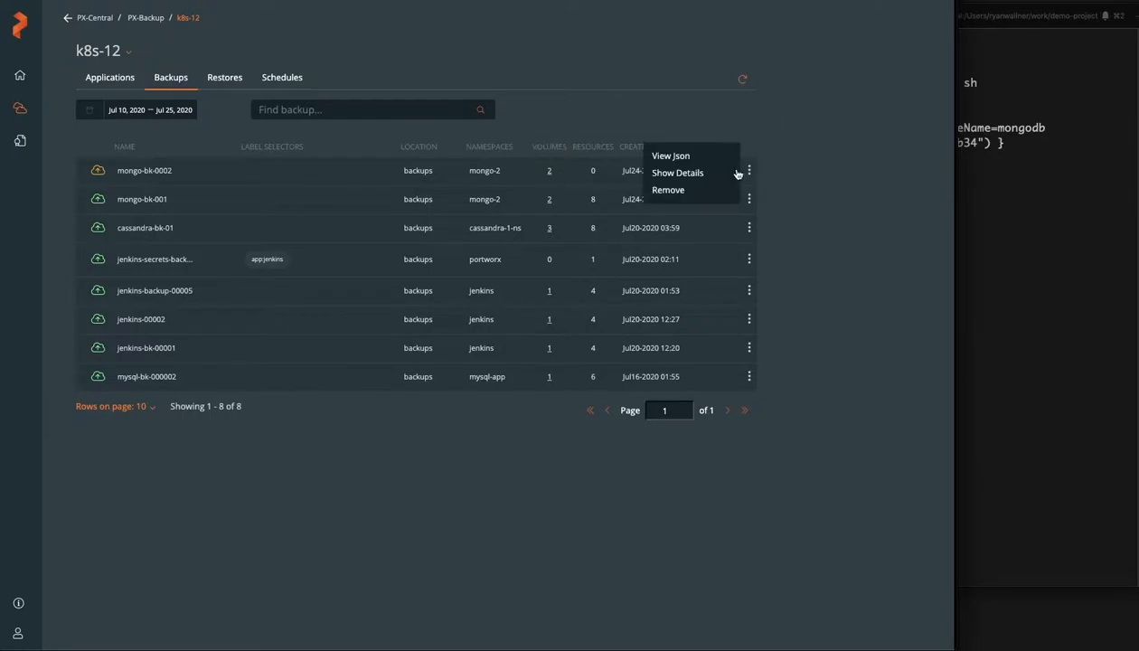
pyautogui.click(678, 174)
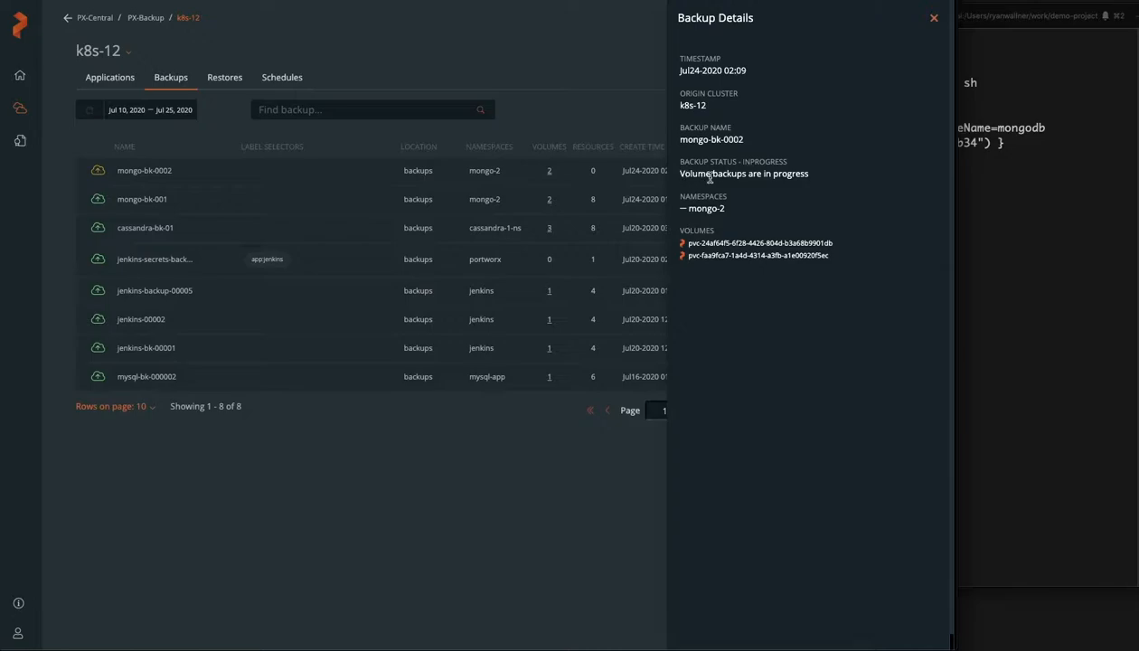
pyautogui.moveTo(680, 186)
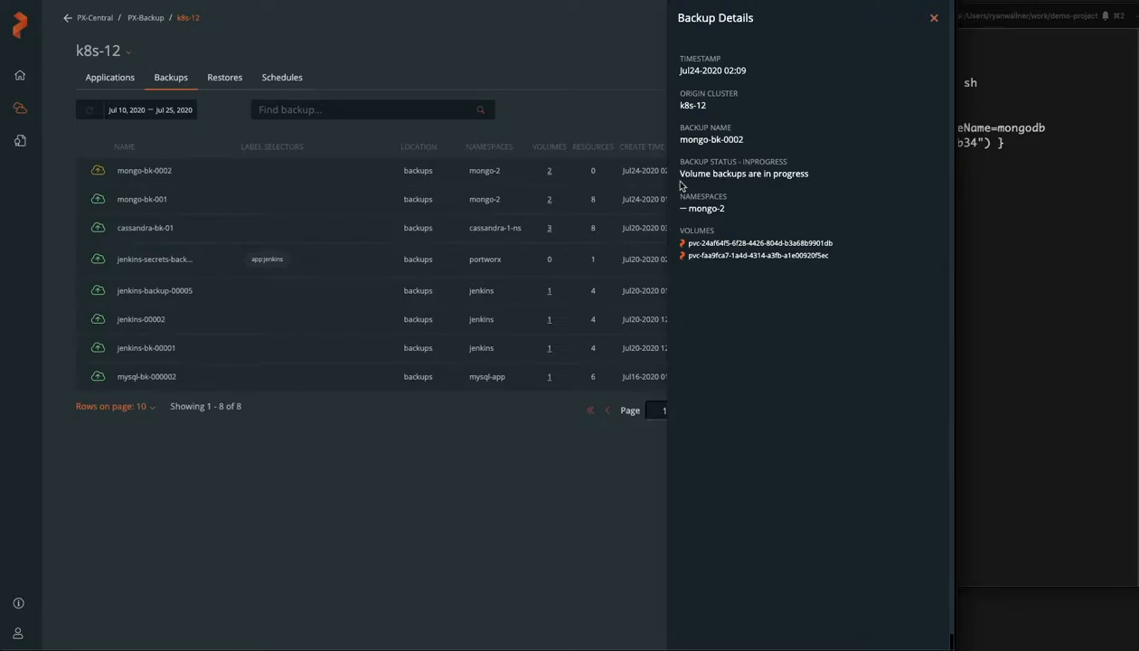
pyautogui.click(933, 18)
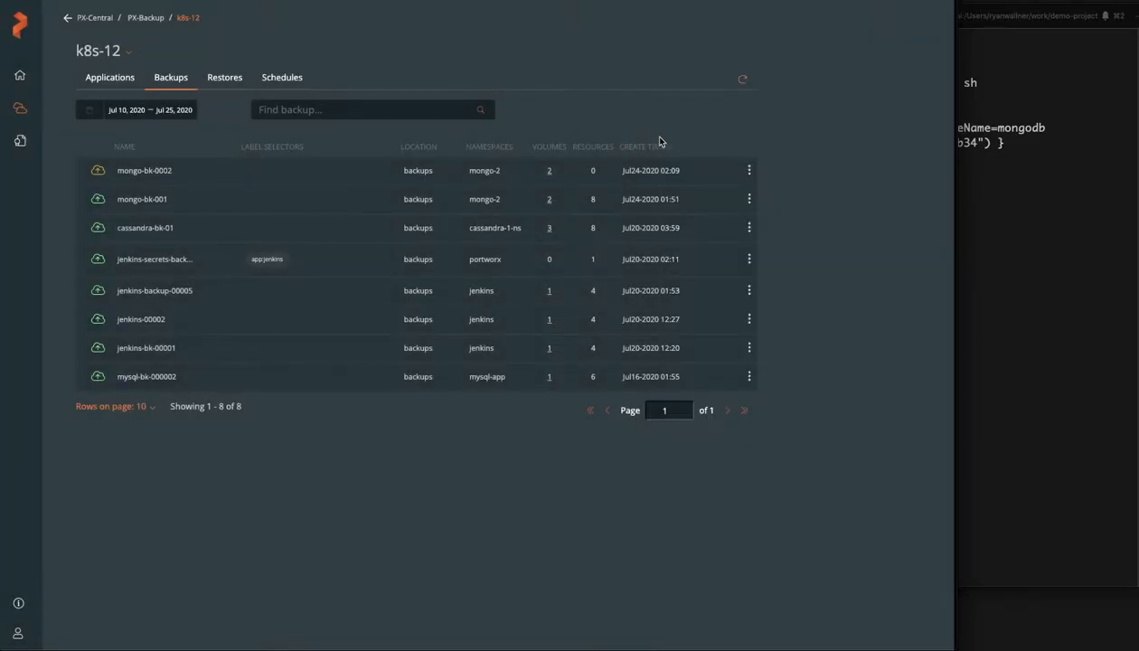
# Refresh the backups list and recheck mongo-bk-0002's details until it completes
pyautogui.click(741, 79)
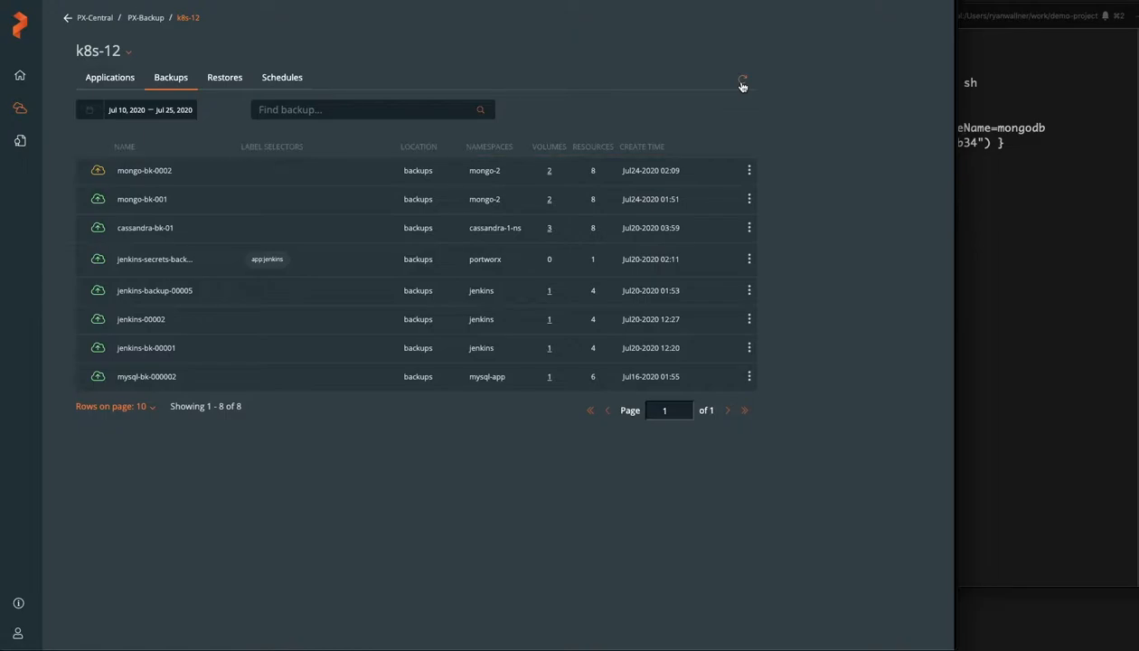
pyautogui.moveTo(748, 173)
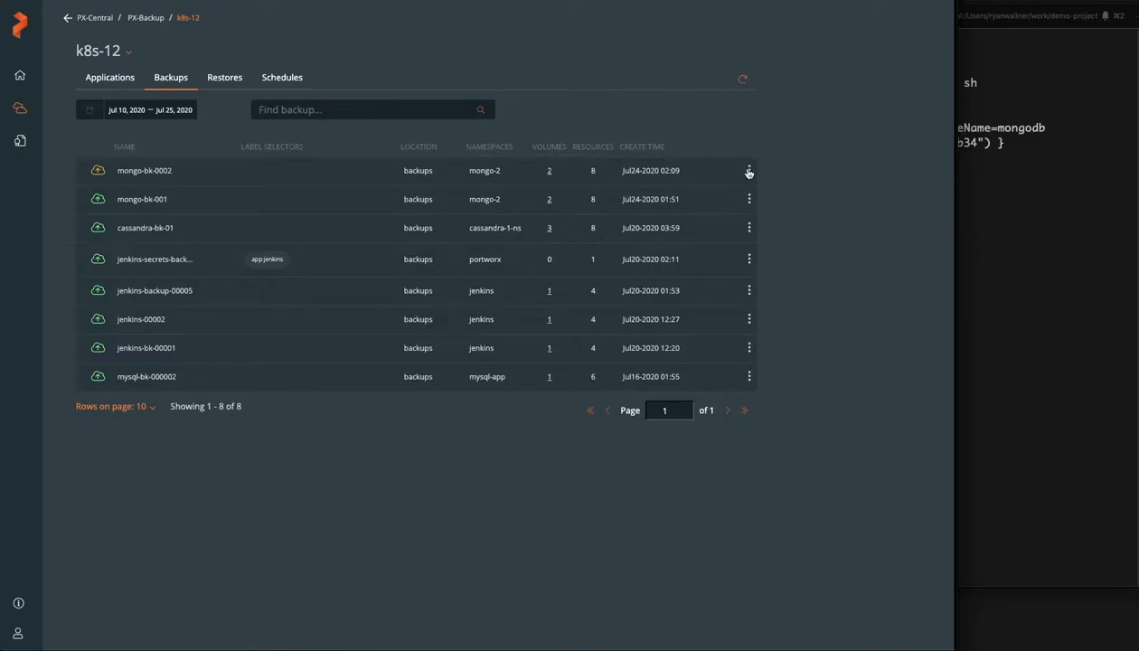
pyautogui.click(749, 169)
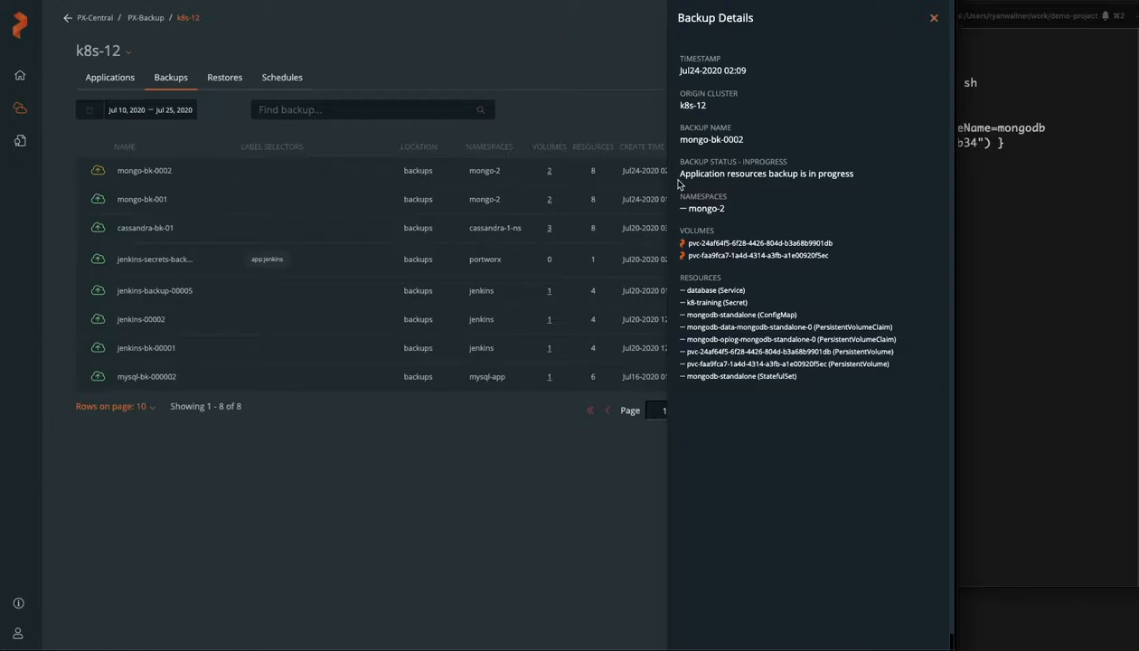
pyautogui.click(932, 18)
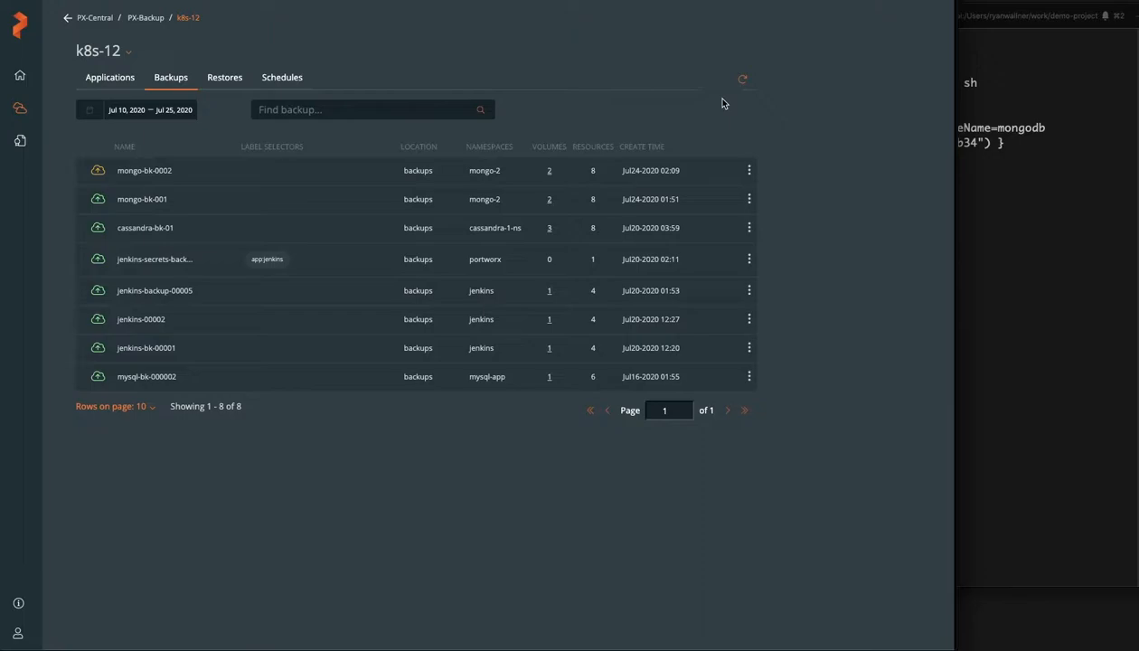
pyautogui.moveTo(134, 186)
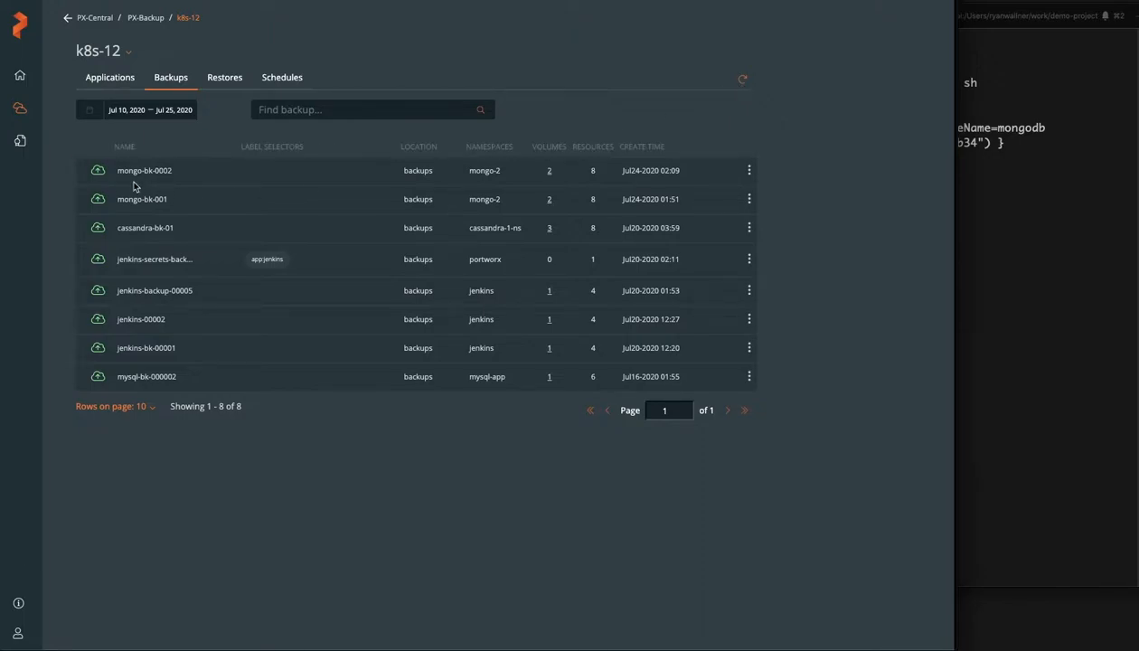
pyautogui.moveTo(97, 170)
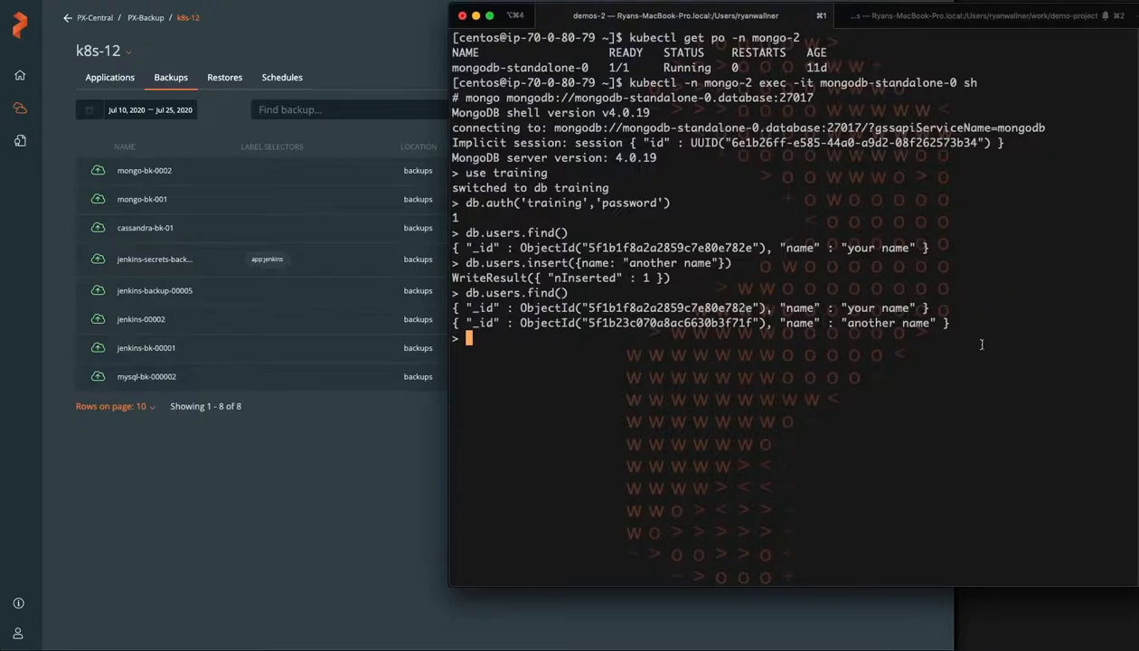
# Exit the MongoDB shell and delete the mongo-2 namespace with kubectl delete ns mongo-2
pyautogui.write('exit')
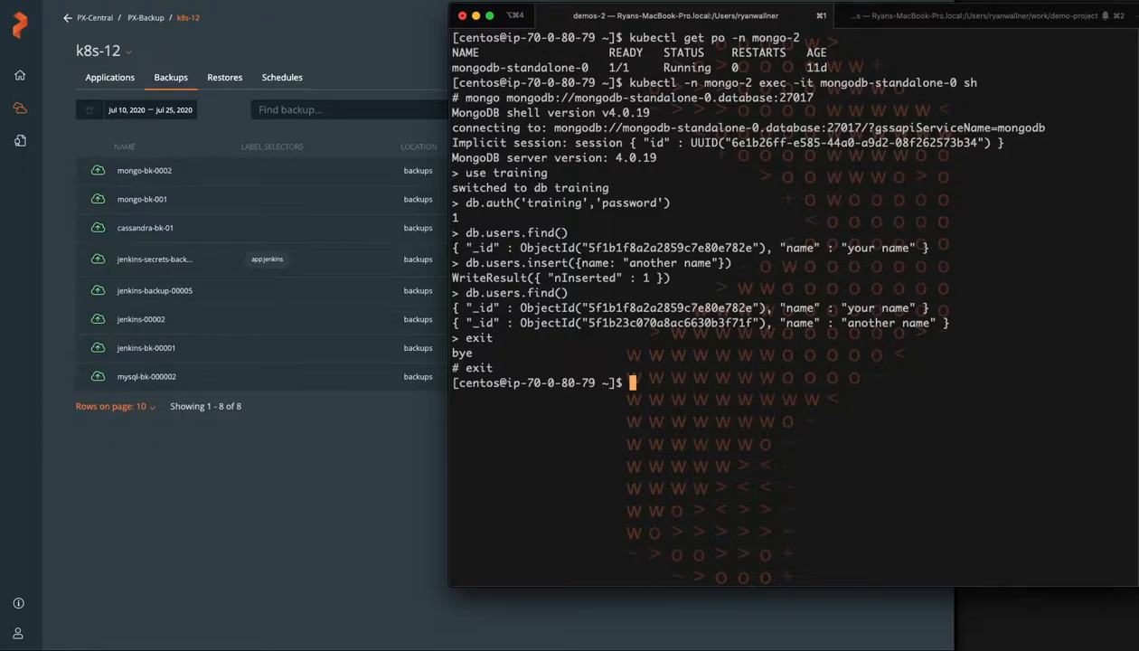
pyautogui.write('kubectl')
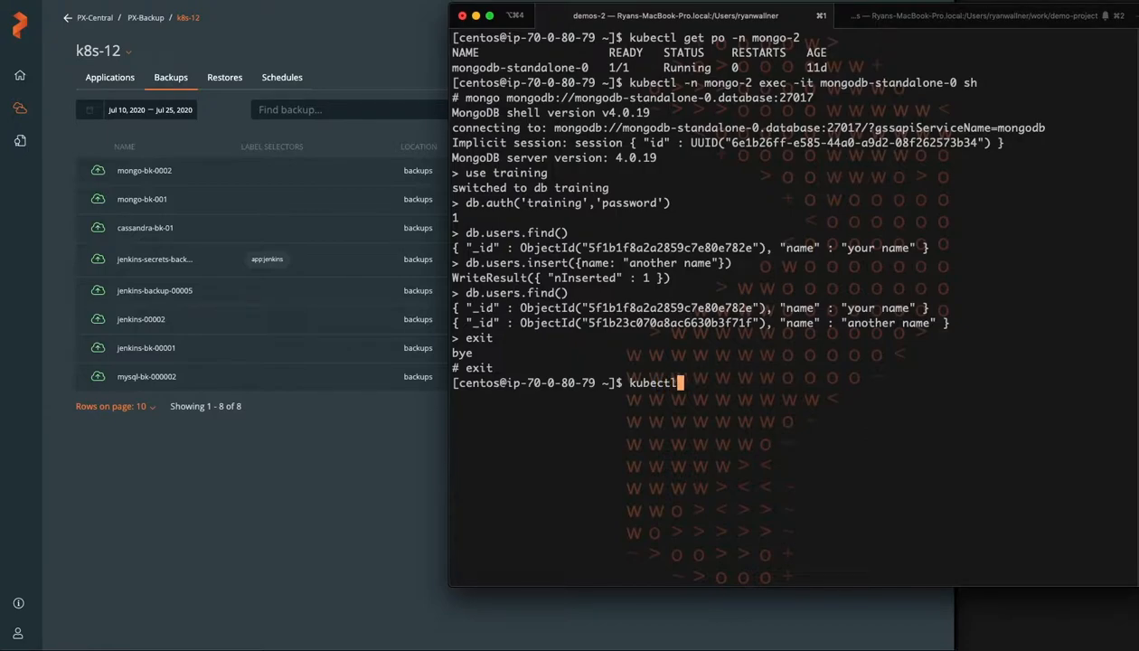
pyautogui.write('delete')
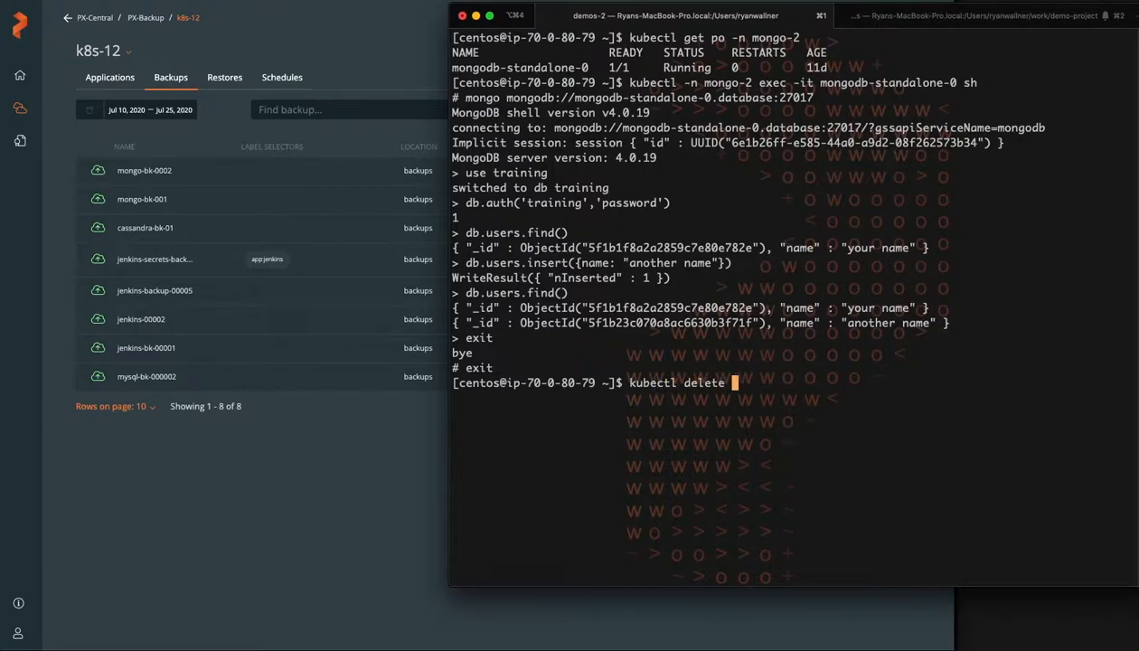
pyautogui.write('ns')
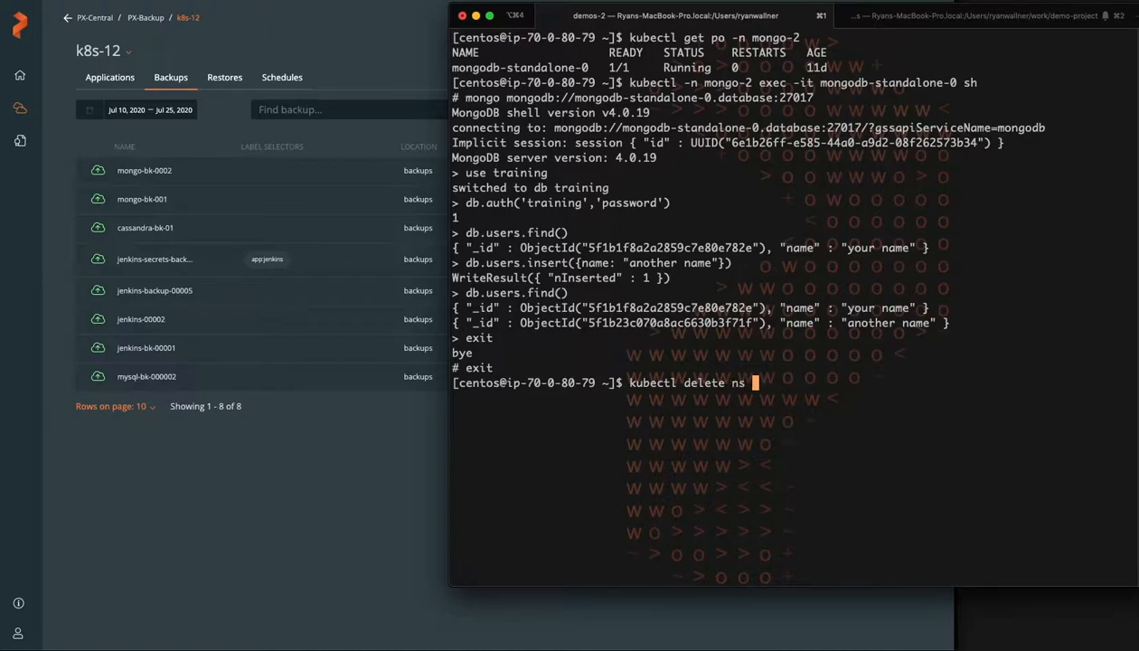
pyautogui.write('mongo-')
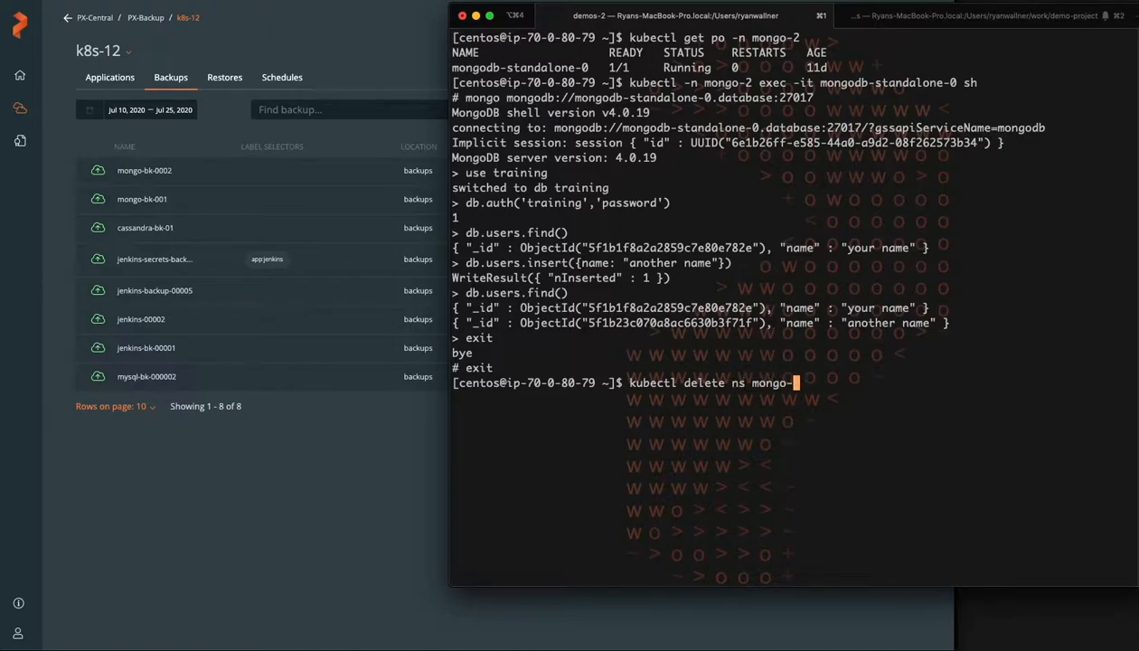
pyautogui.write('2')
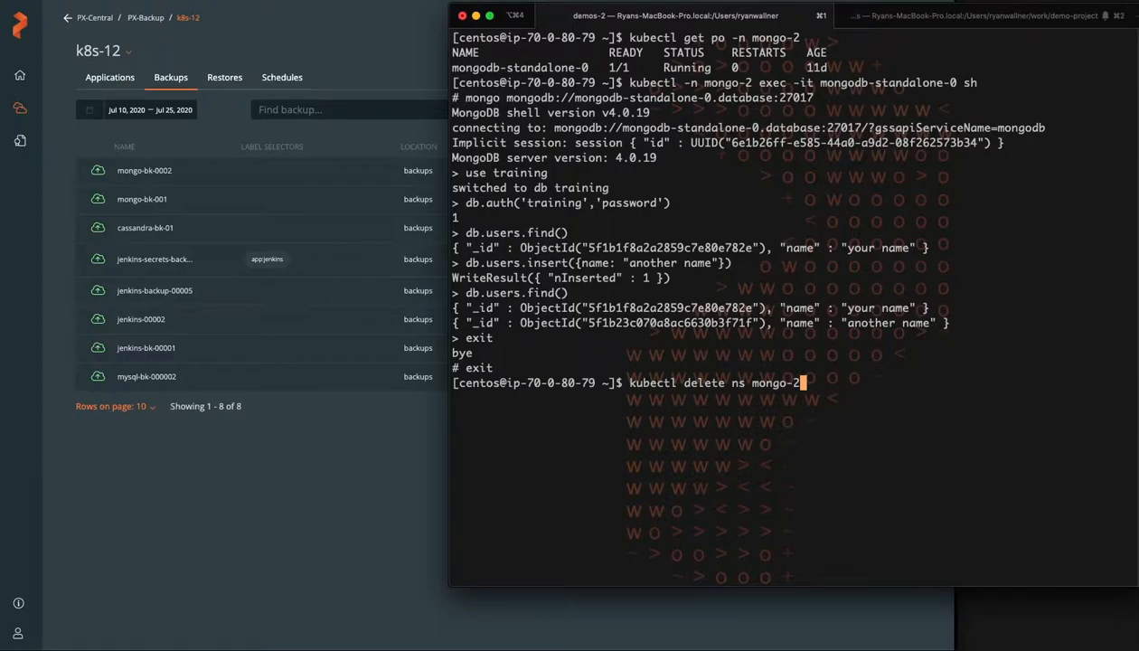
pyautogui.press('Return')
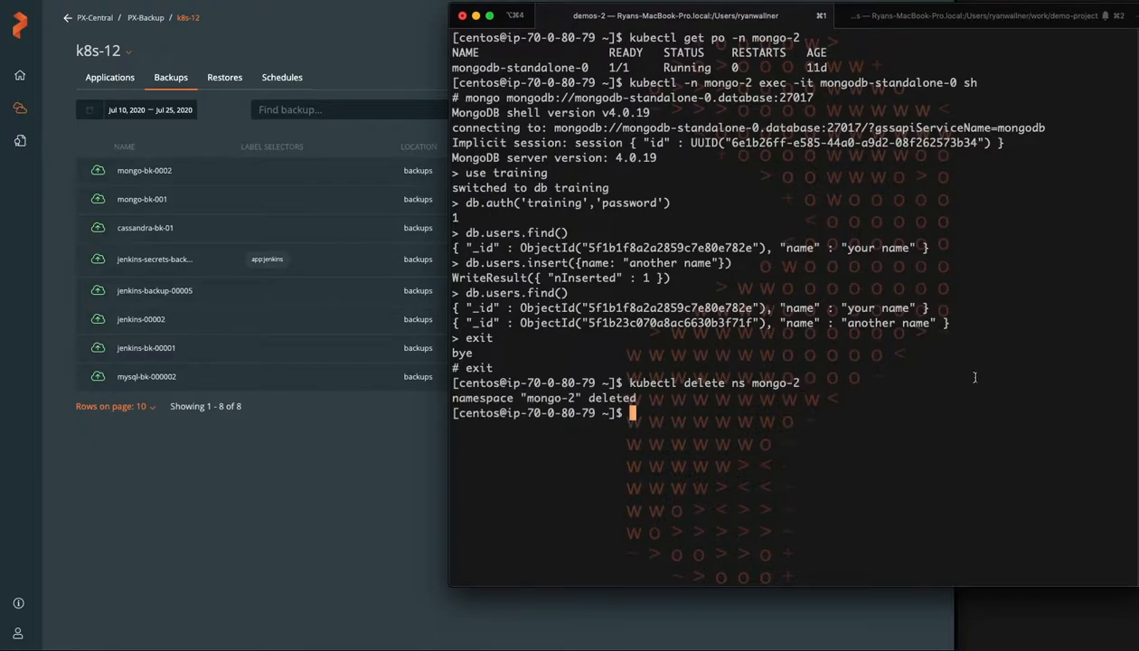
# Run kubectl get po -n mongo-2 to check whether any pods remain
pyautogui.doubleClick(611, 398)
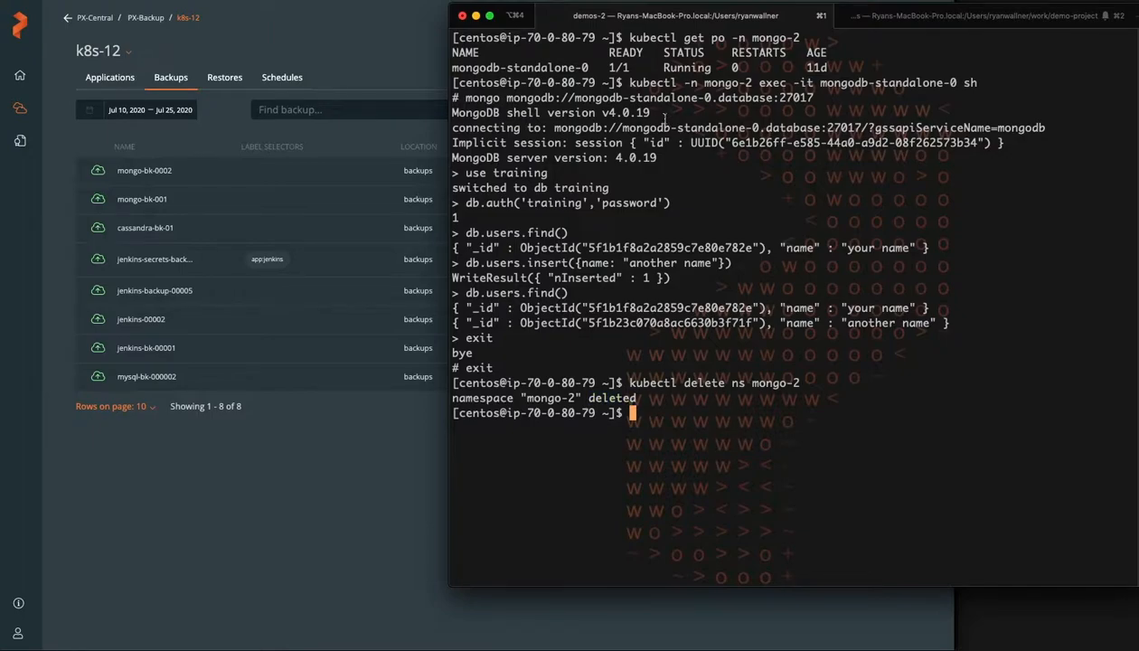
pyautogui.doubleClick(714, 36)
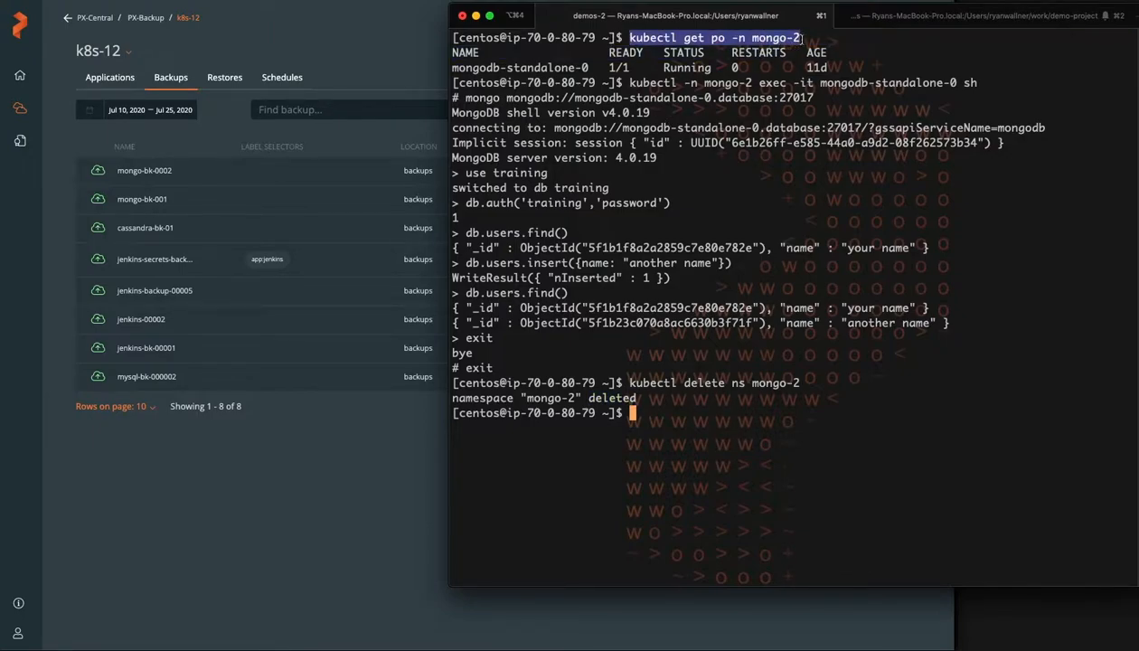
pyautogui.write('kubectl get po -n mongo-2')
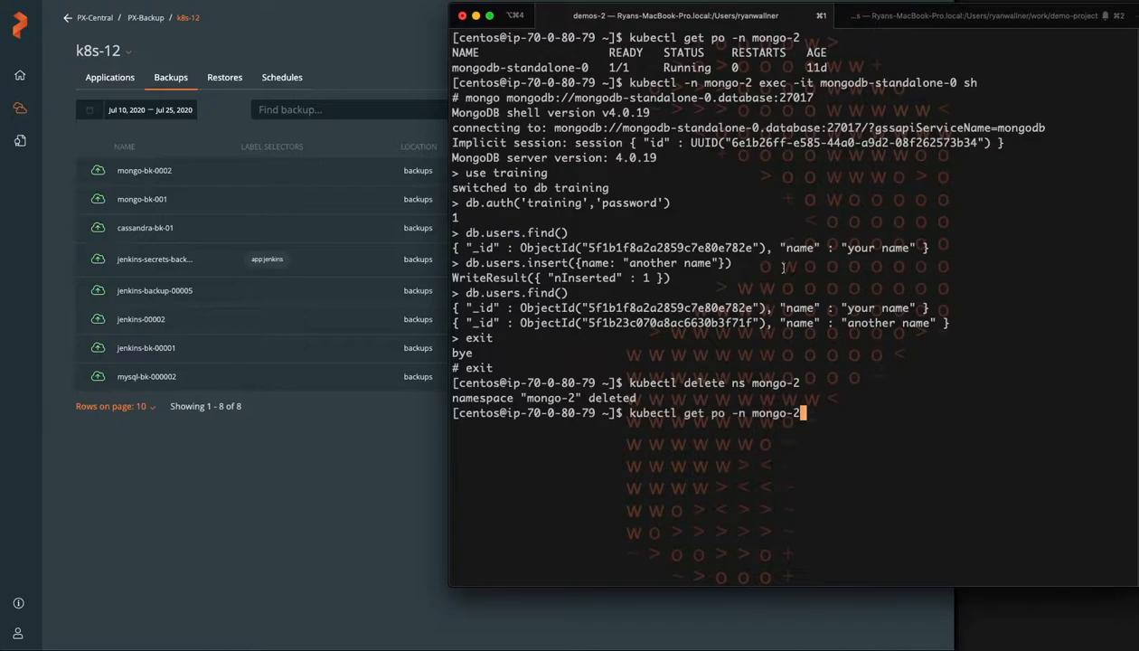
pyautogui.press('Return')
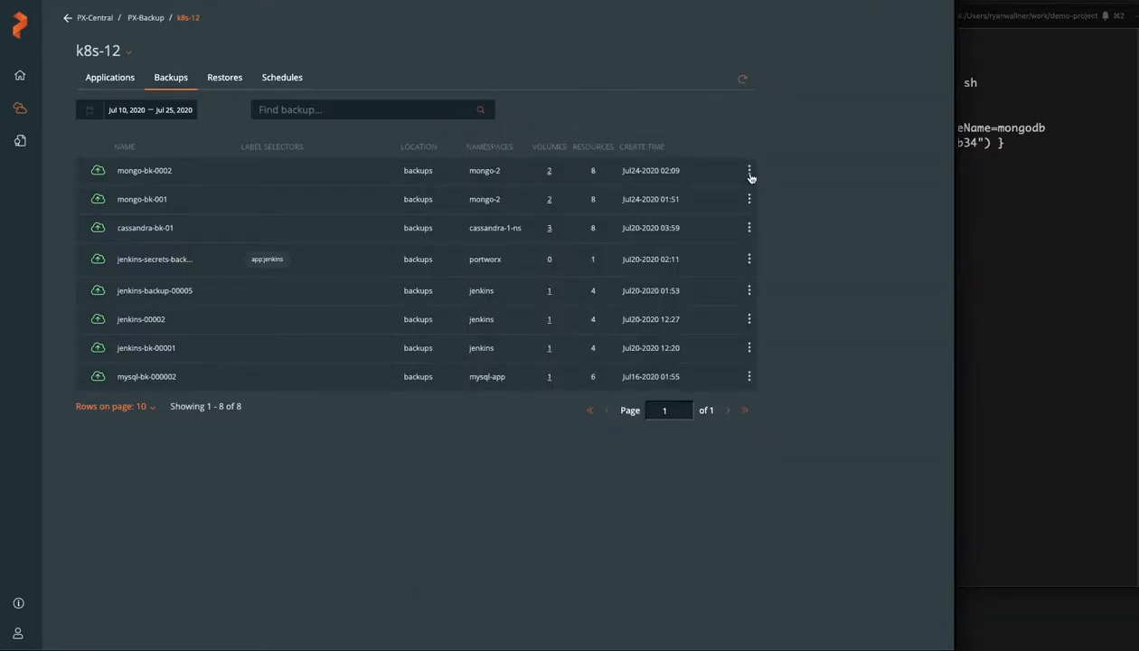
# Start a restore of mongo-bk-0002 named mongo-restore-0000001, replacing existing resources
pyautogui.click(748, 170)
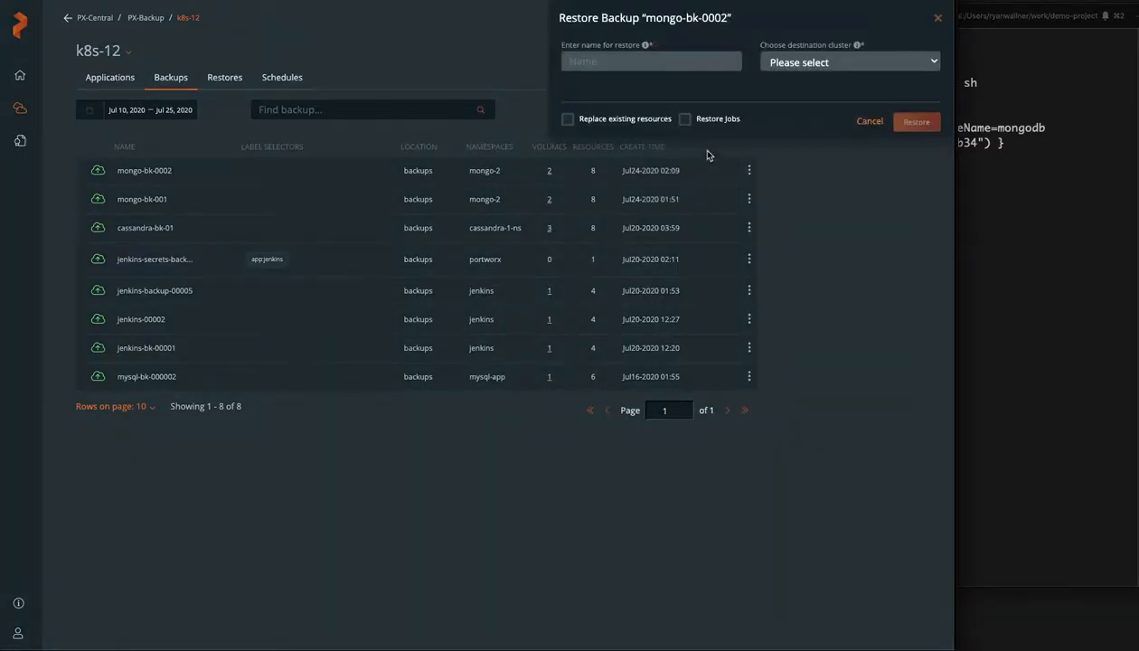
pyautogui.write('mongo-resto')
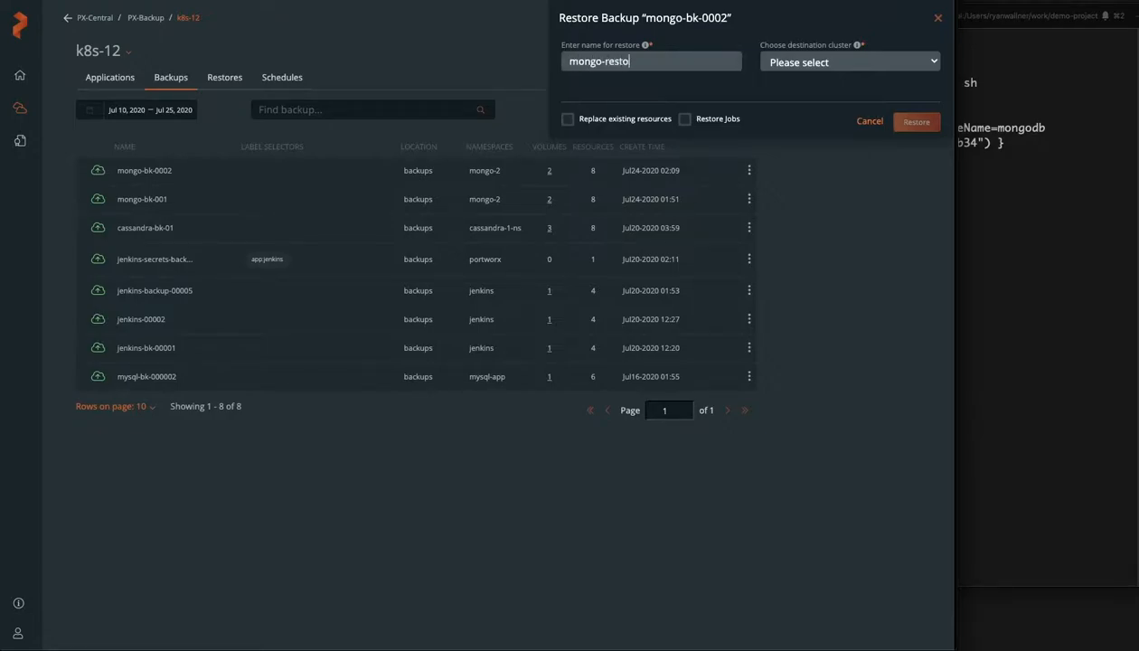
pyautogui.write('re-')
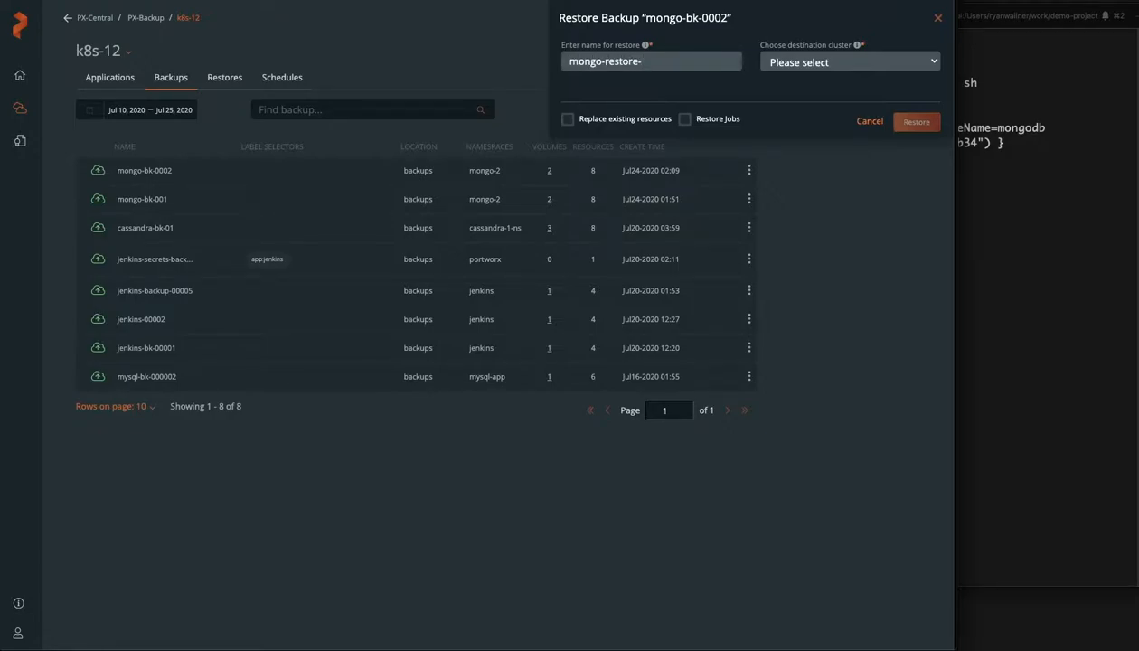
pyautogui.write('000000')
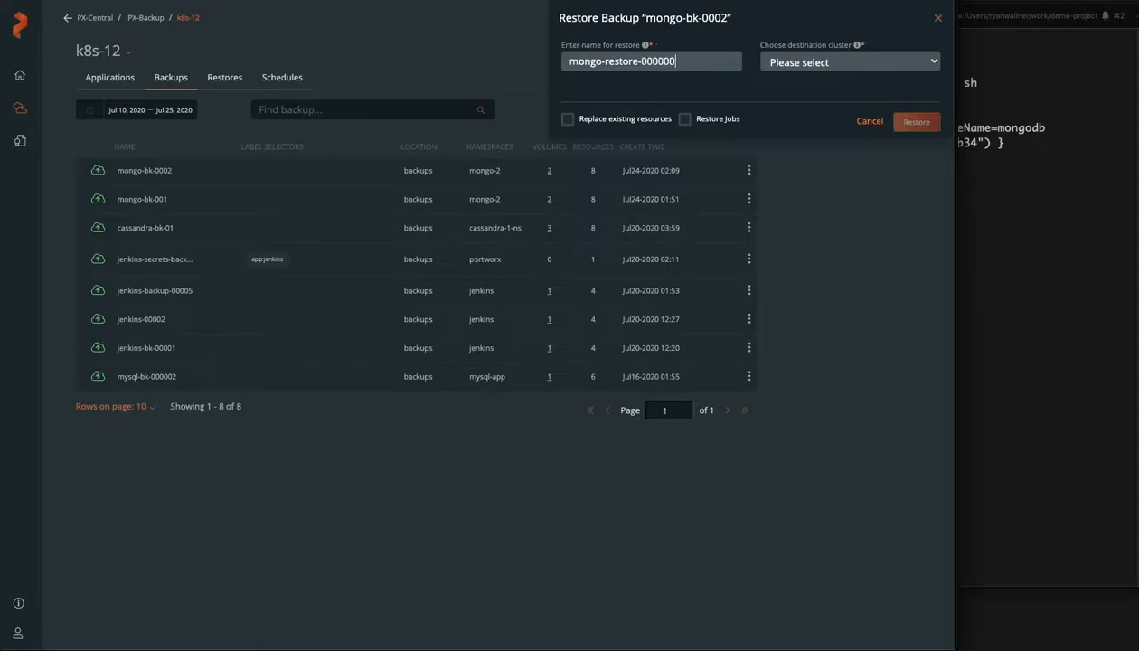
pyautogui.click(563, 119)
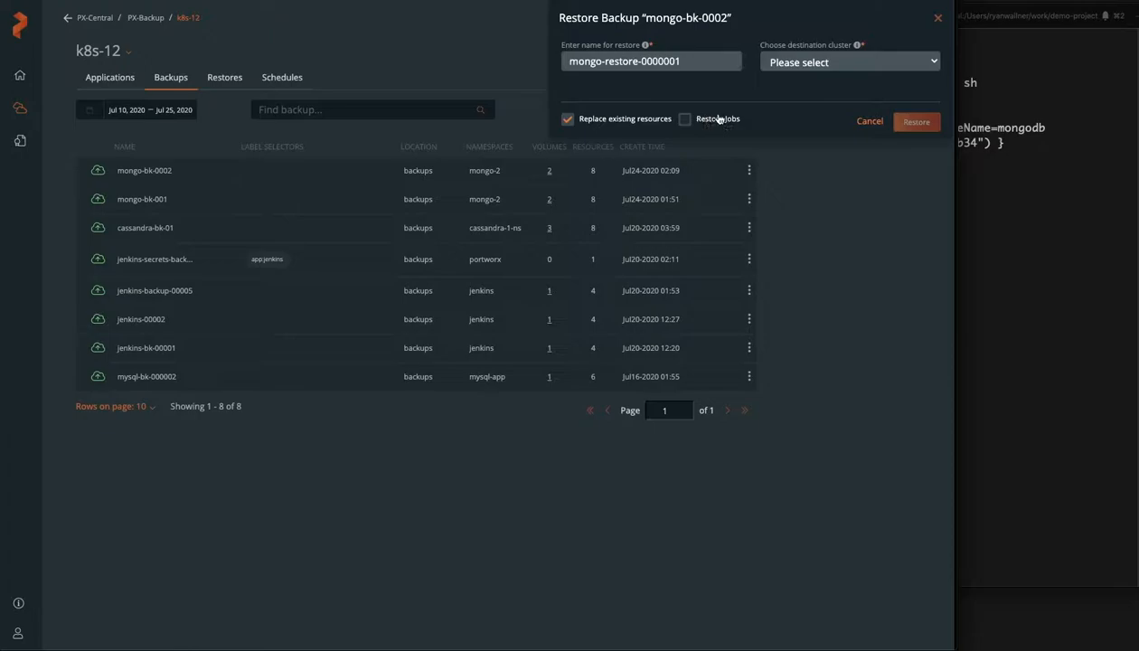
# Choose k8s-12 as destination cluster, keep the Default restore and launch the restore
pyautogui.click(846, 61)
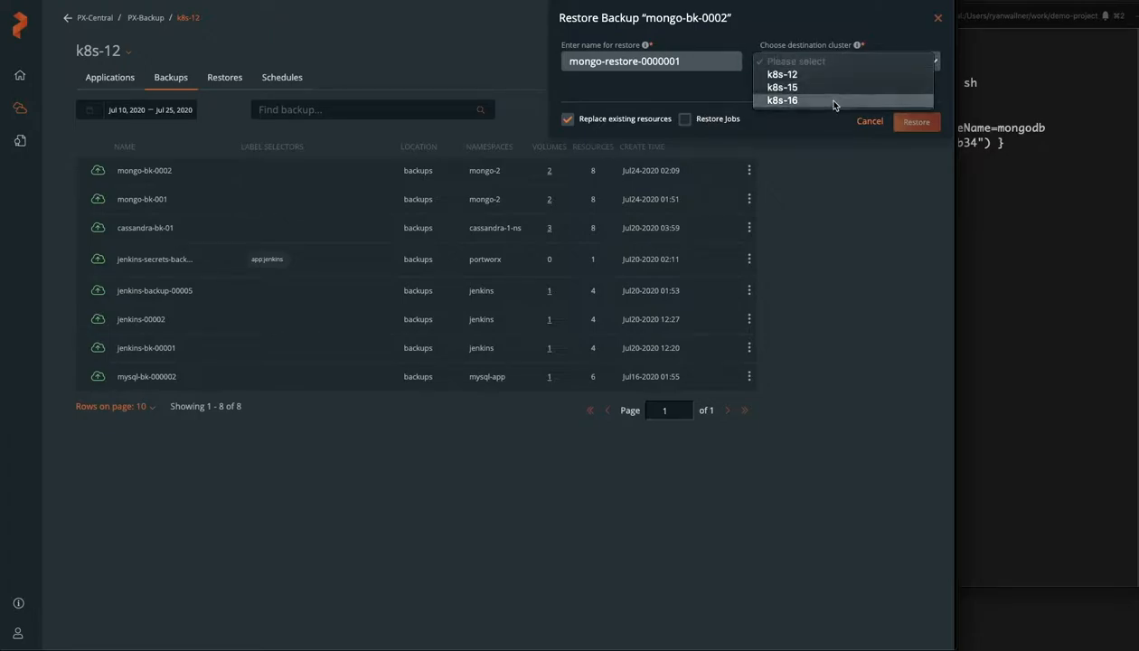
pyautogui.click(768, 74)
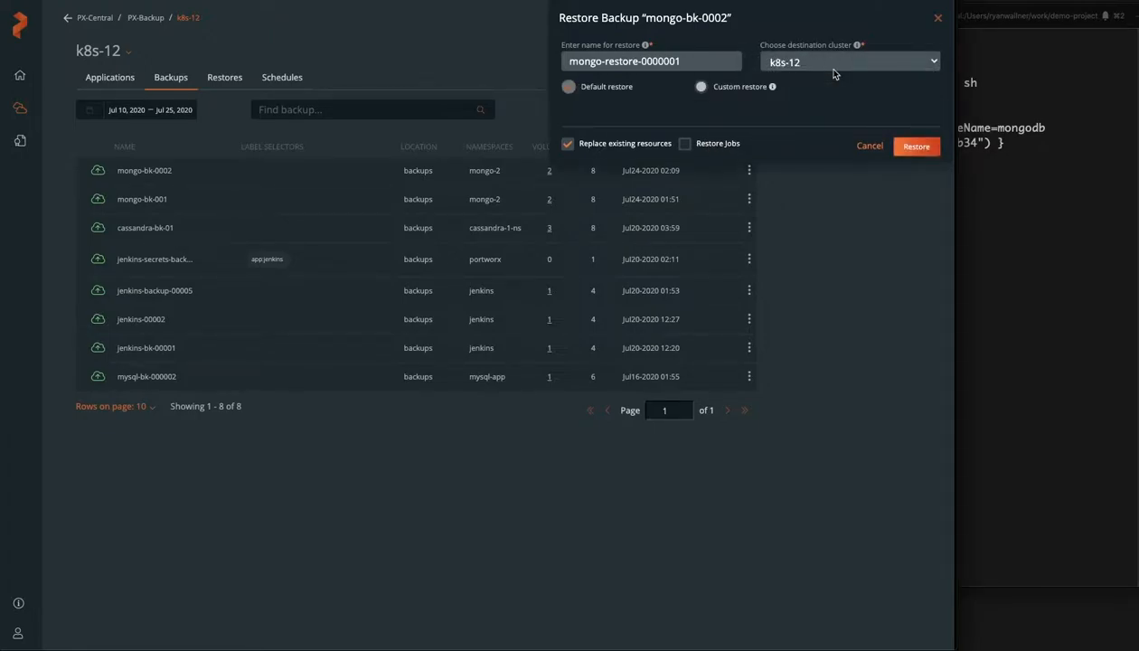
pyautogui.click(698, 87)
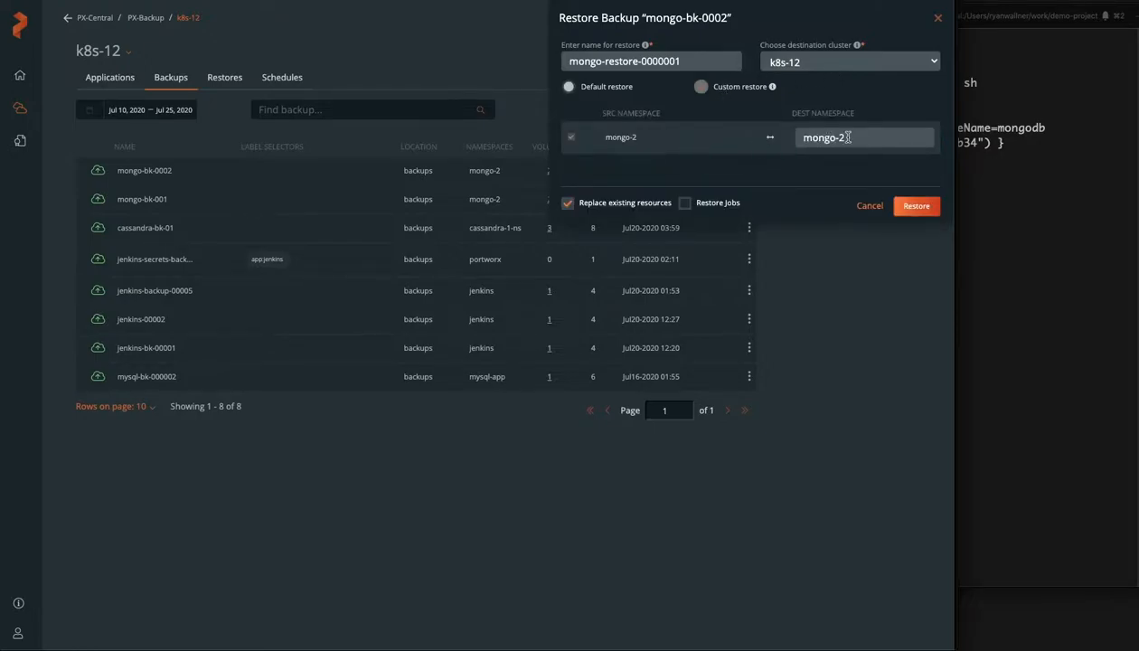
pyautogui.click(567, 87)
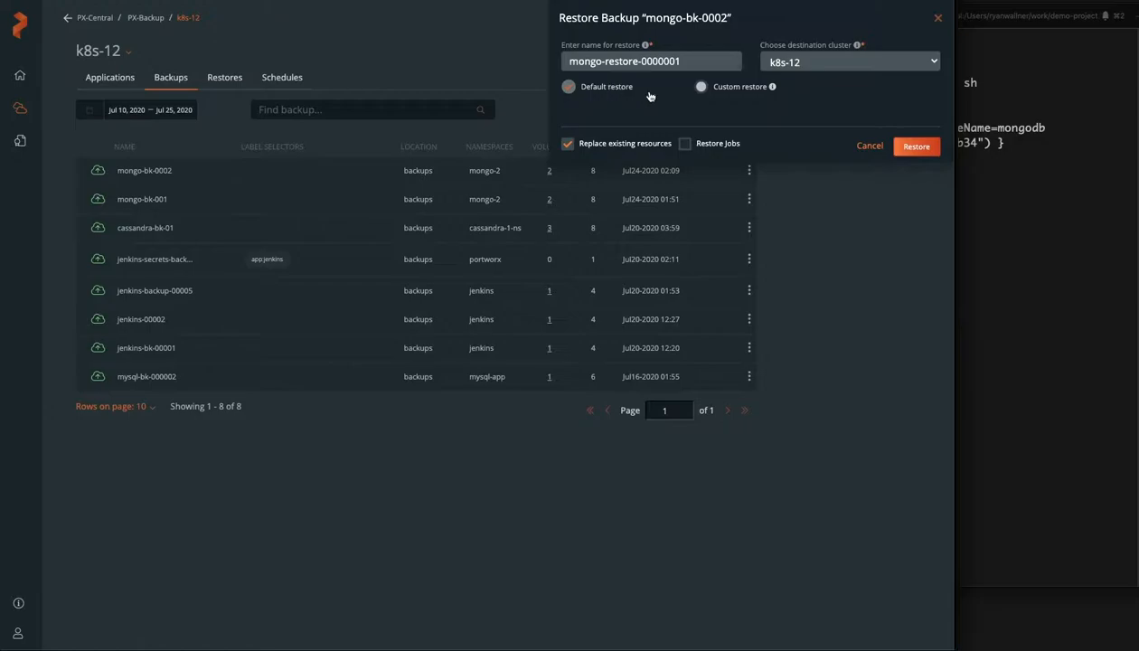
pyautogui.click(915, 144)
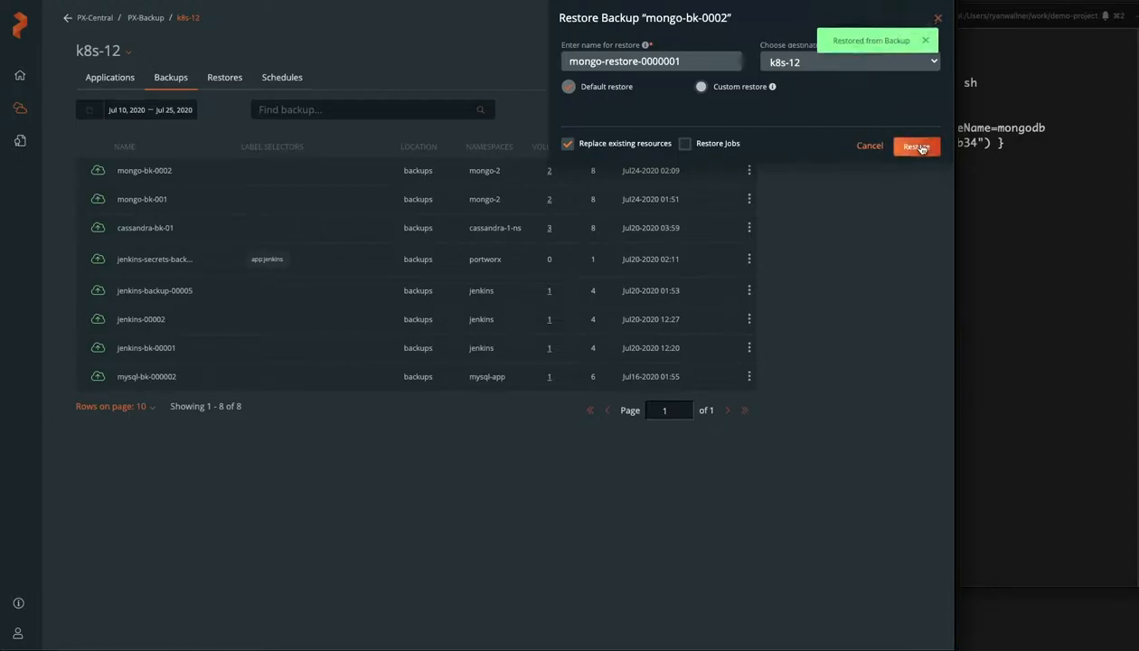
pyautogui.click(914, 144)
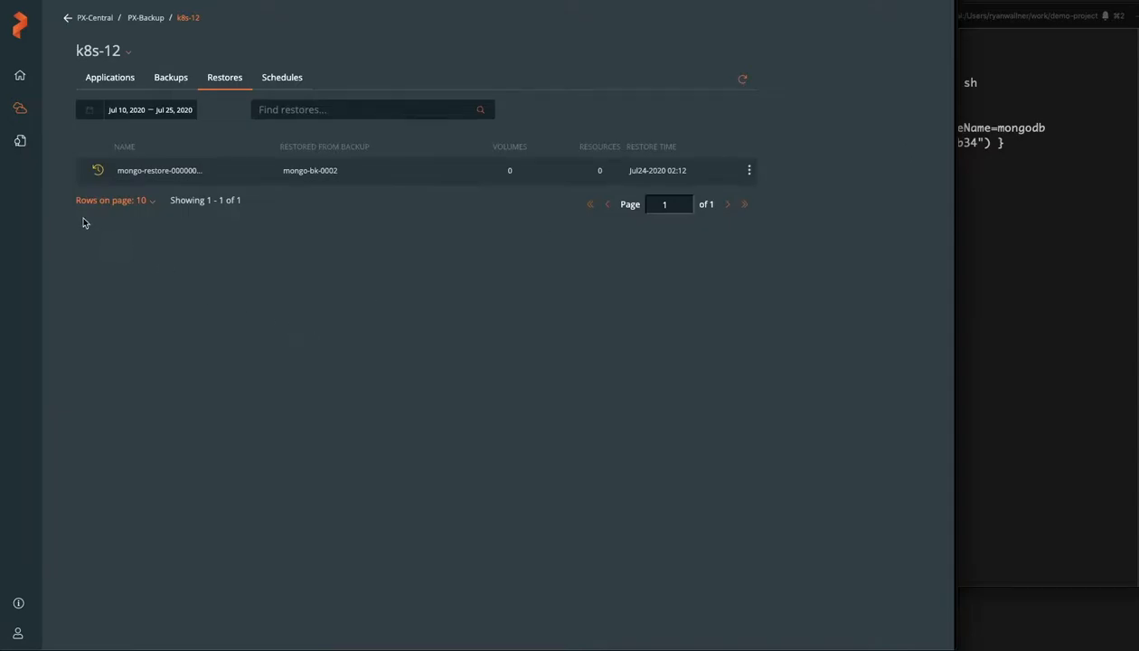
pyautogui.moveTo(94, 170)
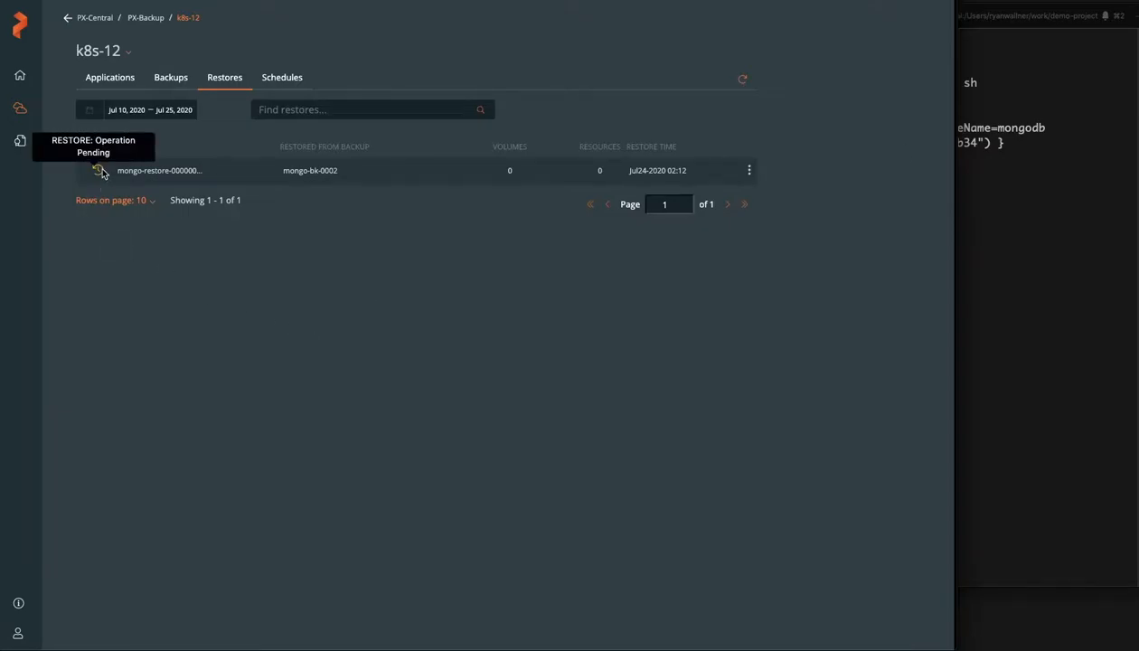
pyautogui.moveTo(716, 134)
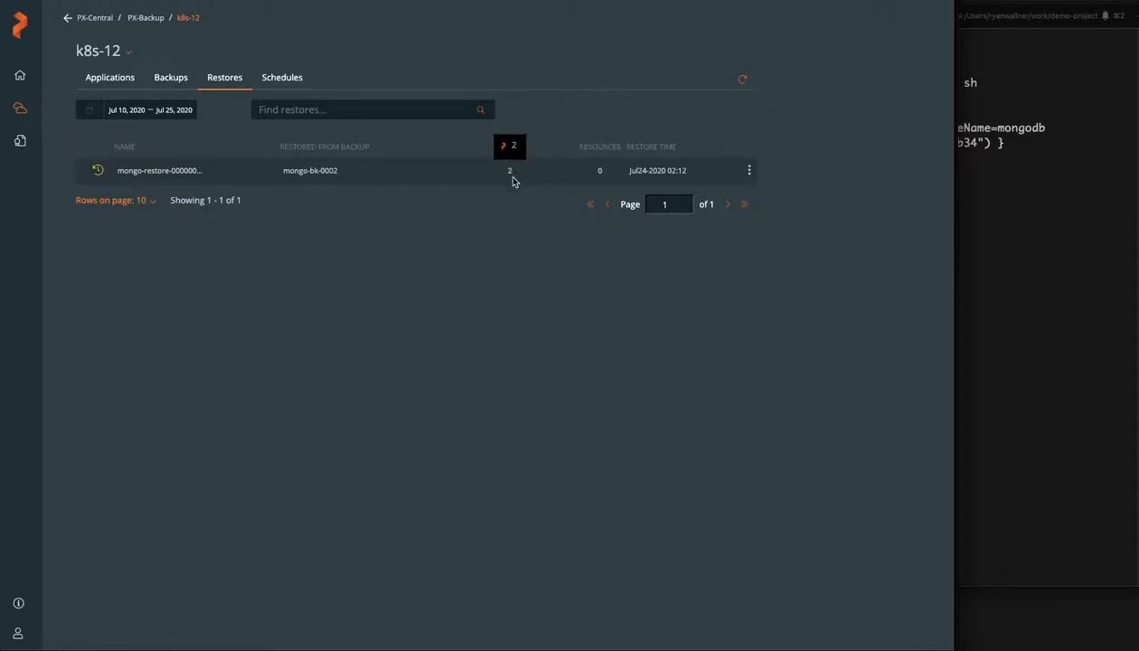
pyautogui.click(172, 170)
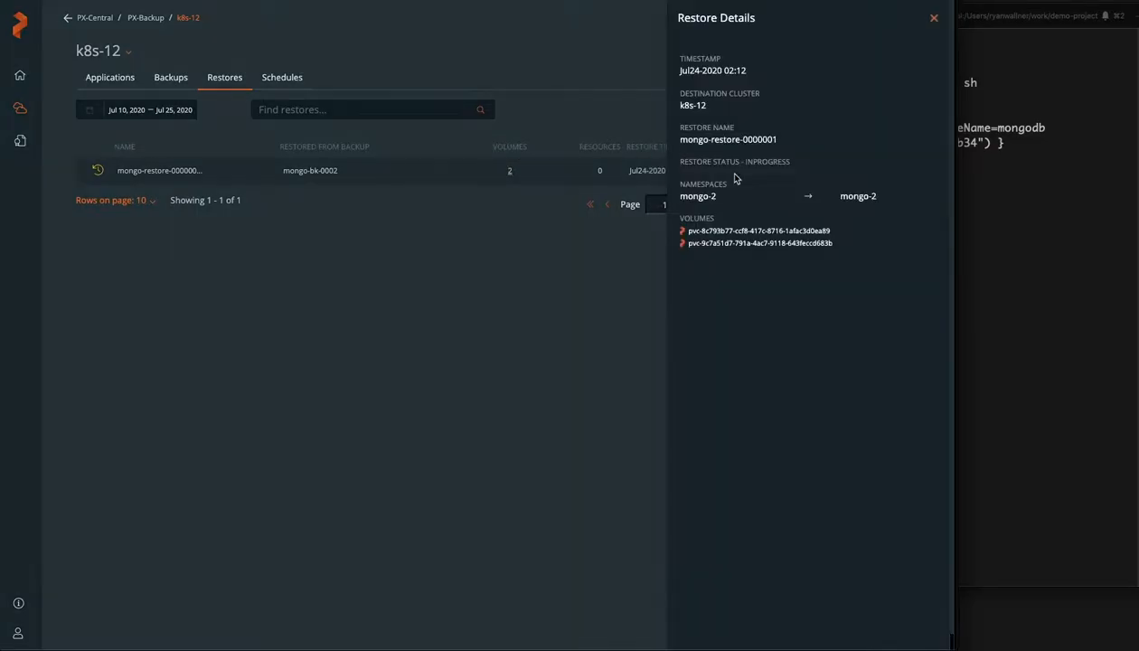
pyautogui.moveTo(776, 172)
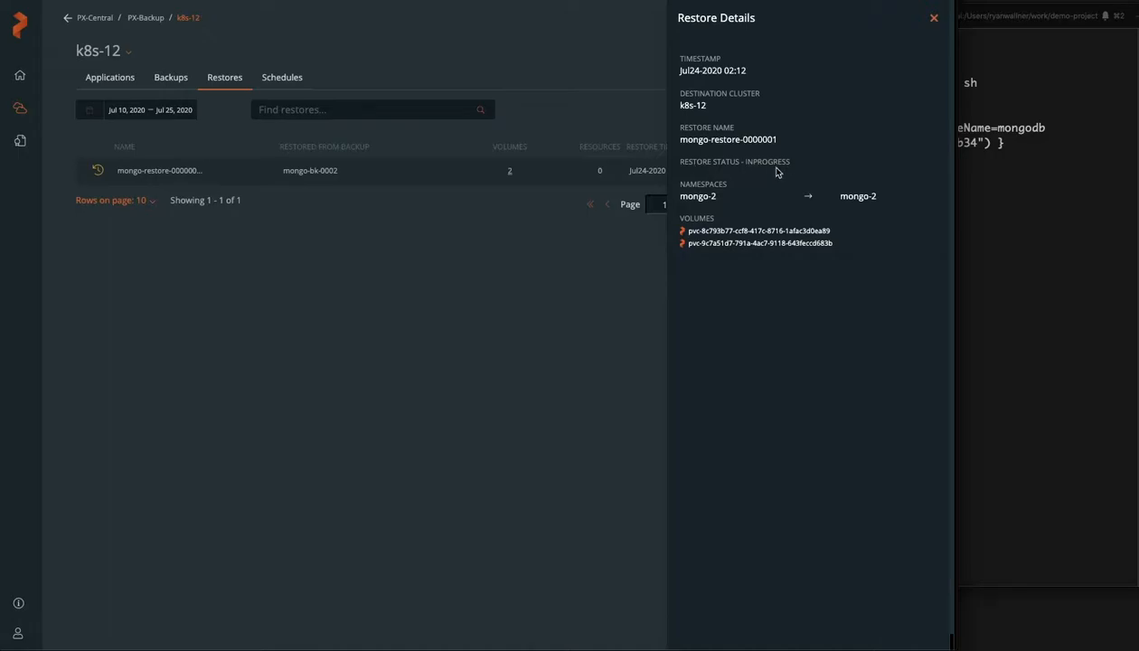
pyautogui.moveTo(756, 176)
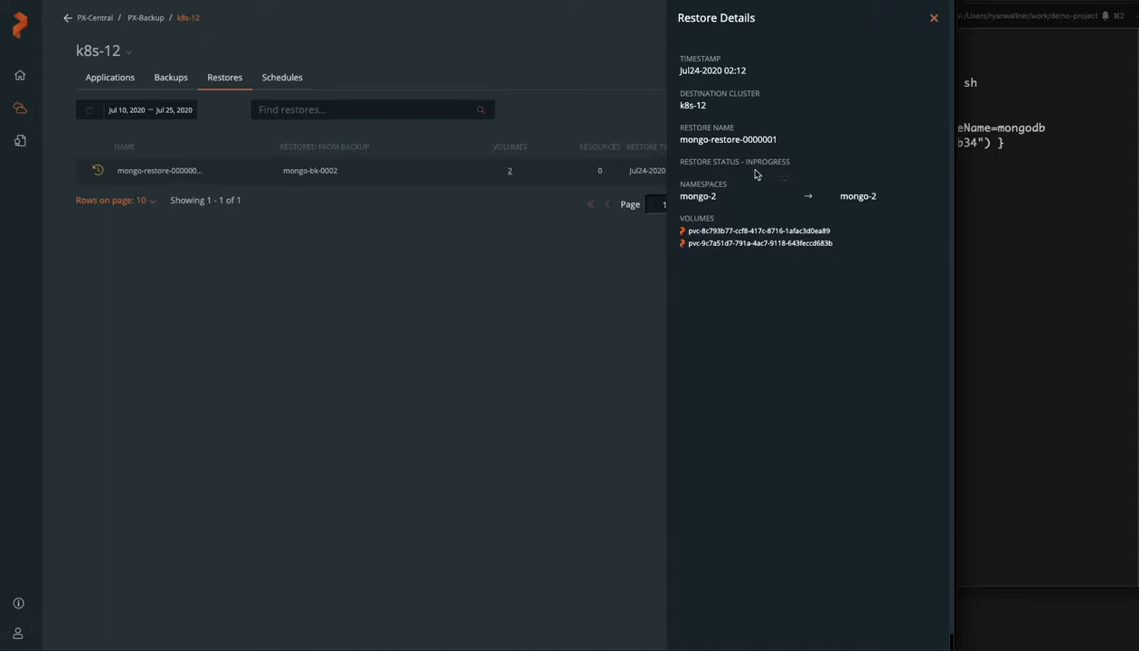
pyautogui.click(929, 18)
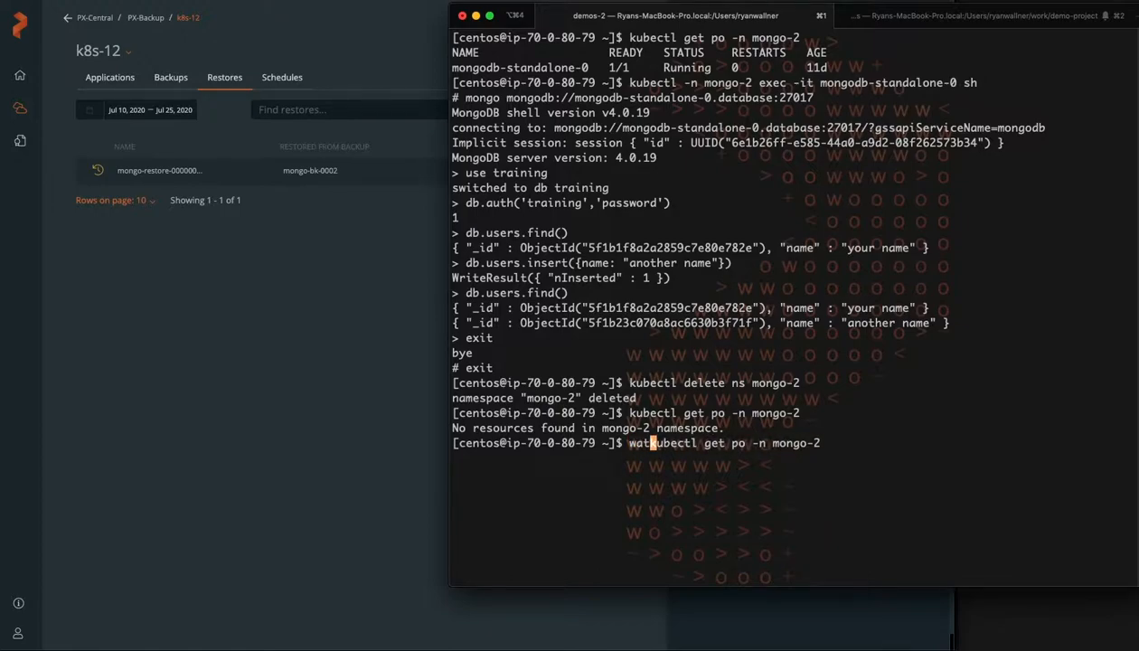
# Watch kubectl get po -n mongo-2 and check Restore Details until mongo-restore-0000001 shows SUCCEED
pyautogui.write('ch ')
pyautogui.press('Return')
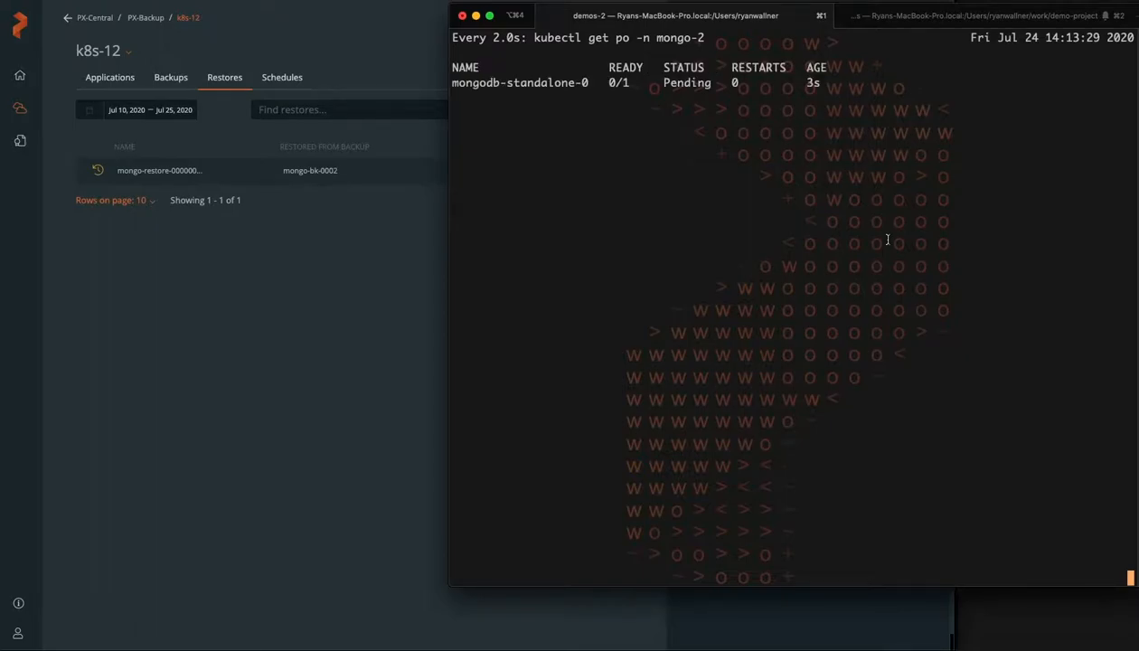
pyautogui.click(159, 170)
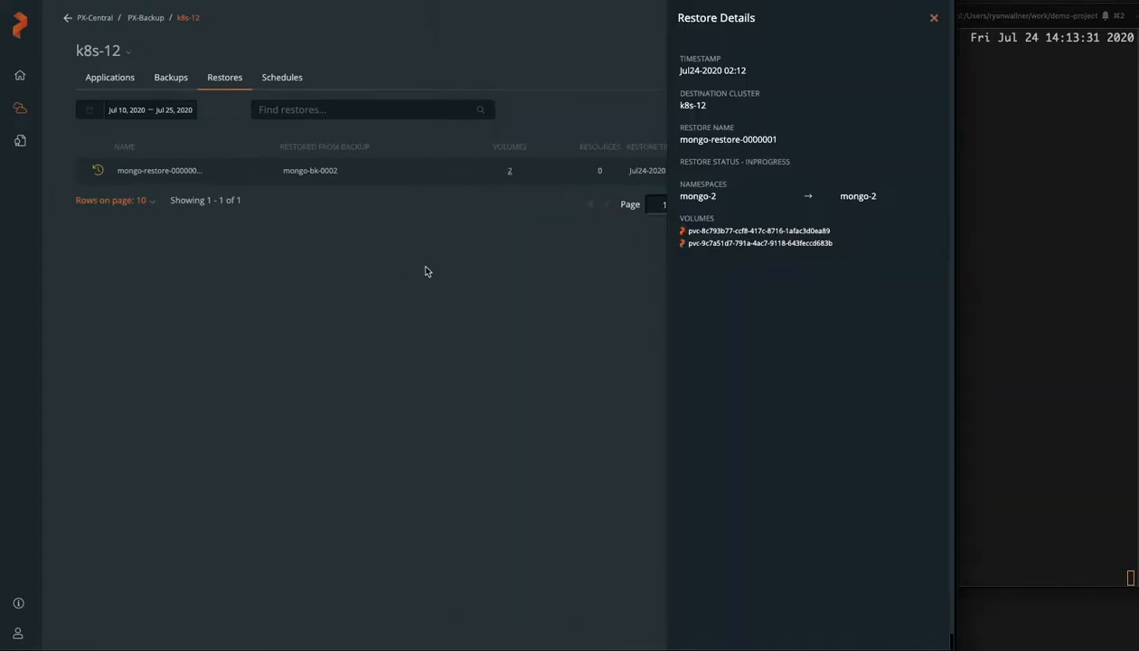
pyautogui.click(933, 18)
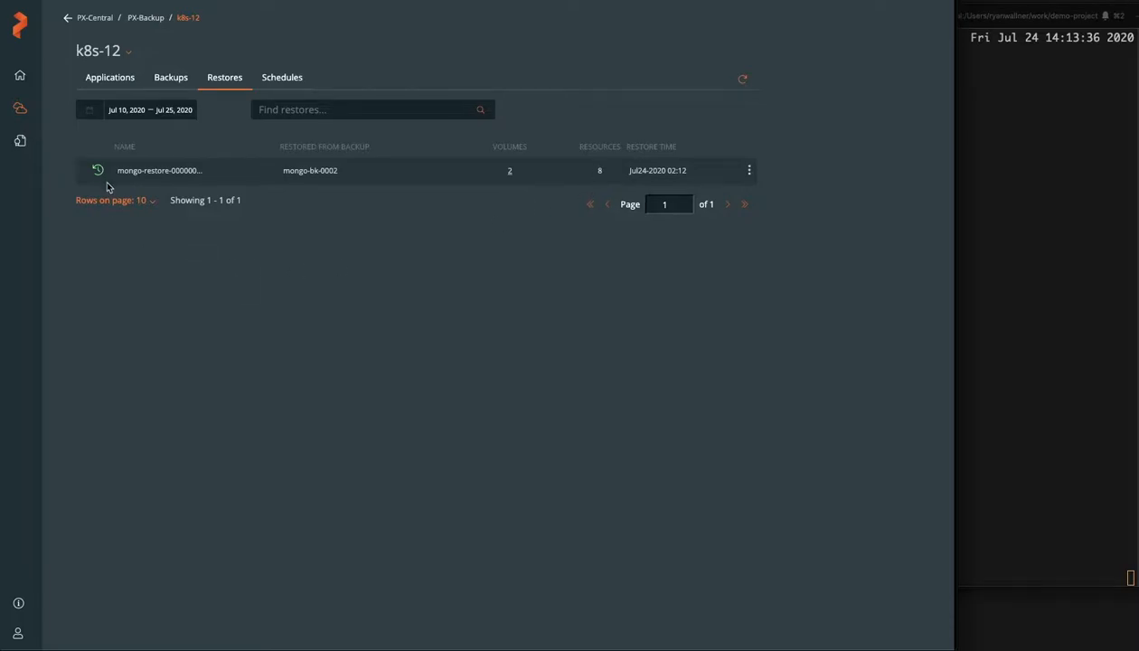
pyautogui.moveTo(747, 177)
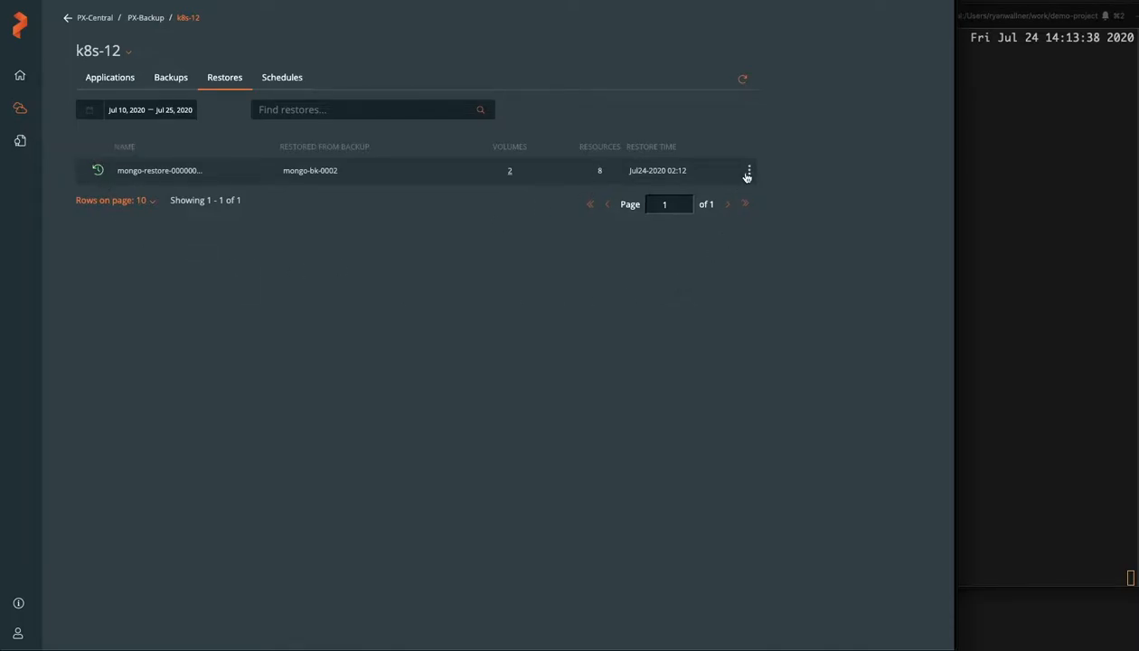
pyautogui.click(746, 170)
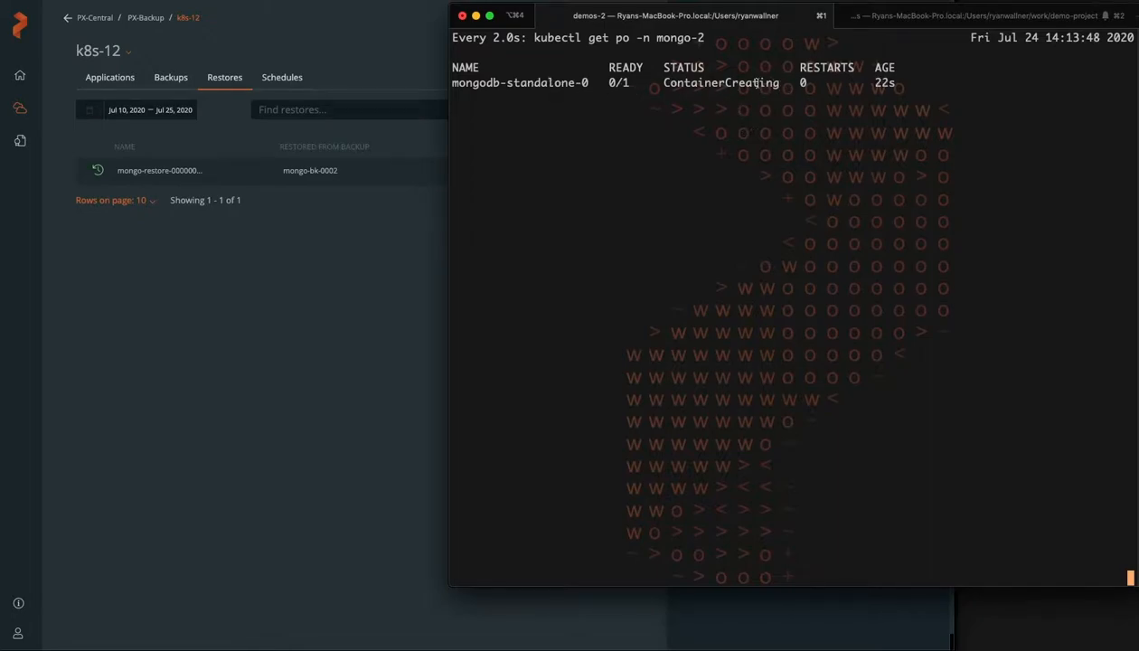
pyautogui.click(159, 170)
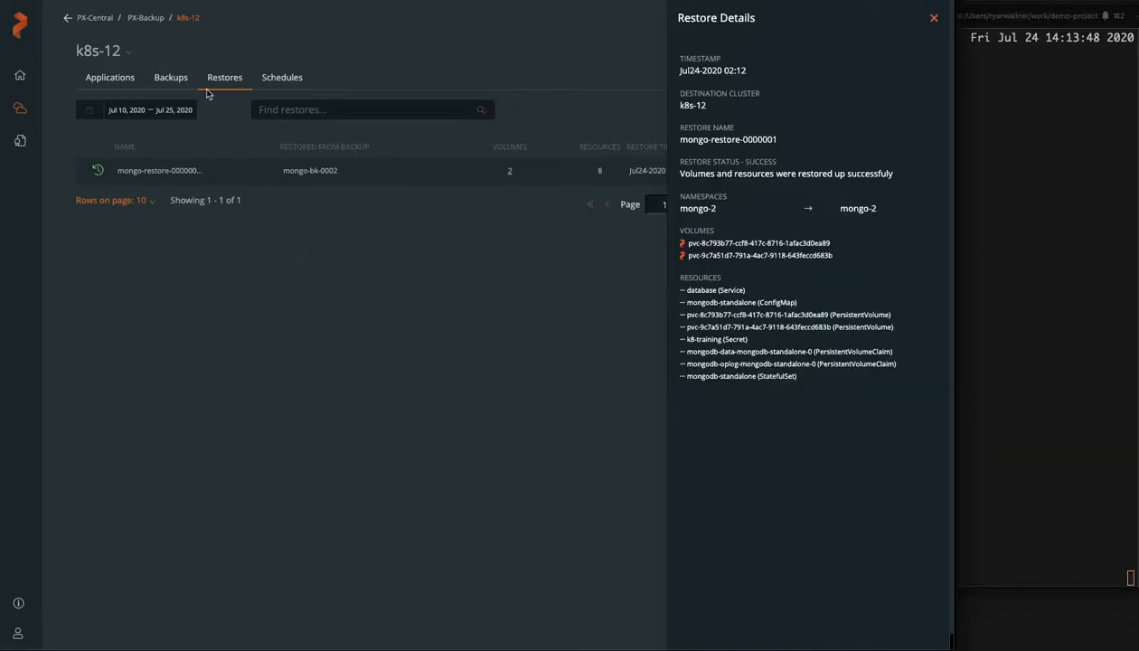
# View the JSON record of backup mongo-bk-0002 confirming both volumes succeeded, then return to Restores
pyautogui.click(170, 76)
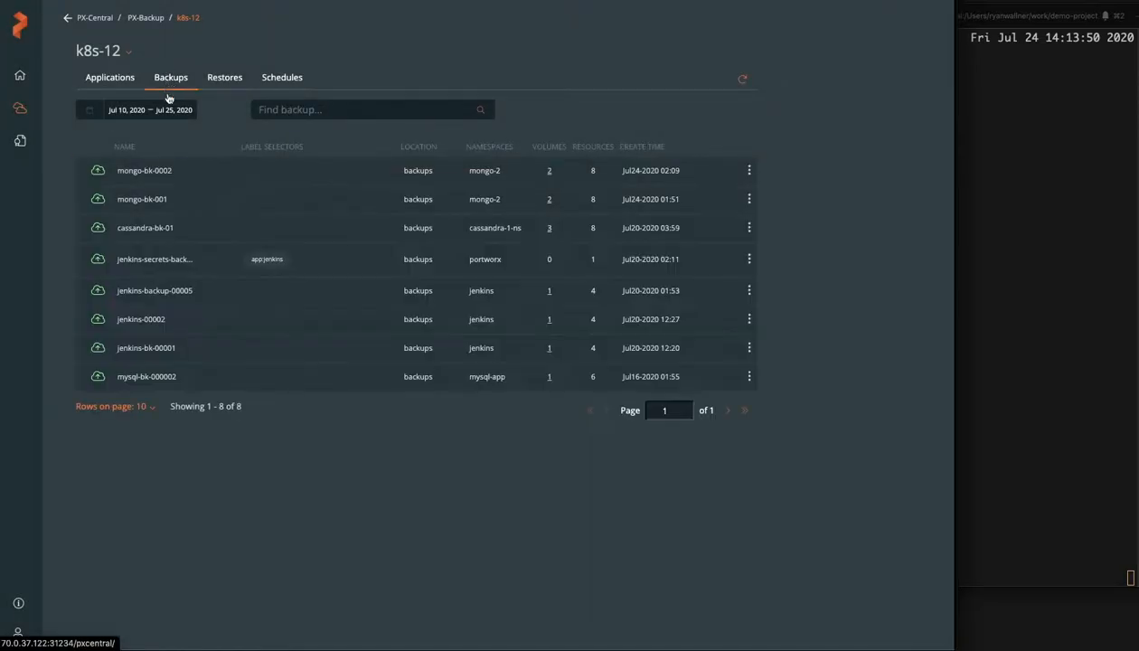
pyautogui.moveTo(756, 177)
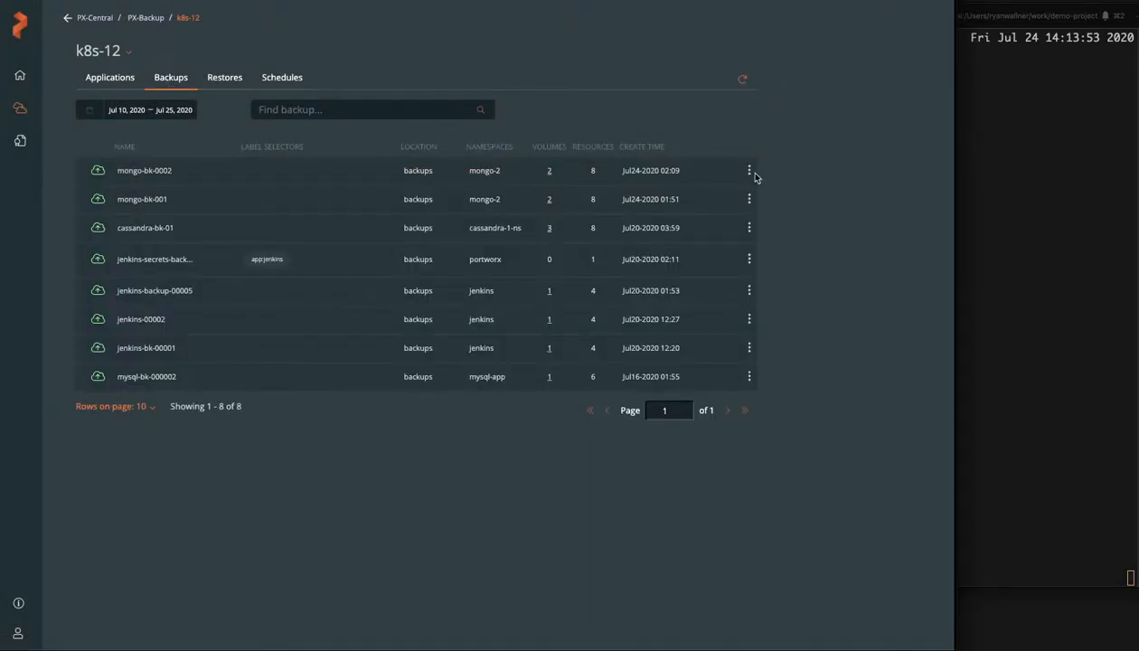
pyautogui.click(748, 170)
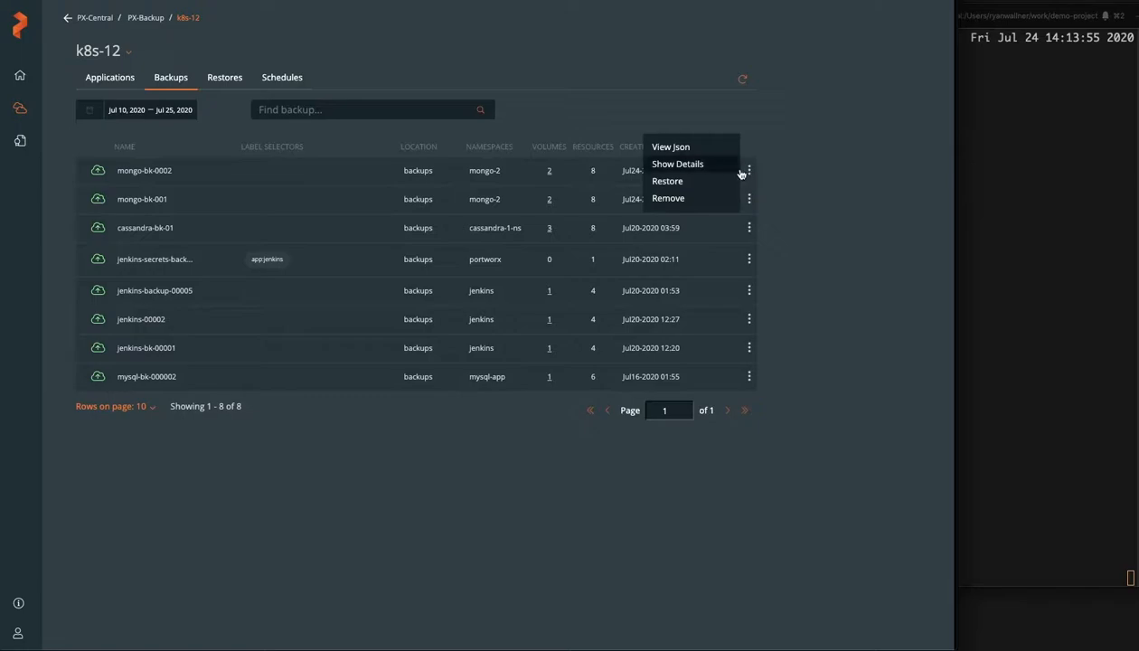
pyautogui.click(671, 146)
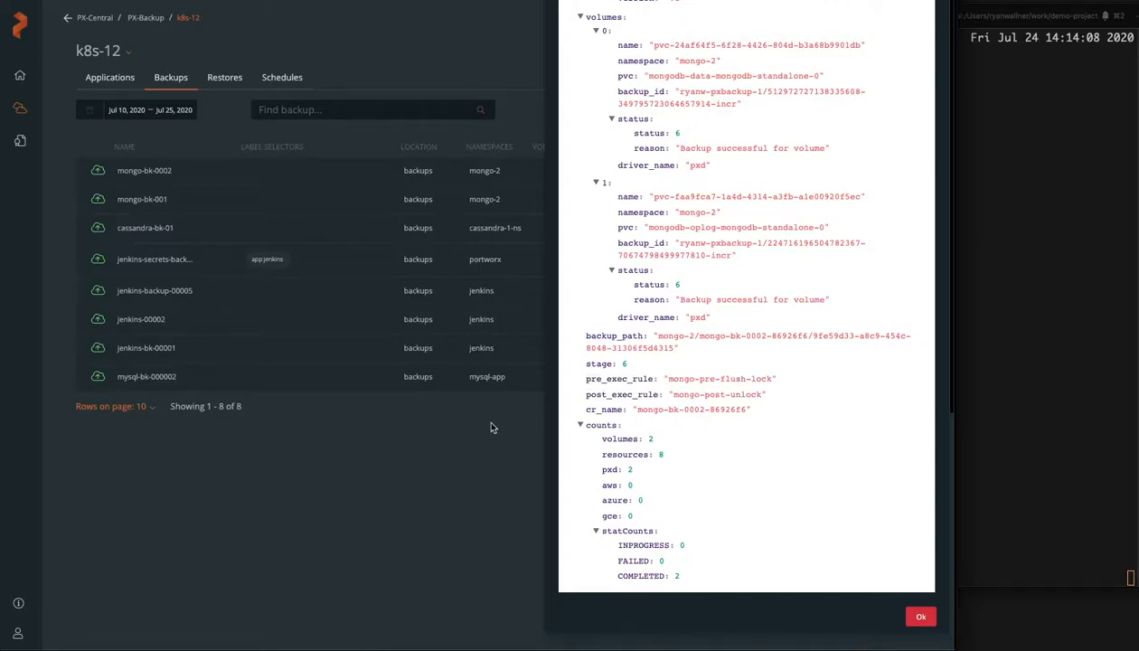
pyautogui.click(920, 615)
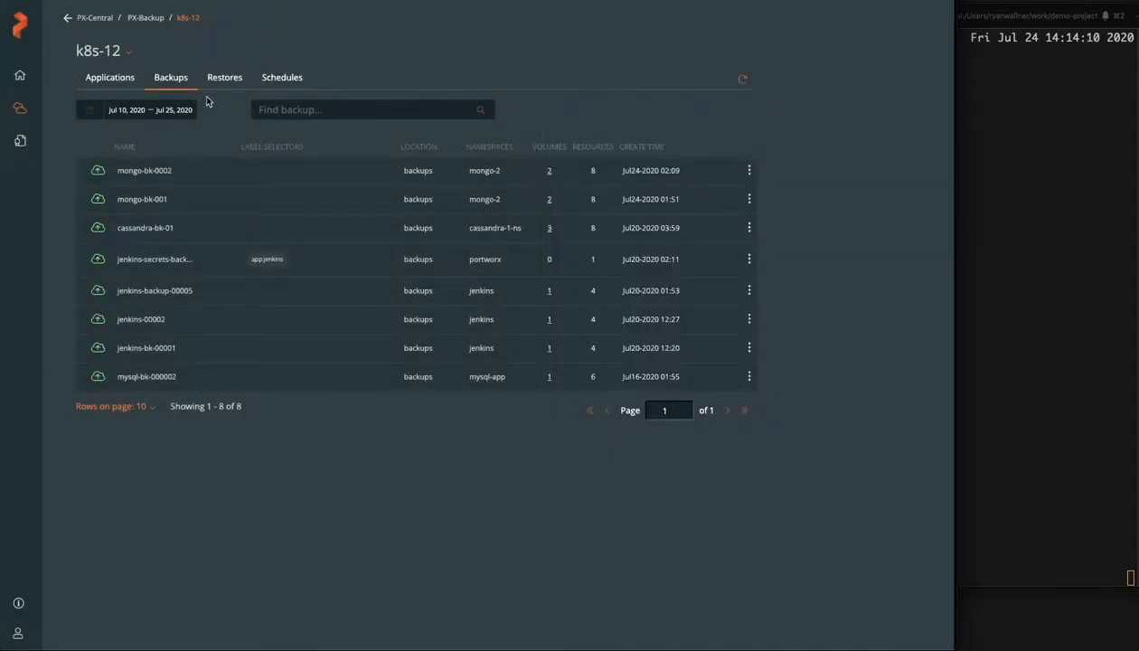
pyautogui.click(224, 76)
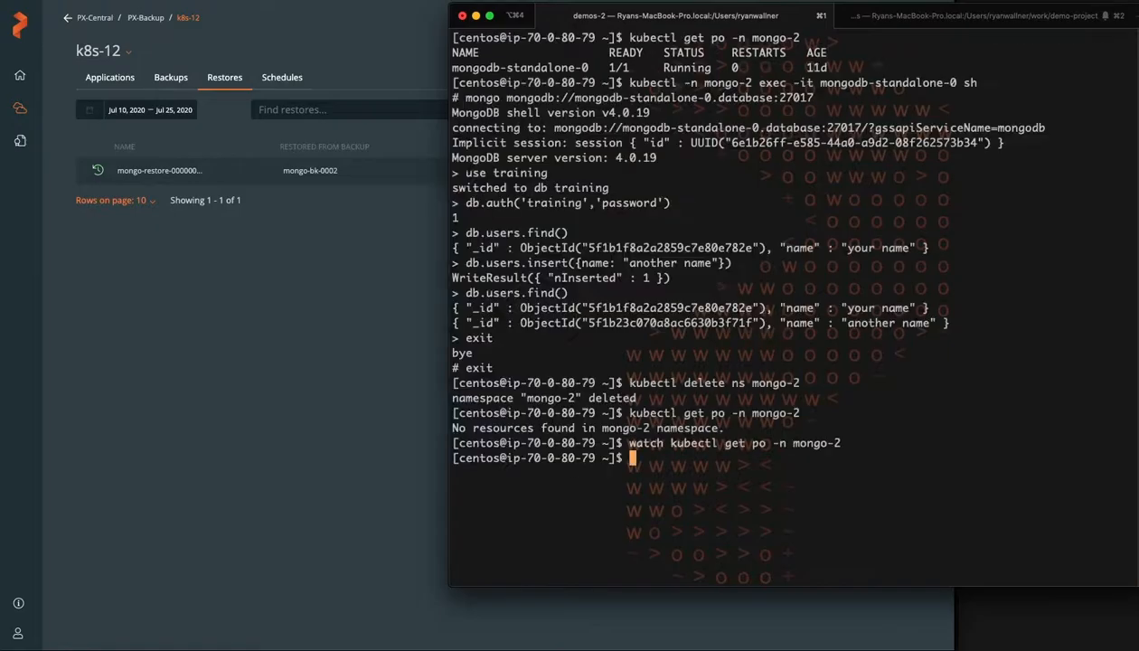
# Run kubectl -n mongo-2 exec -it mongodb-standalone-0 sh to enter the restored pod's shell
pyautogui.write('kubectl -n mongo-2 exec -it mongodb-standalone-0 sh')
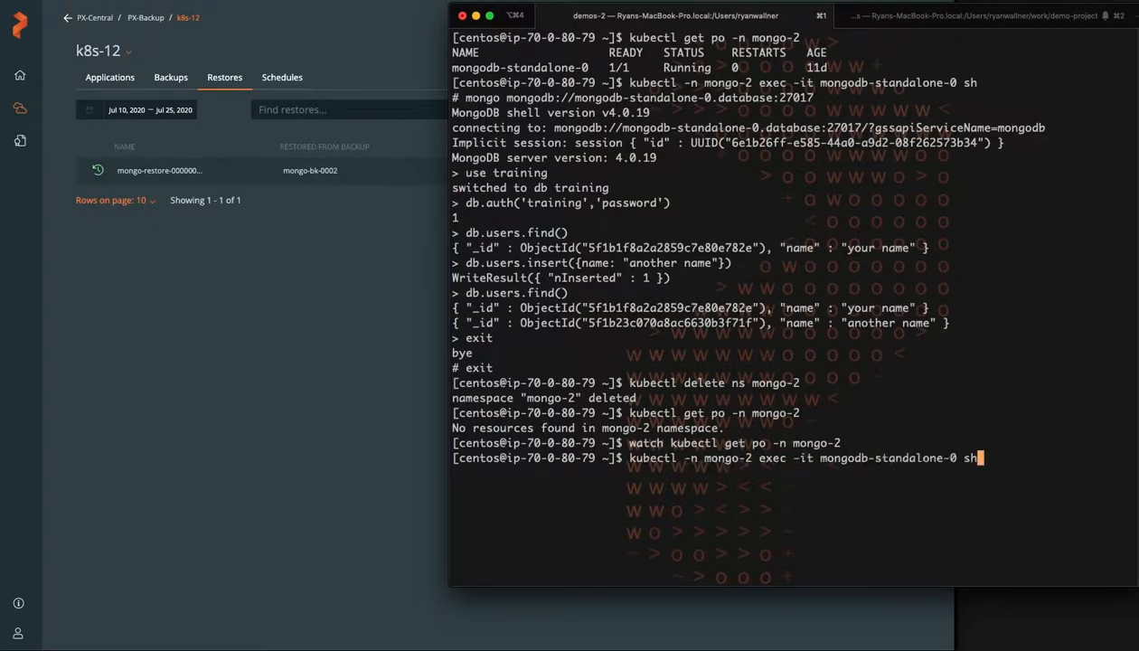
pyautogui.press('Return')
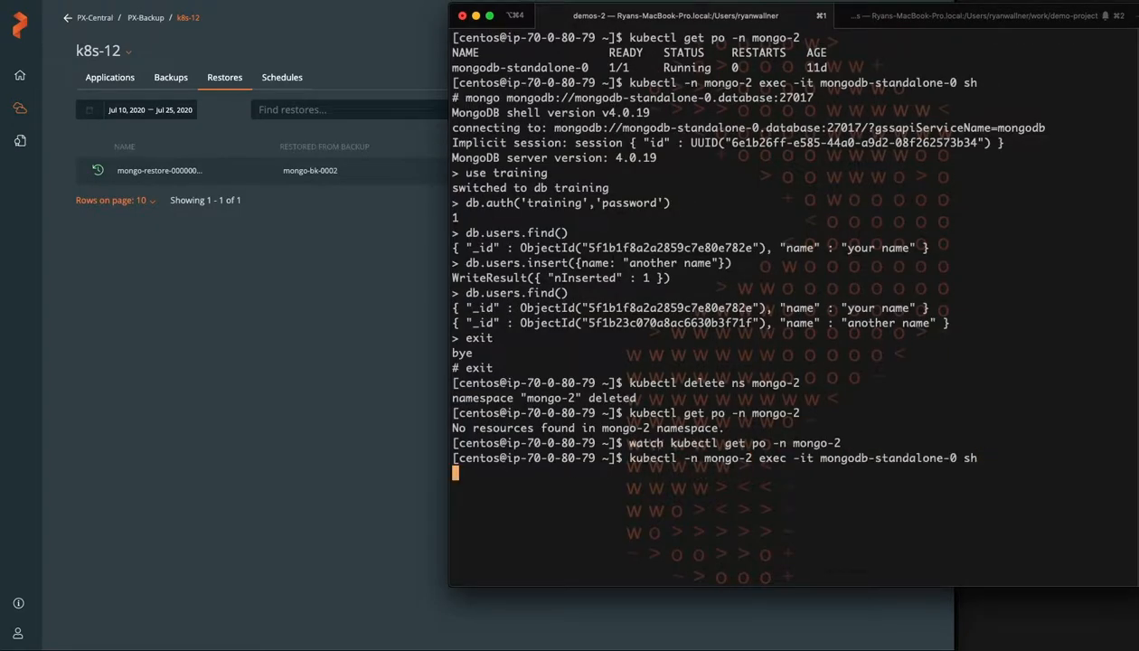